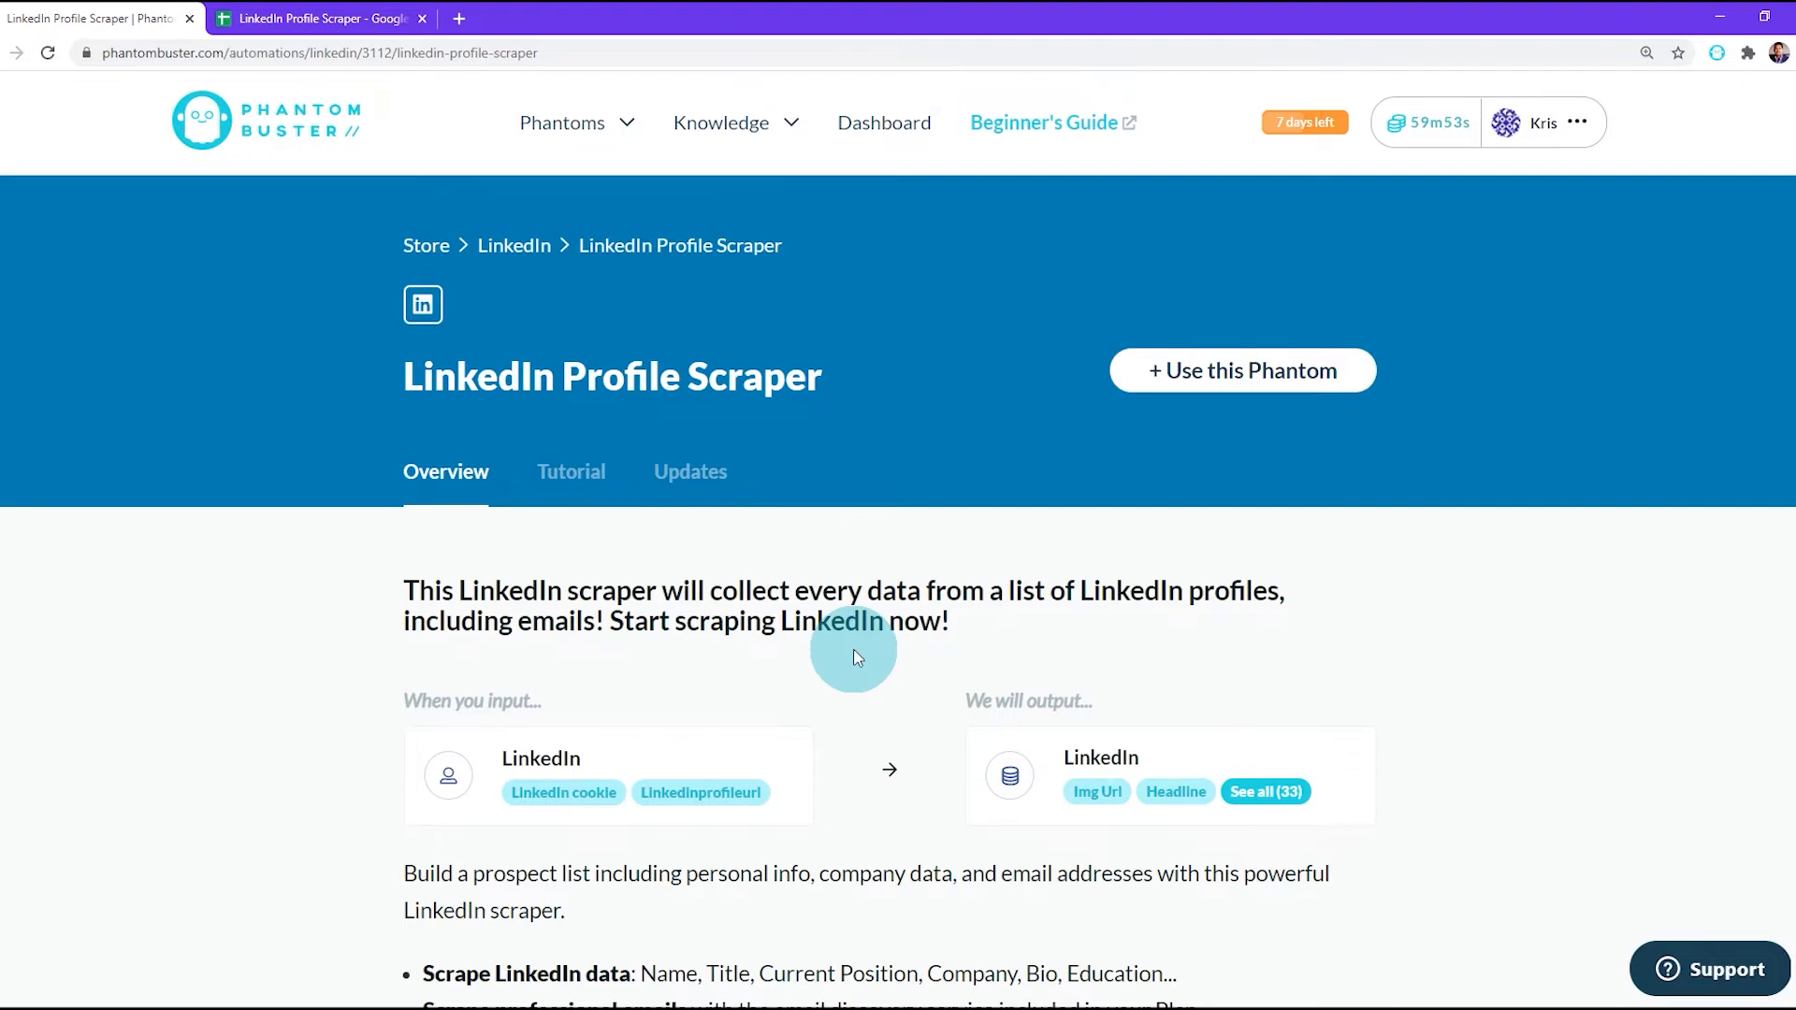
{"action": "mouse_move", "coordinate": [857, 657]}
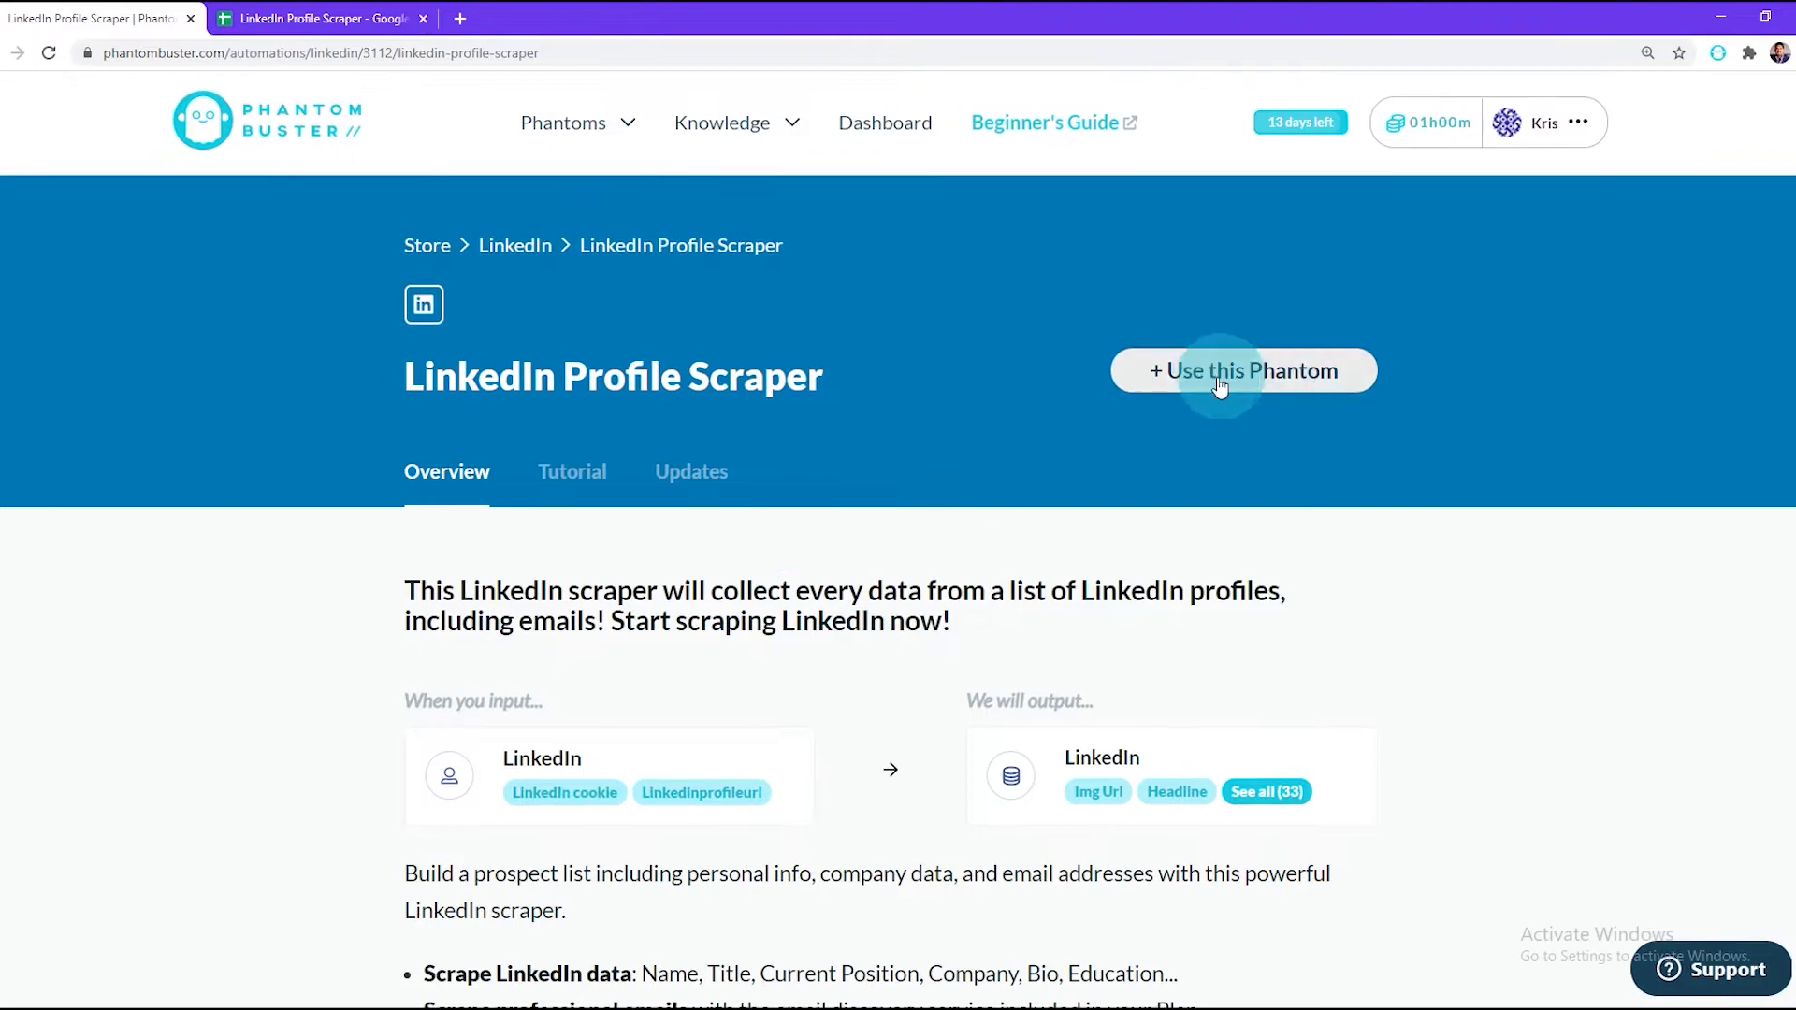
Begin using the LinkedIn Profile Scraper phantom and connect it to the LinkedIn account.
{"action": "left_click", "coordinate": [1242, 371]}
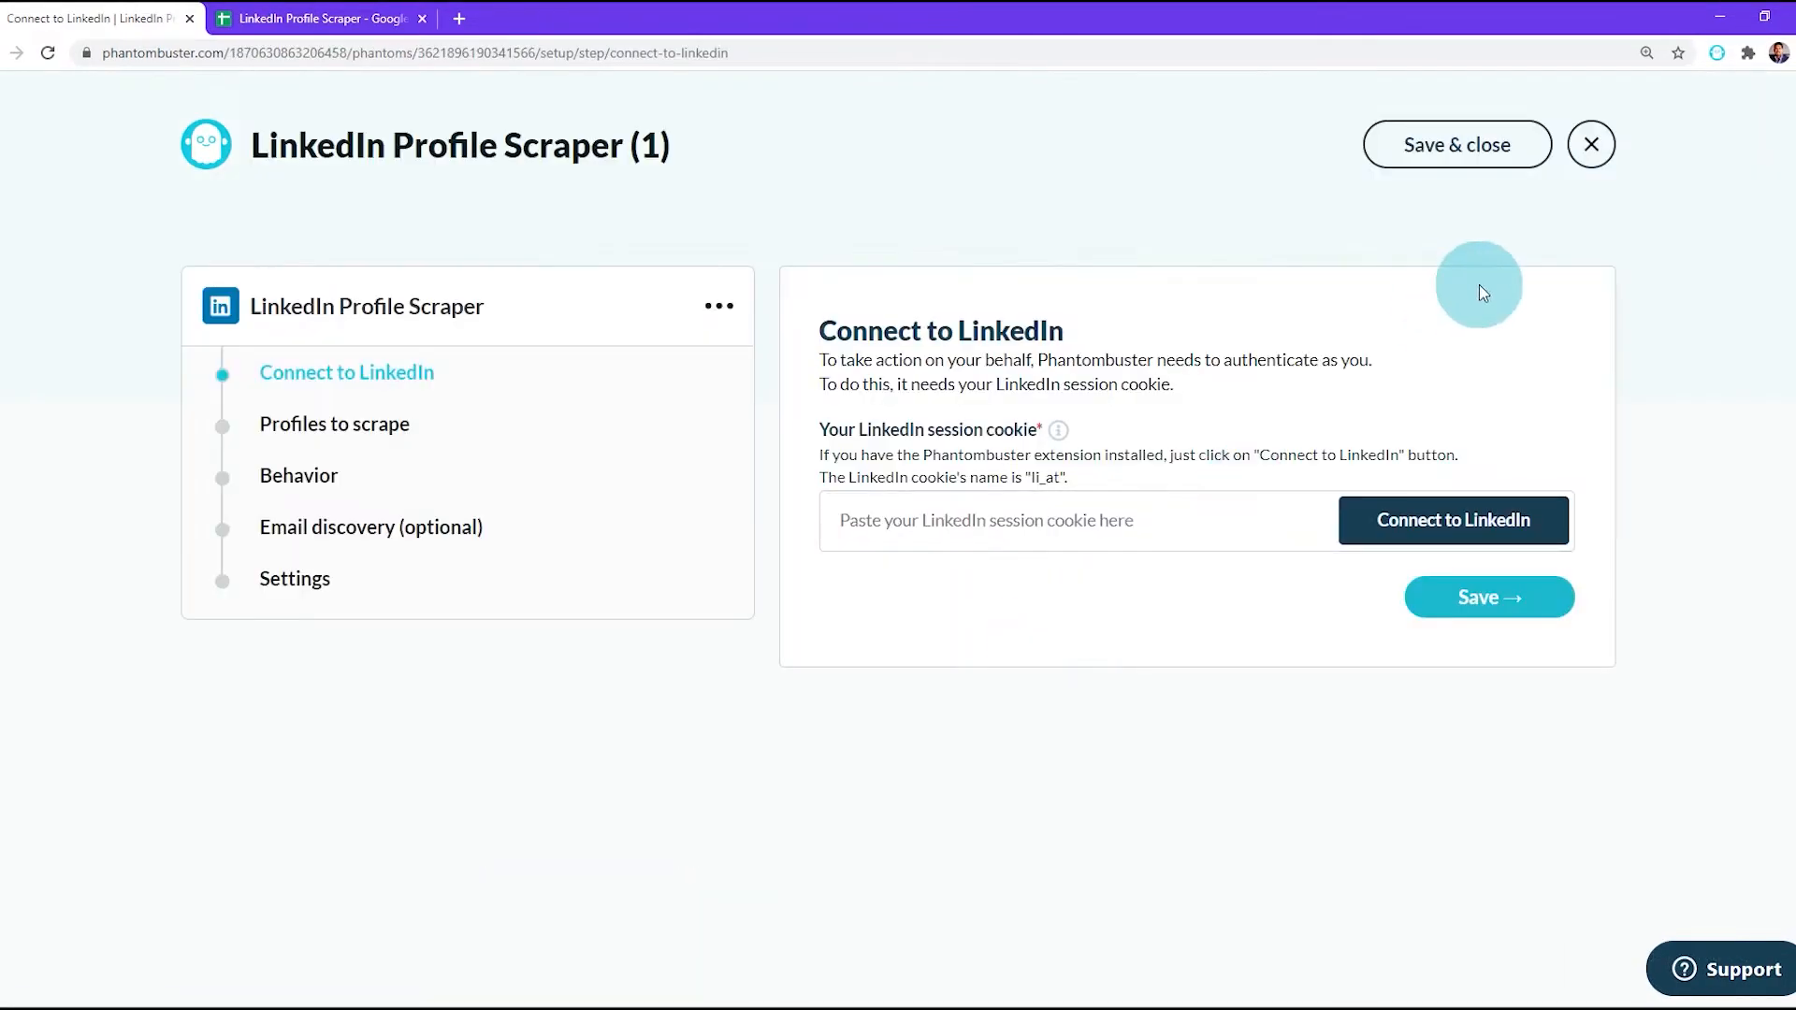
{"action": "mouse_move", "coordinate": [1717, 53]}
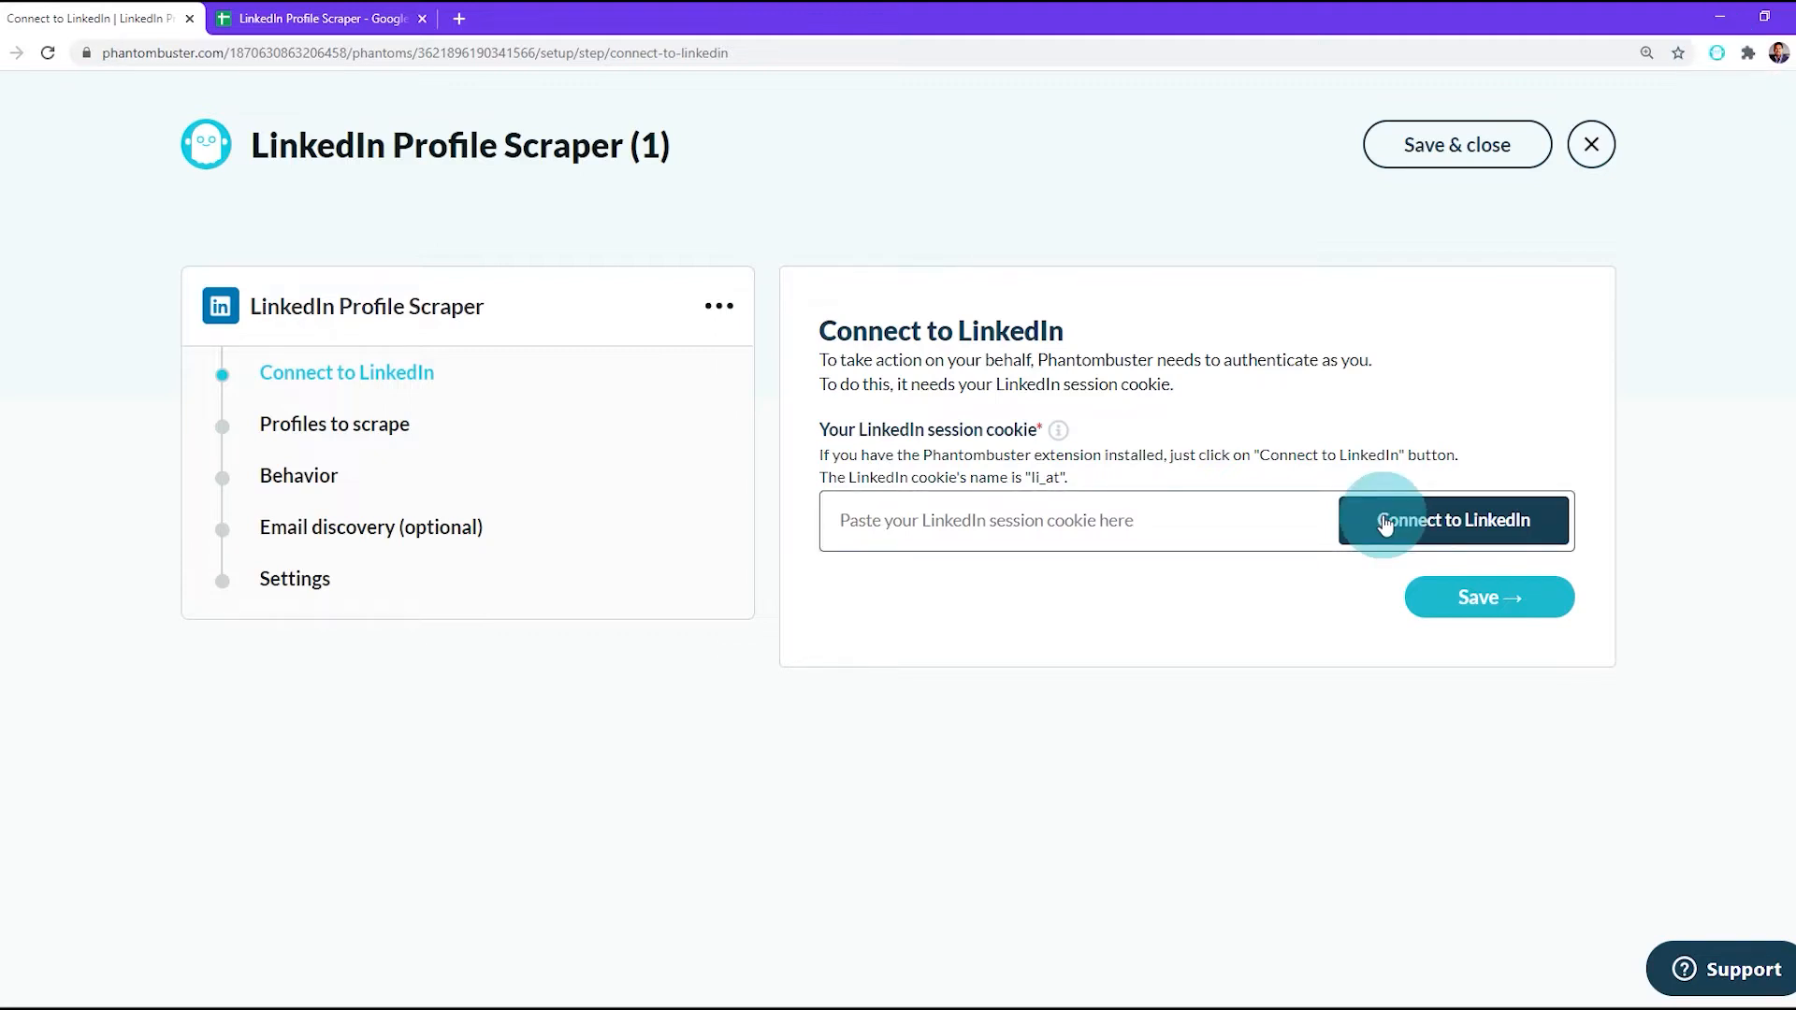
{"action": "left_click", "coordinate": [1452, 518]}
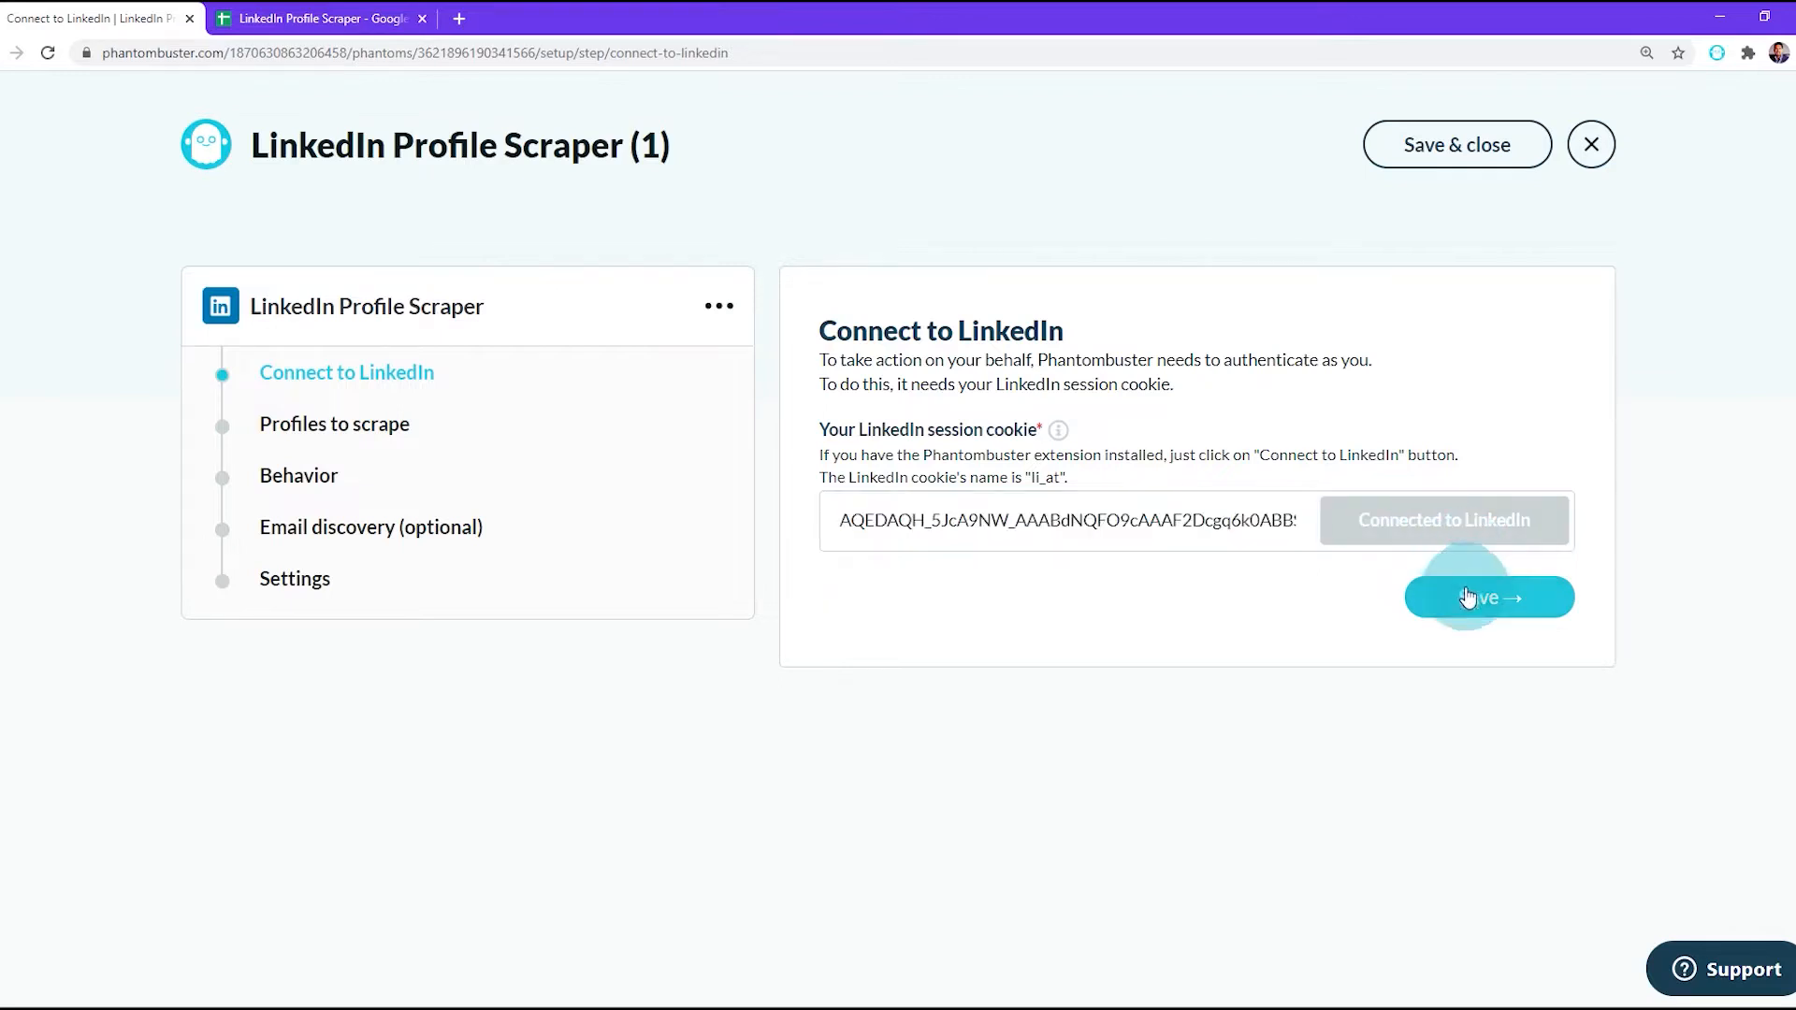
Save the LinkedIn connection and glance at the spreadsheet of profile URLs.
{"action": "left_click", "coordinate": [1487, 597]}
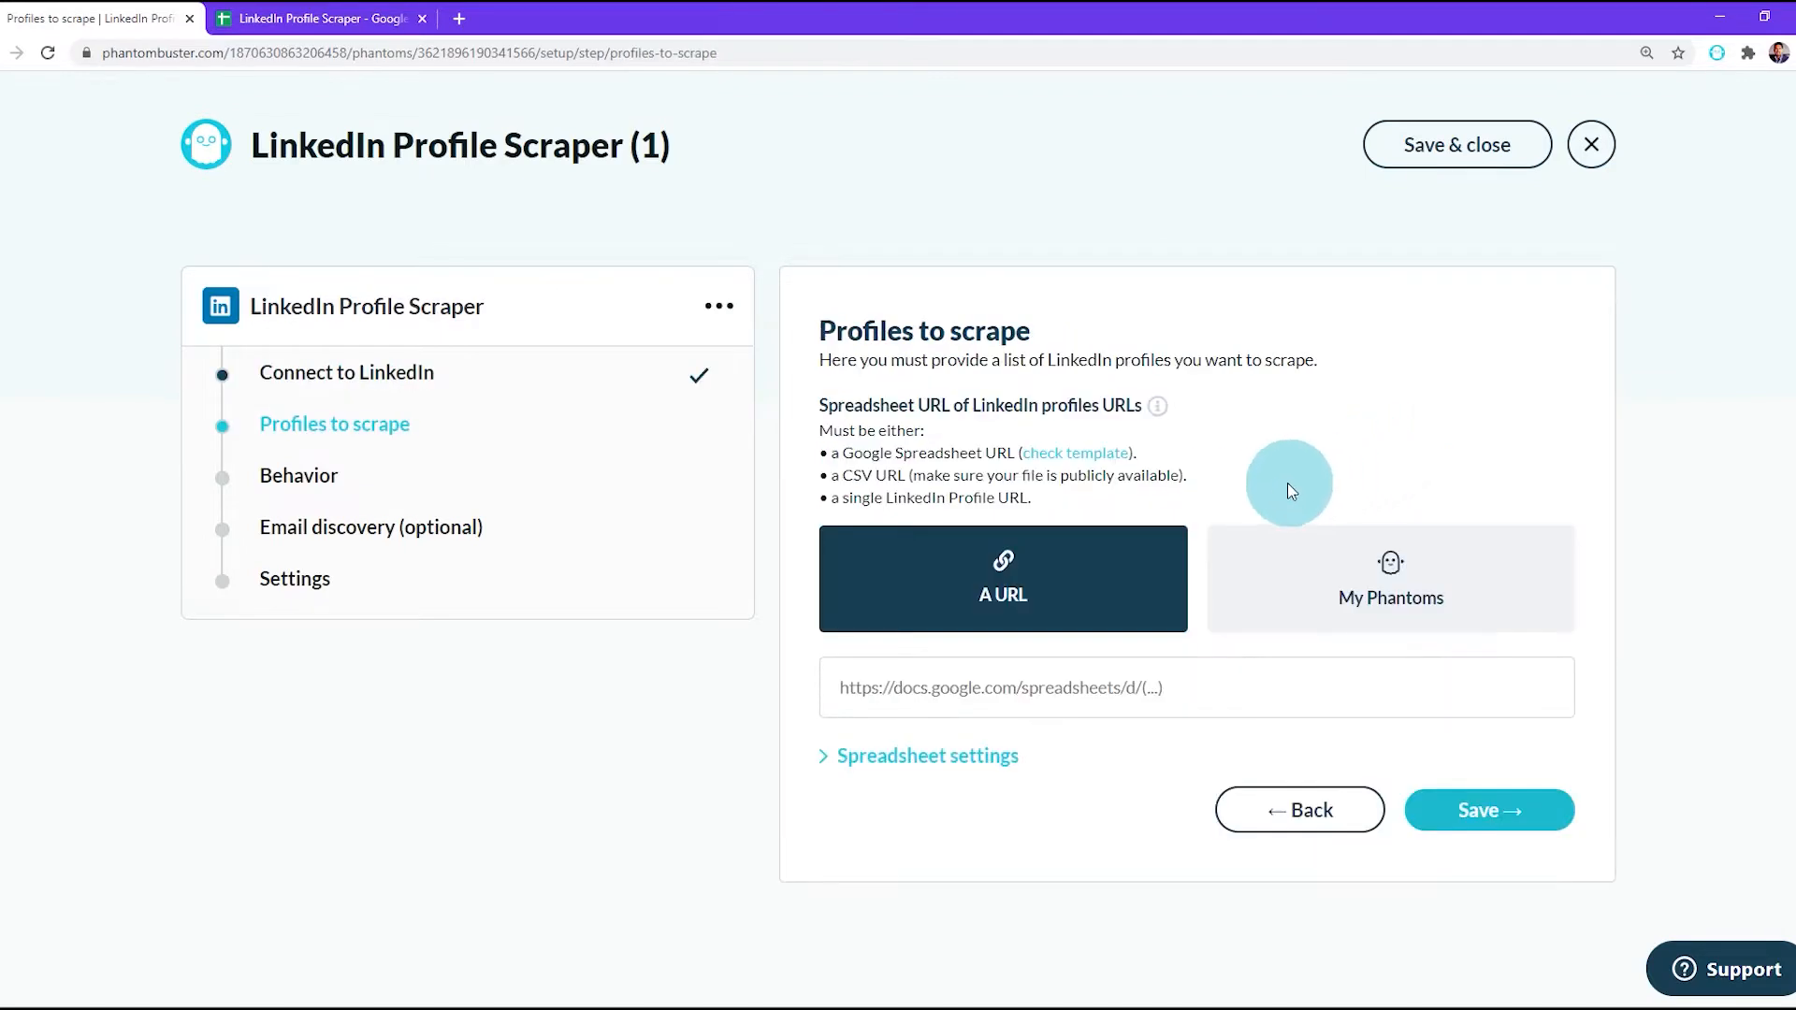
{"action": "mouse_move", "coordinate": [1287, 492]}
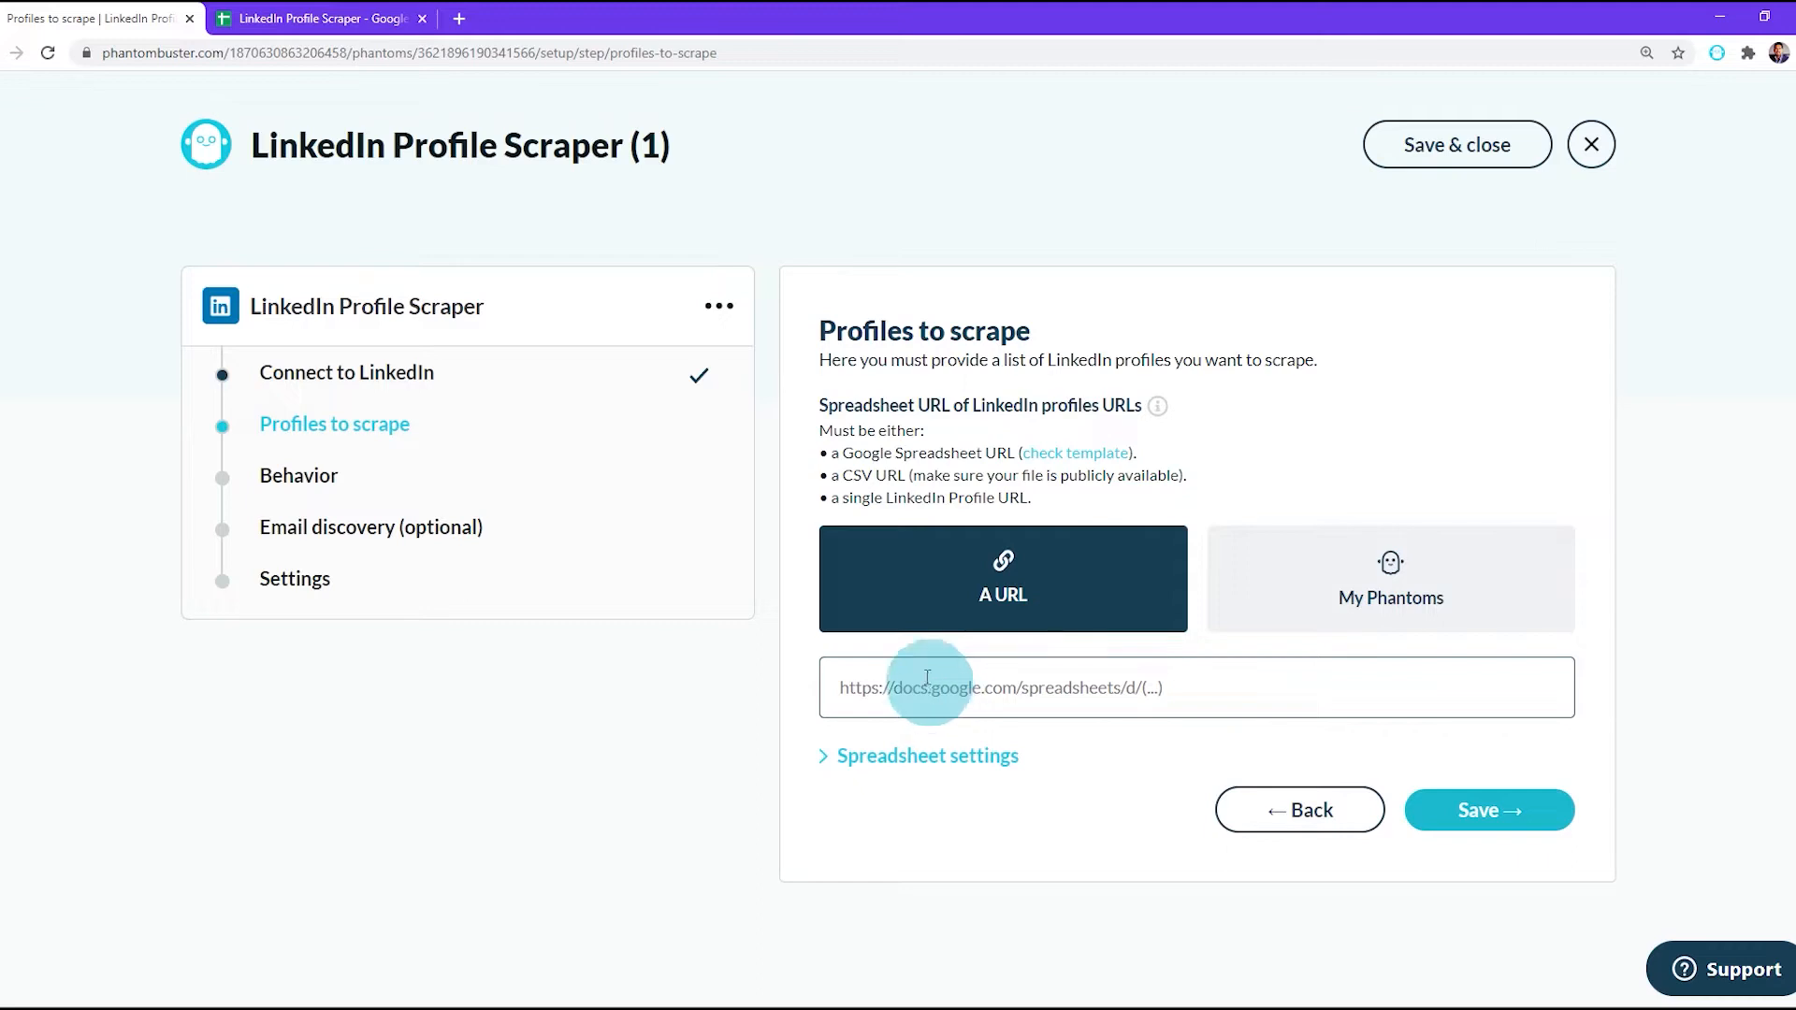
{"action": "left_click", "coordinate": [320, 19]}
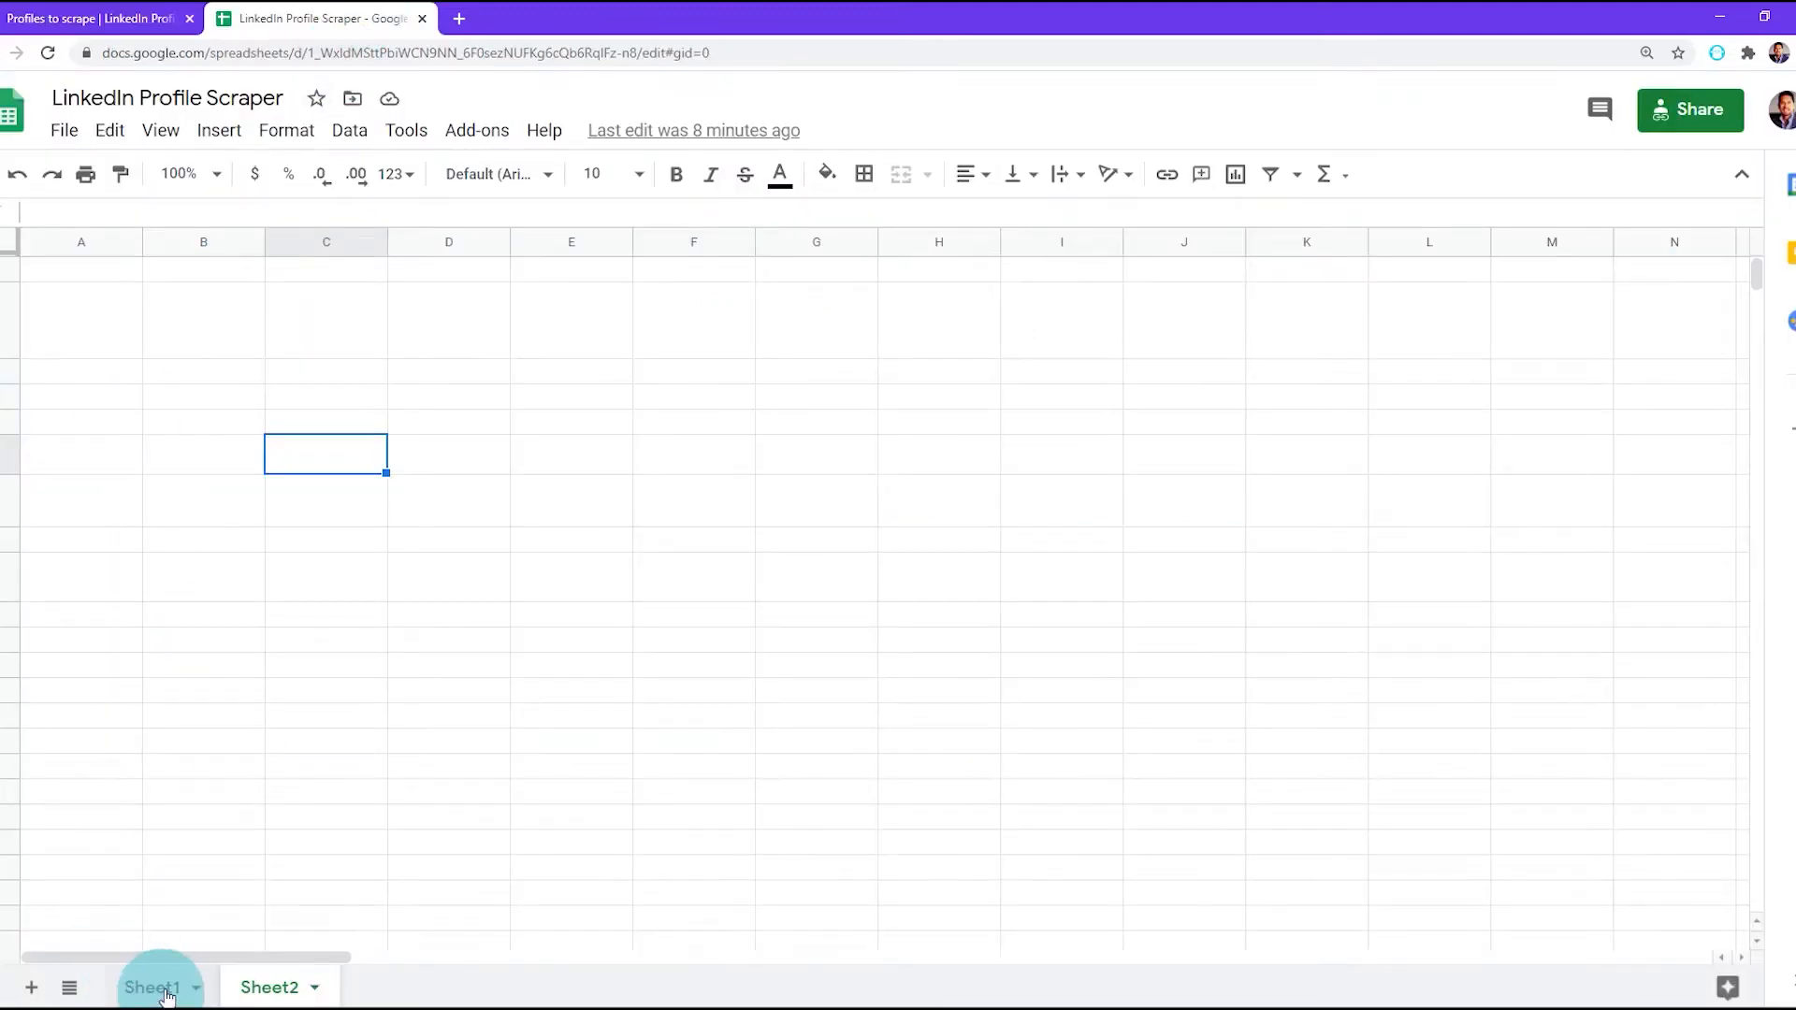
{"action": "left_click", "coordinate": [152, 988]}
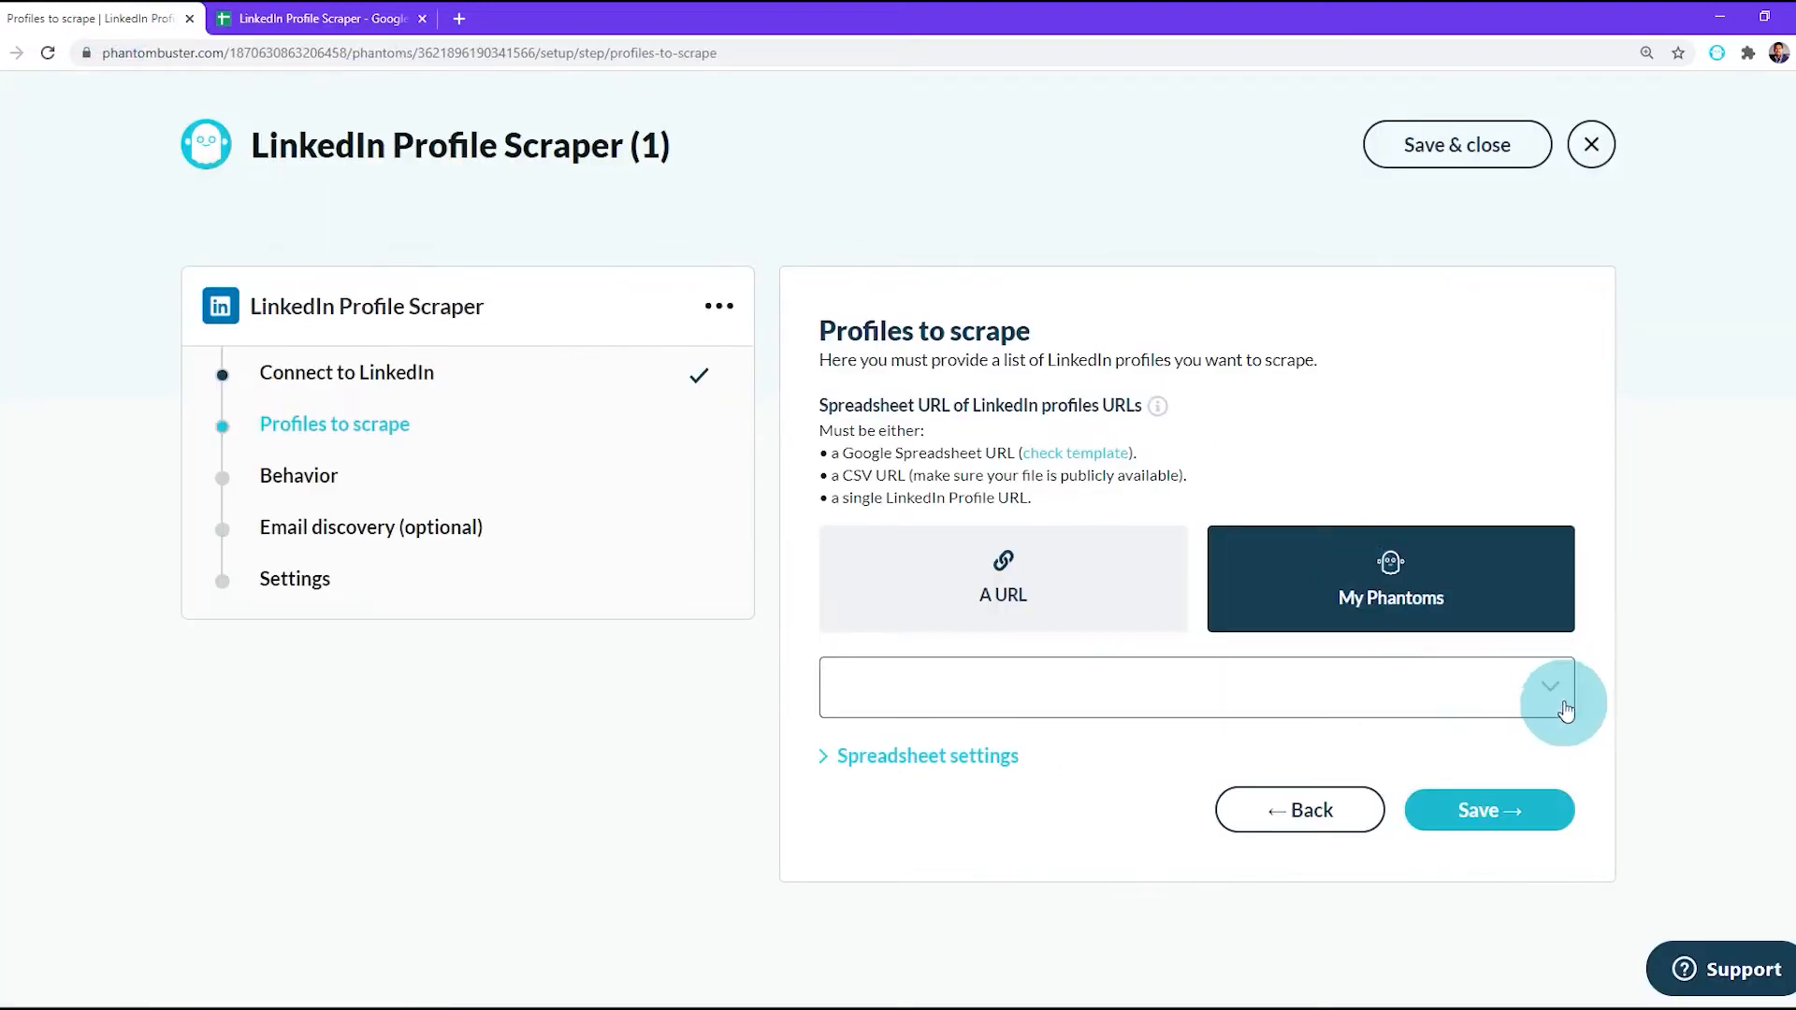
Choose the LinkedIn Search Export result.csv from My Phantoms as the profile source URL.
{"action": "left_click", "coordinate": [1549, 687]}
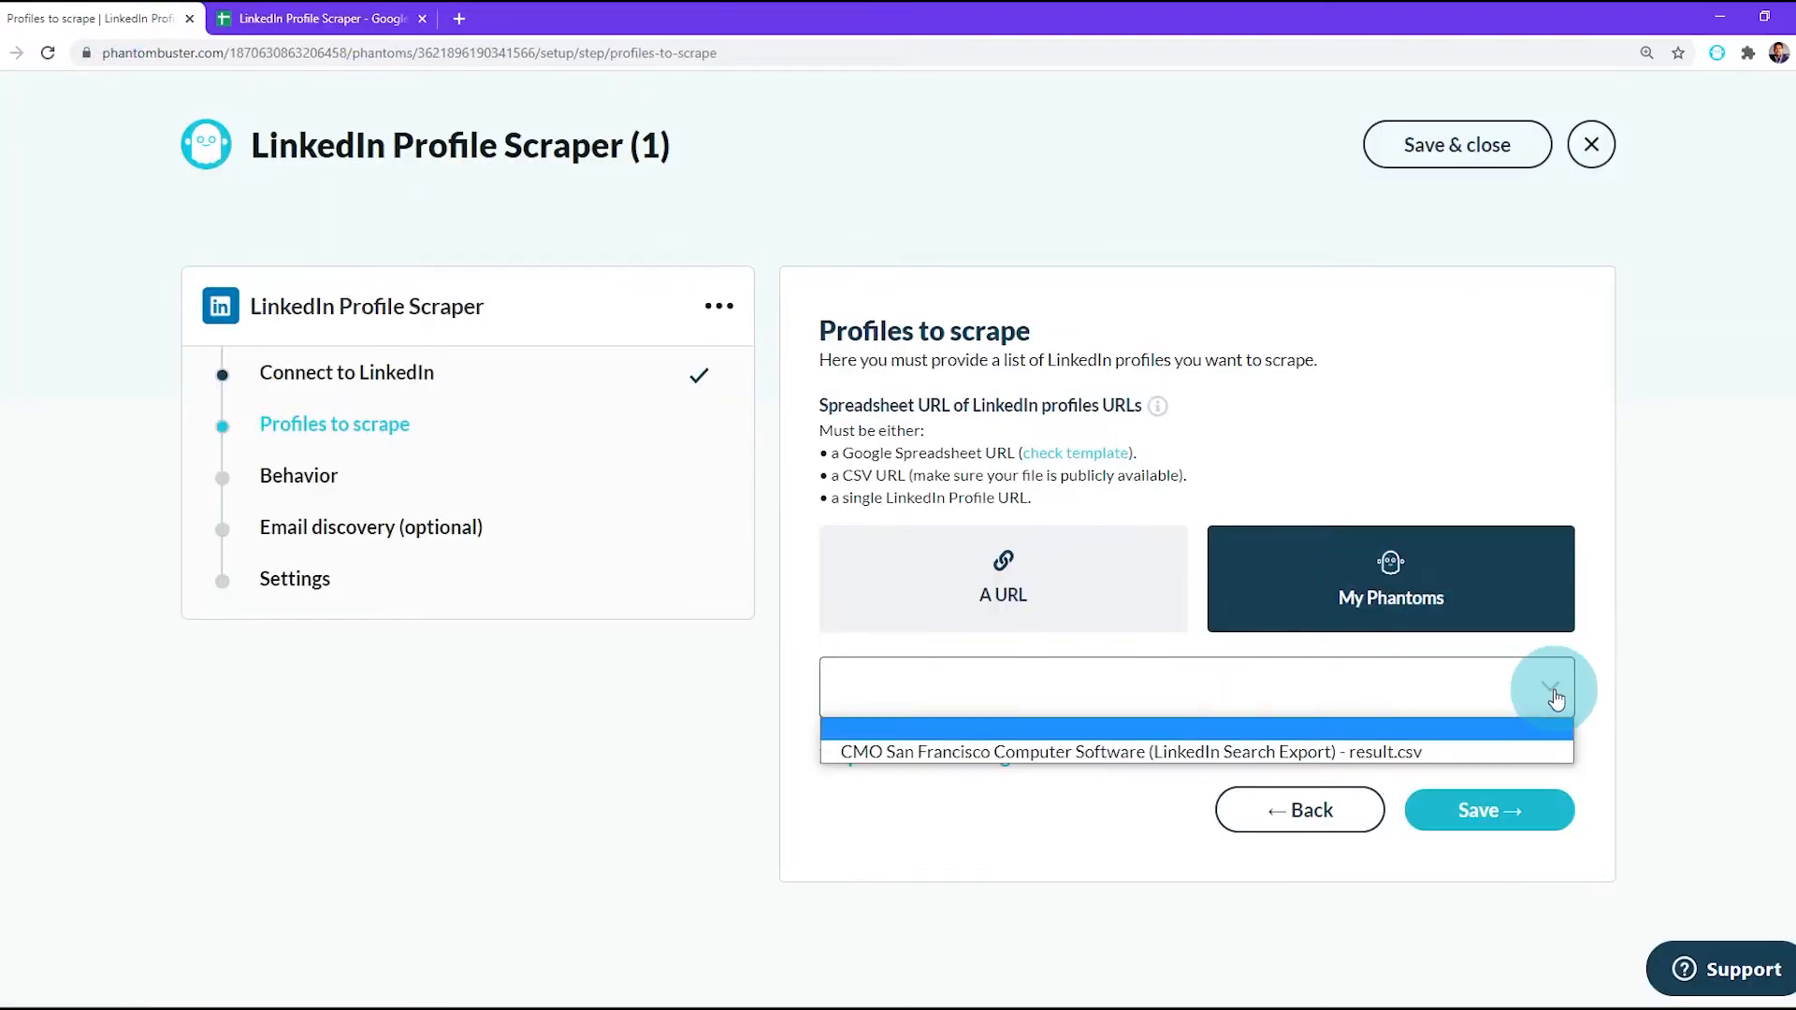
{"action": "left_click", "coordinate": [1128, 752]}
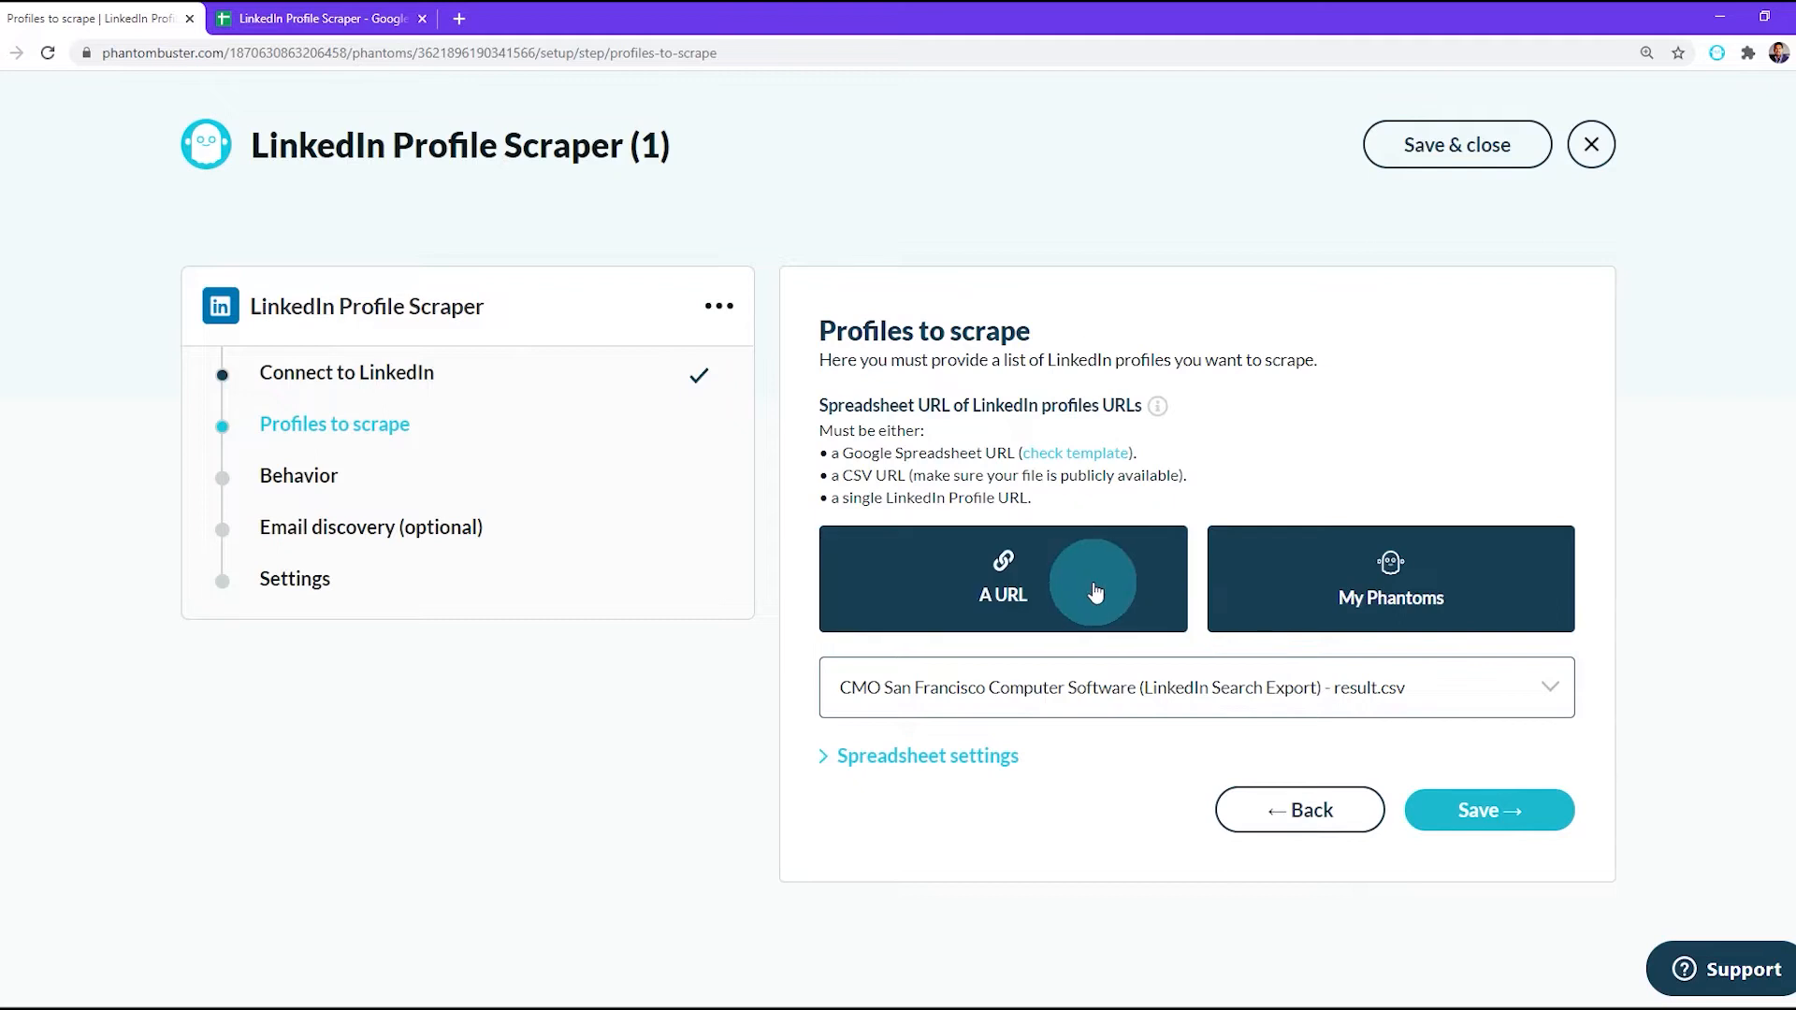
{"action": "left_click", "coordinate": [1001, 579]}
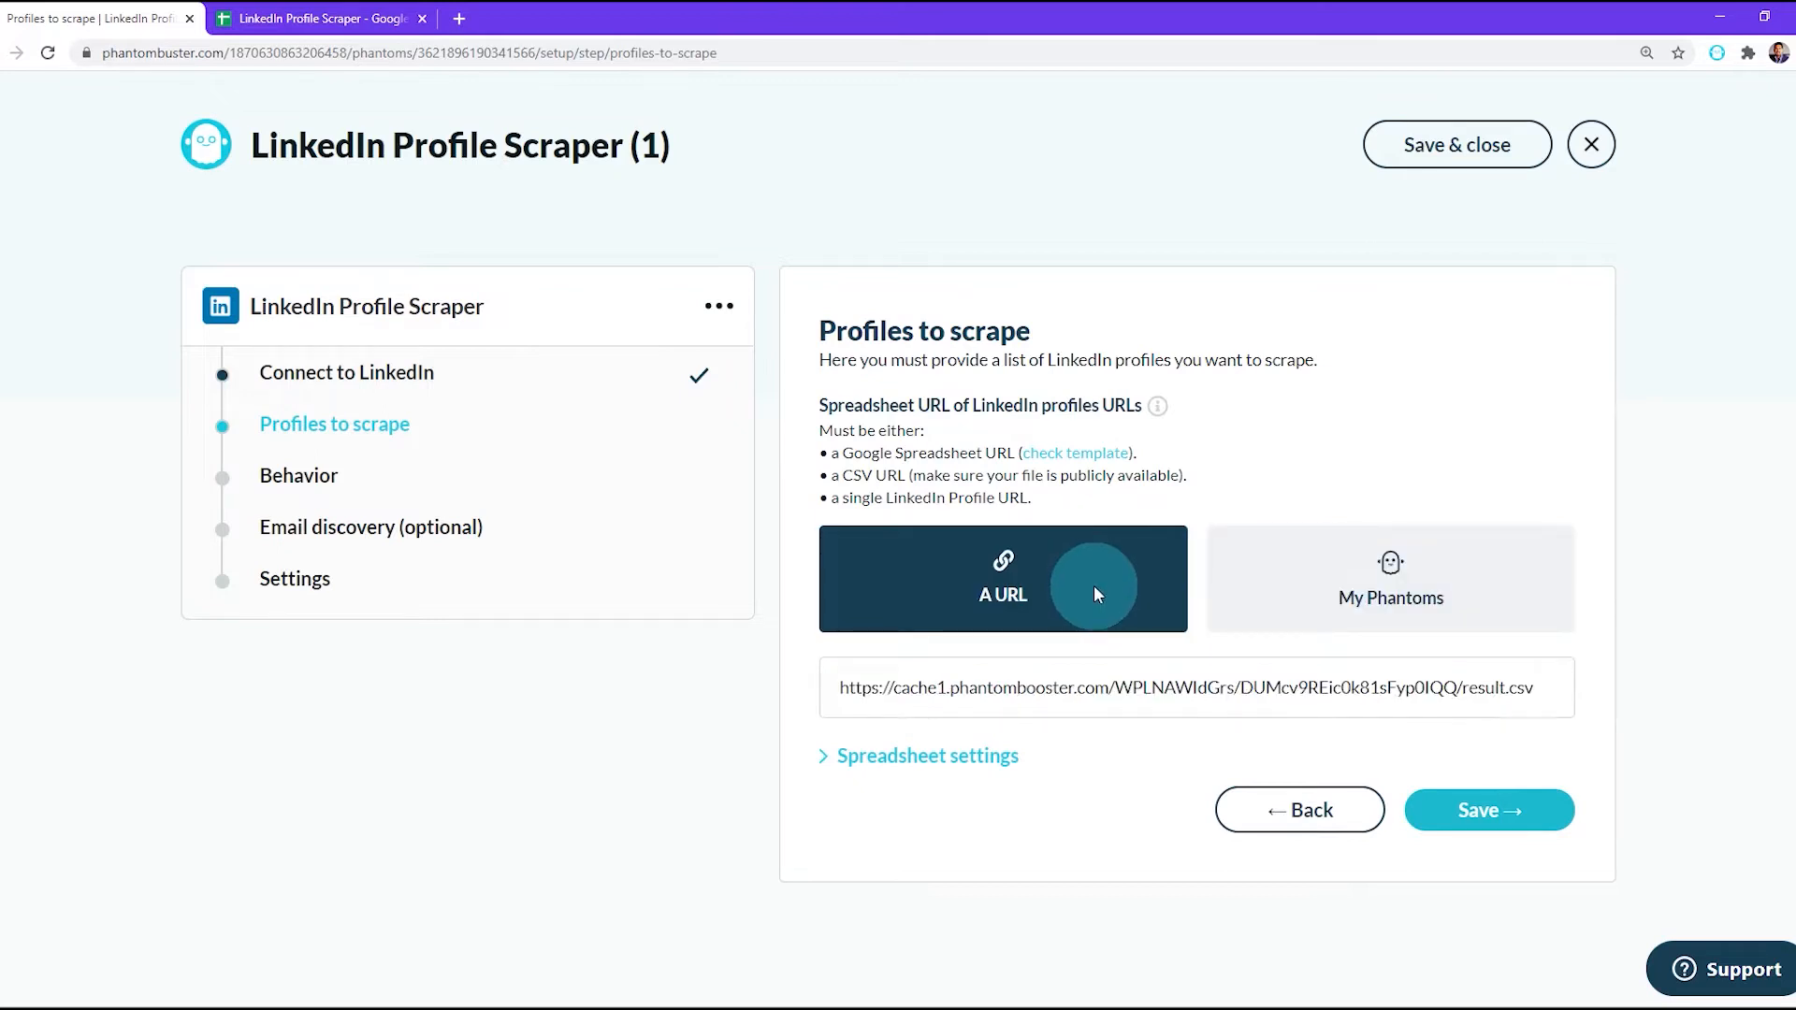
{"action": "left_click", "coordinate": [320, 17]}
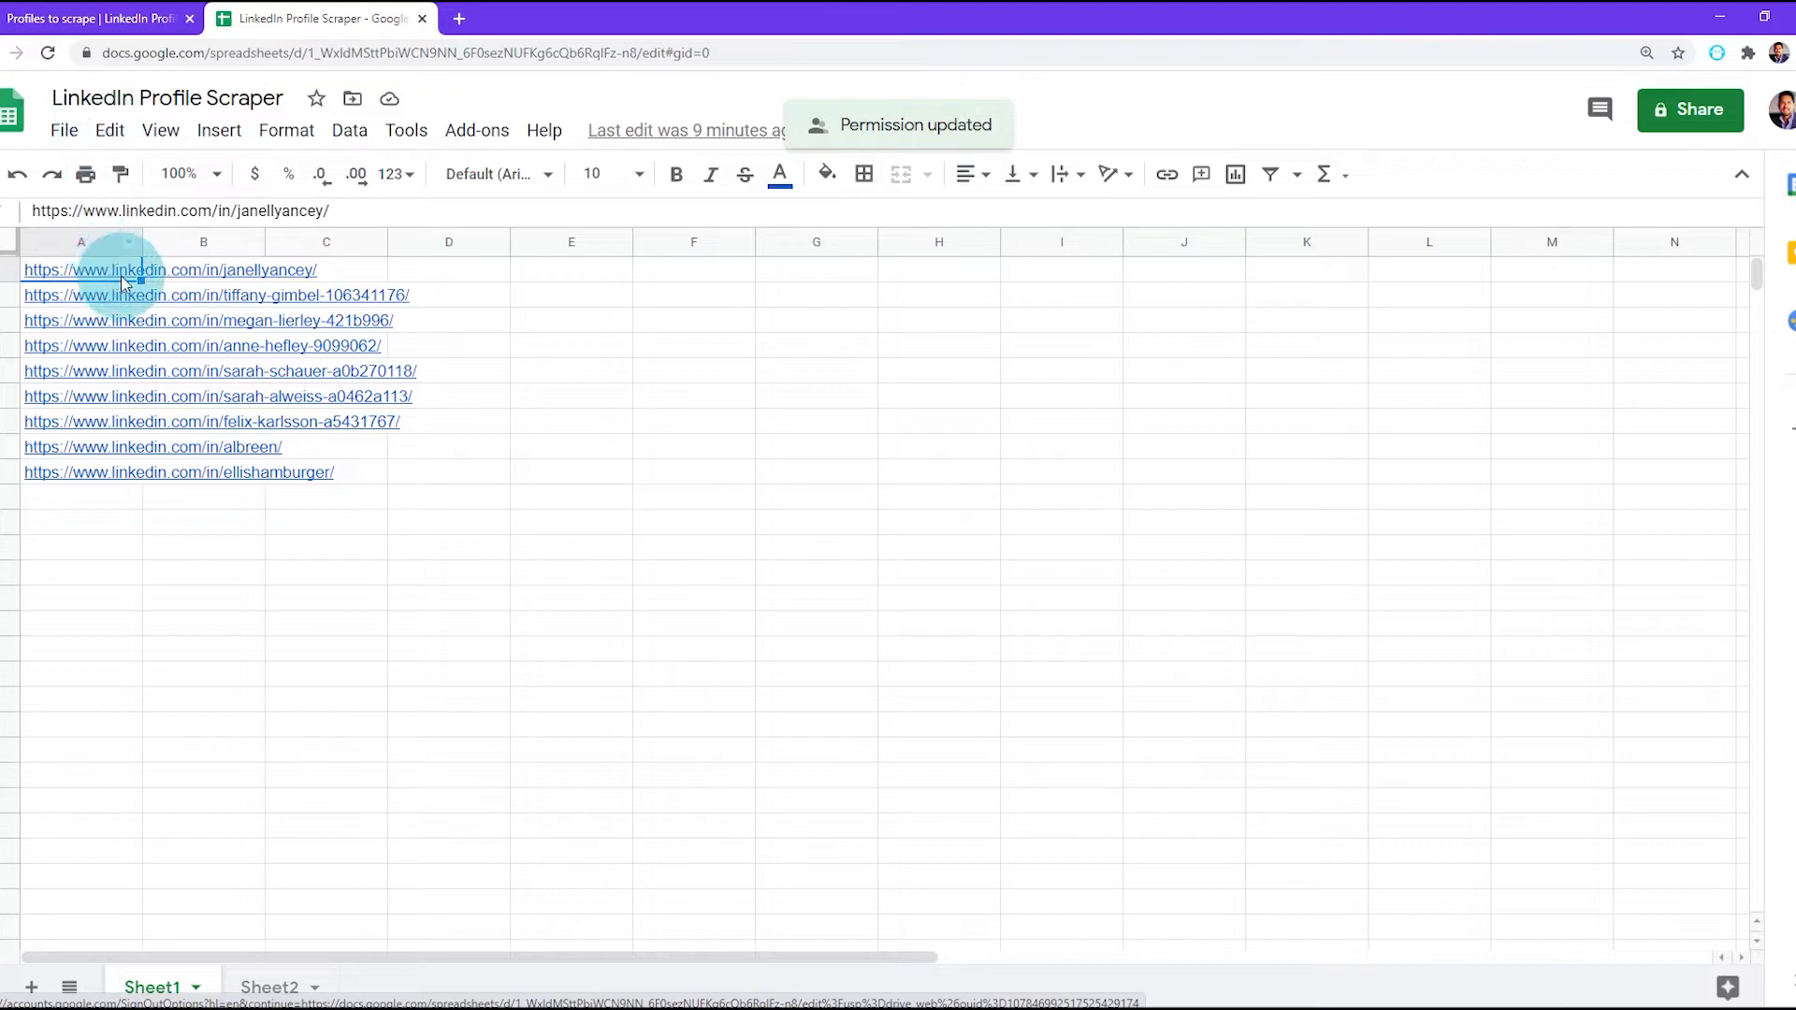
{"action": "mouse_move", "coordinate": [181, 479]}
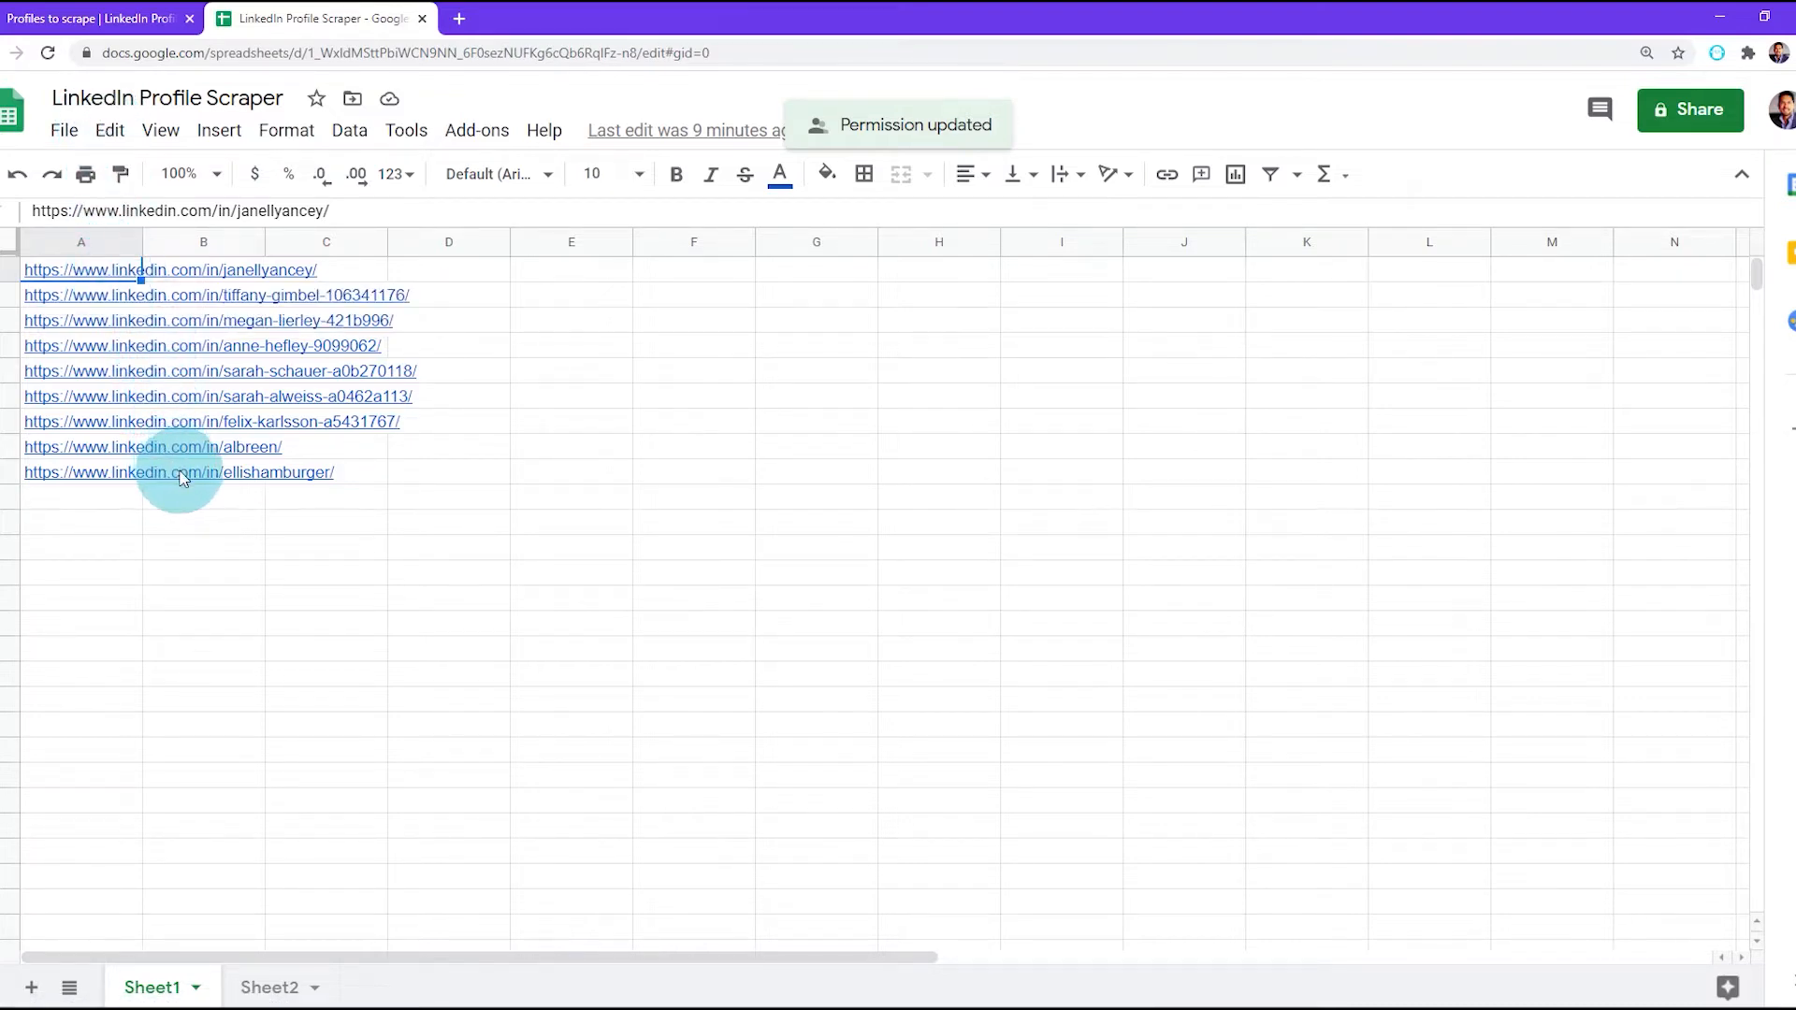
{"action": "mouse_move", "coordinate": [1678, 126]}
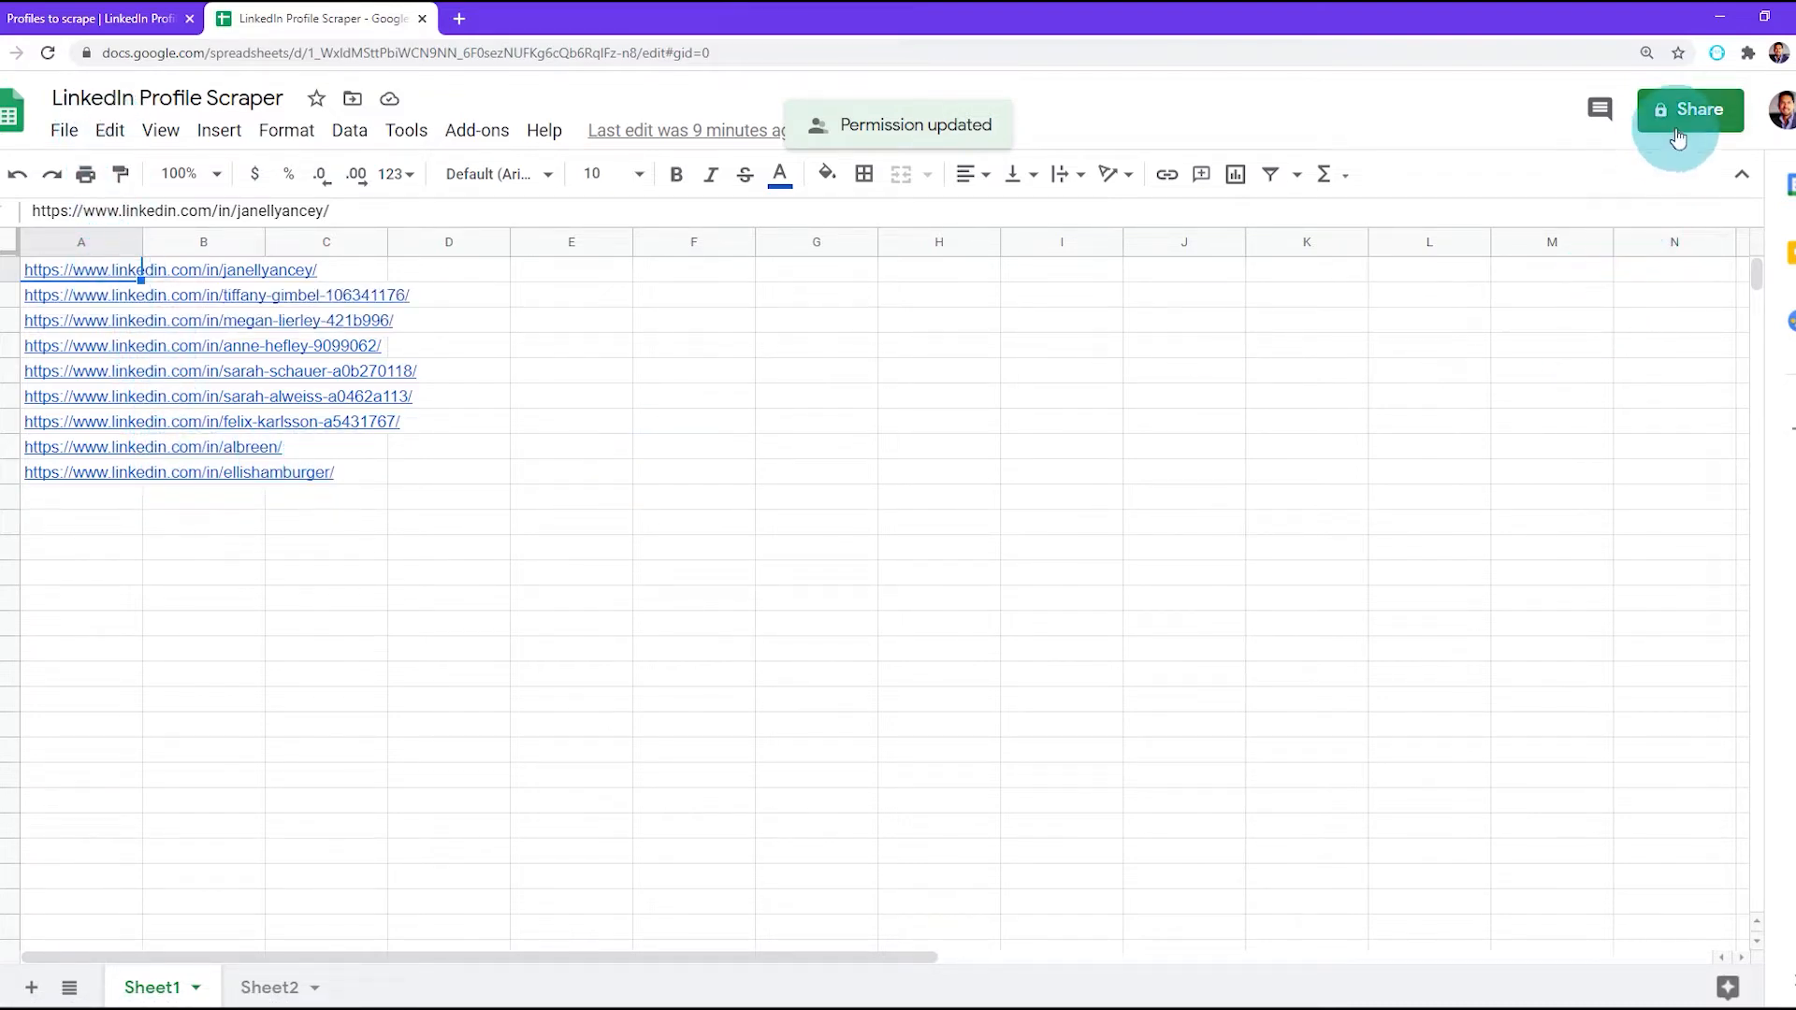
{"action": "mouse_move", "coordinate": [1689, 111]}
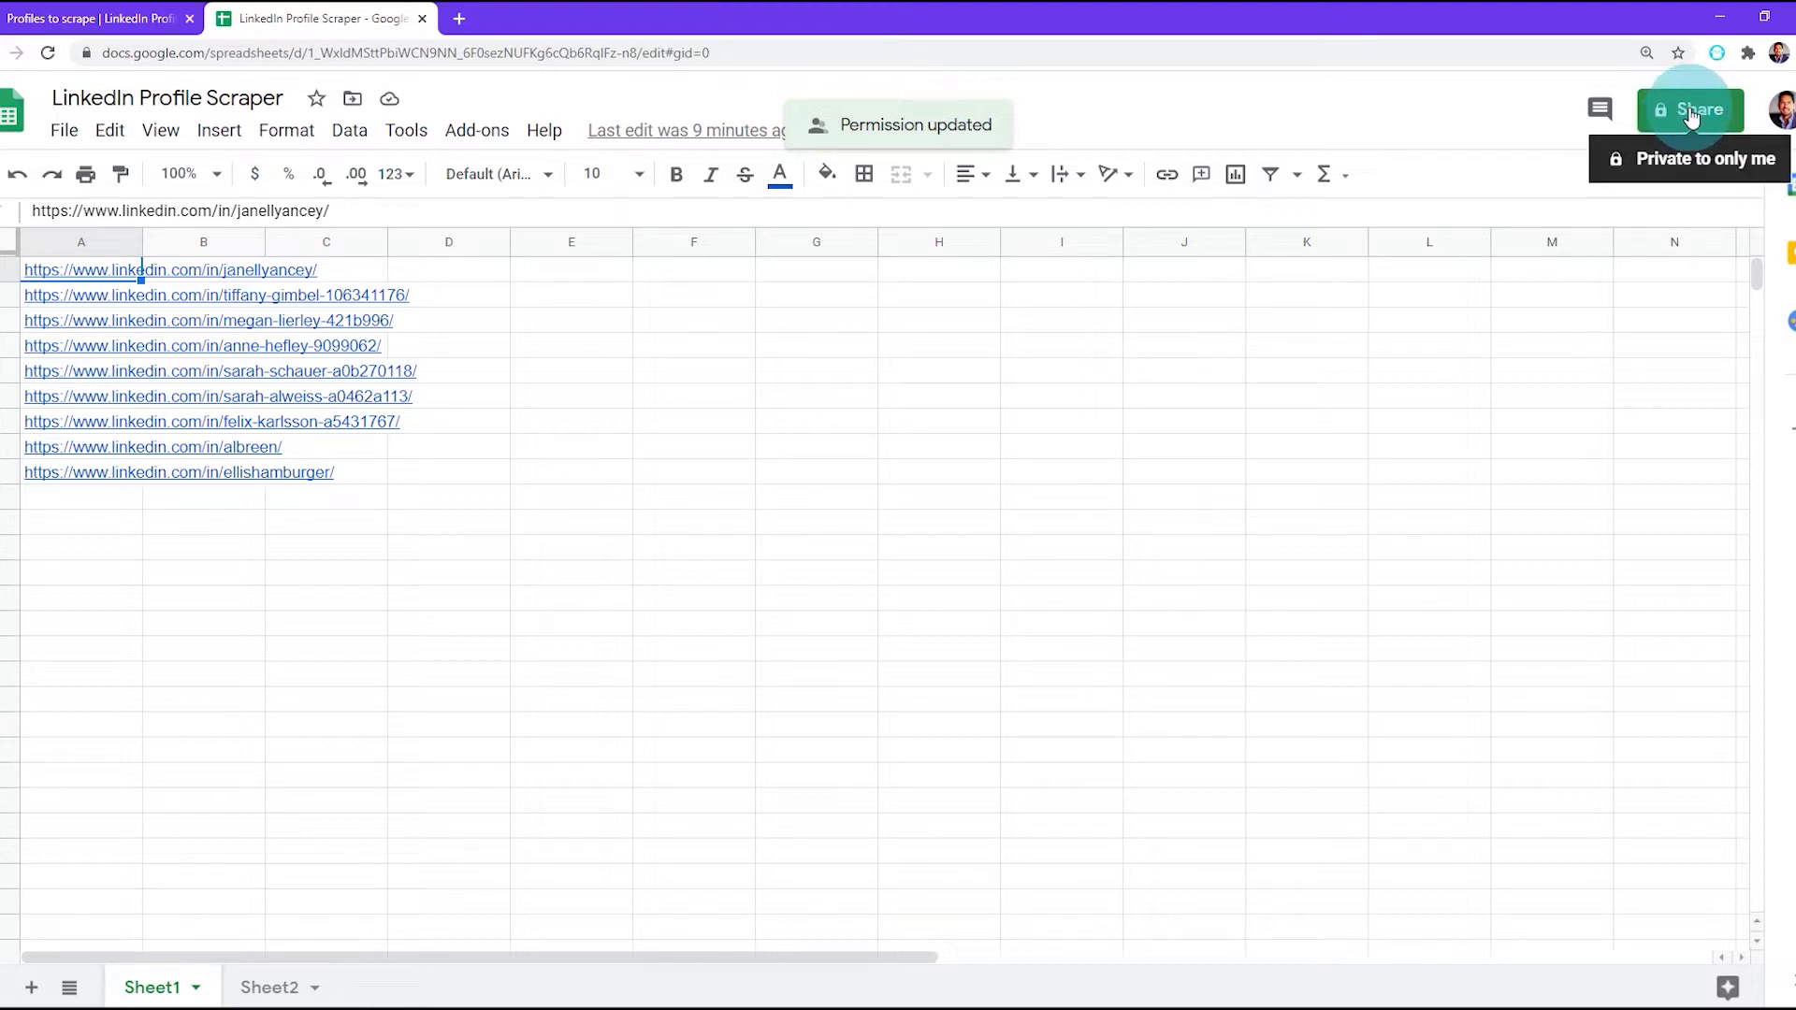
Share the profile-URL sheet with anyone with the link and copy its link.
{"action": "left_click", "coordinate": [1687, 109]}
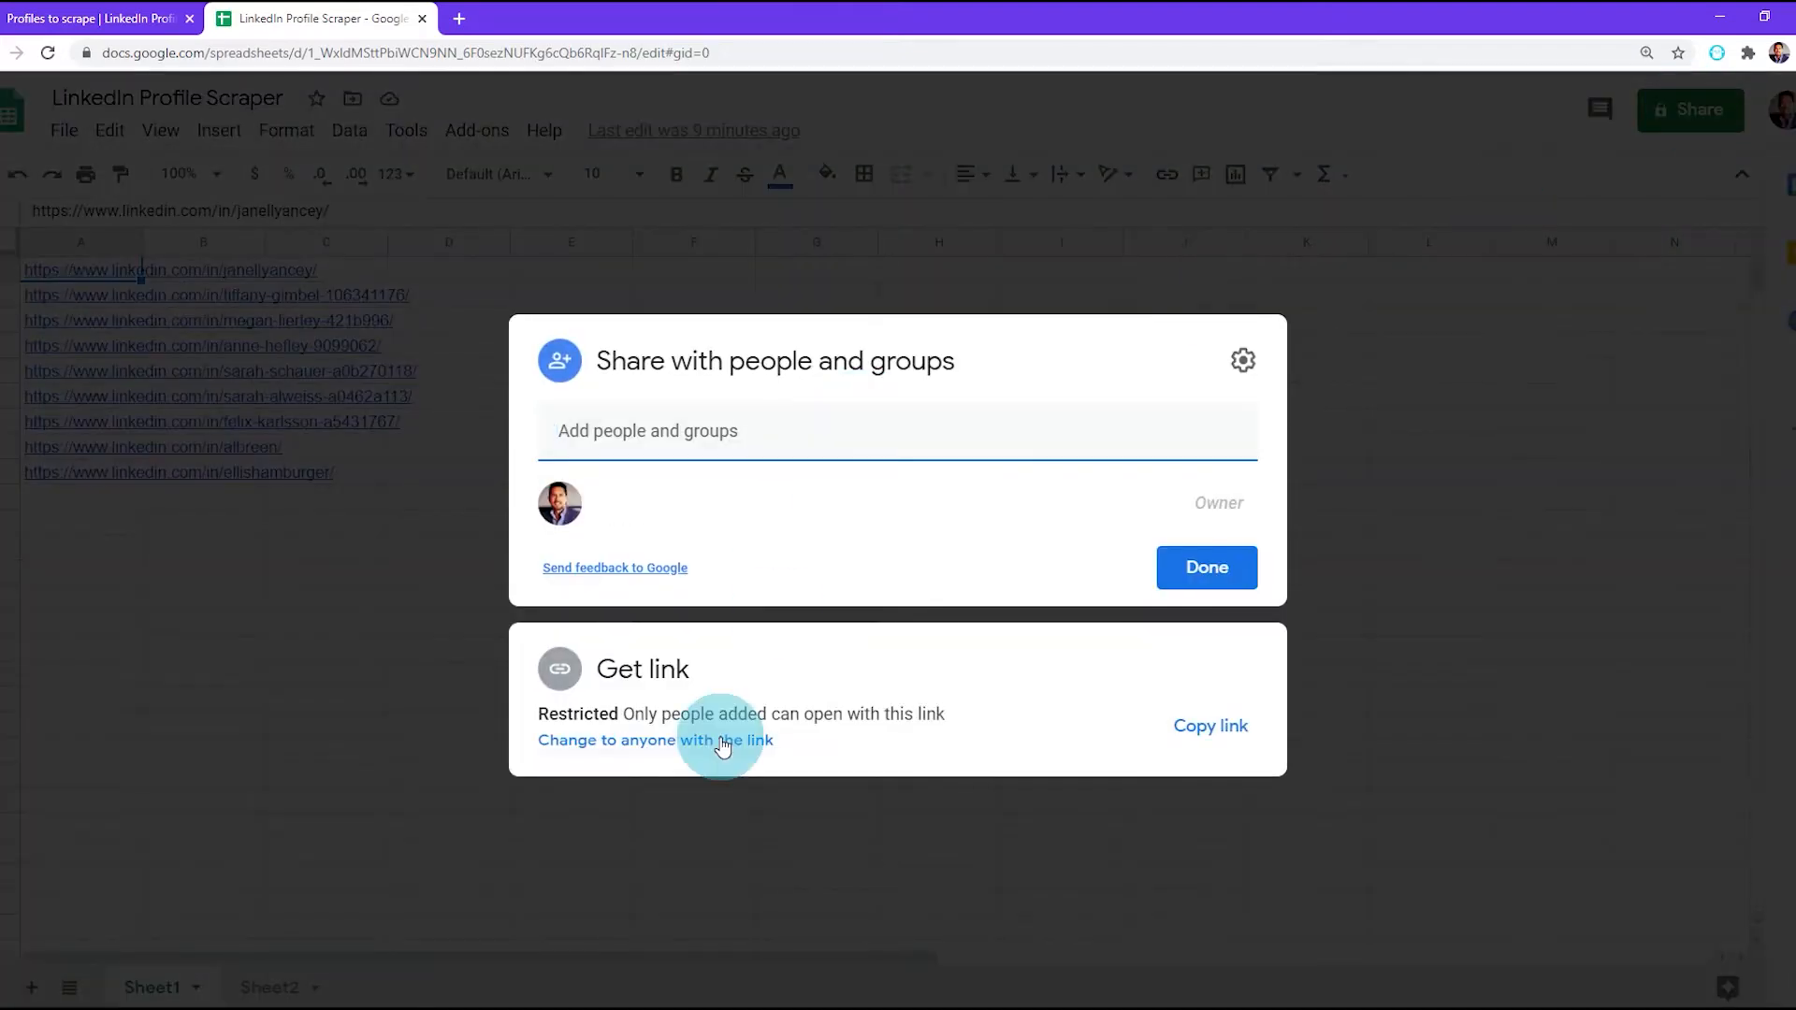
{"action": "left_click", "coordinate": [655, 741]}
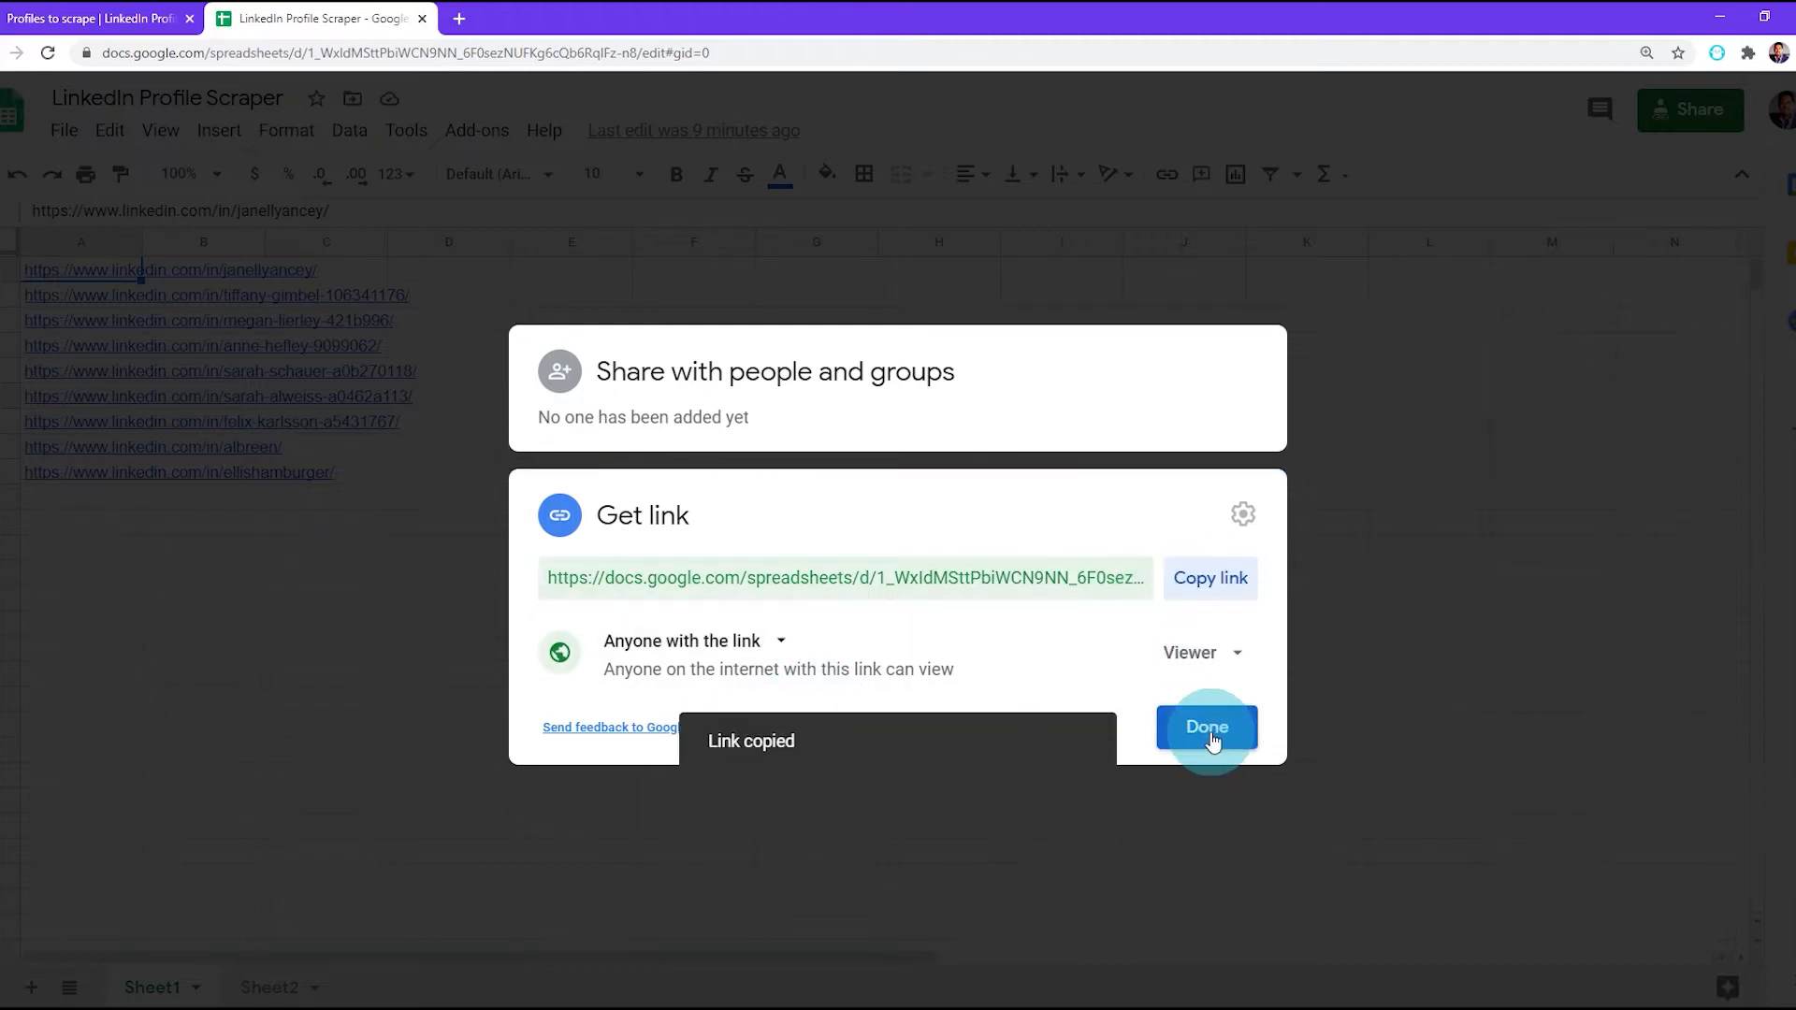
{"action": "left_click", "coordinate": [1205, 728]}
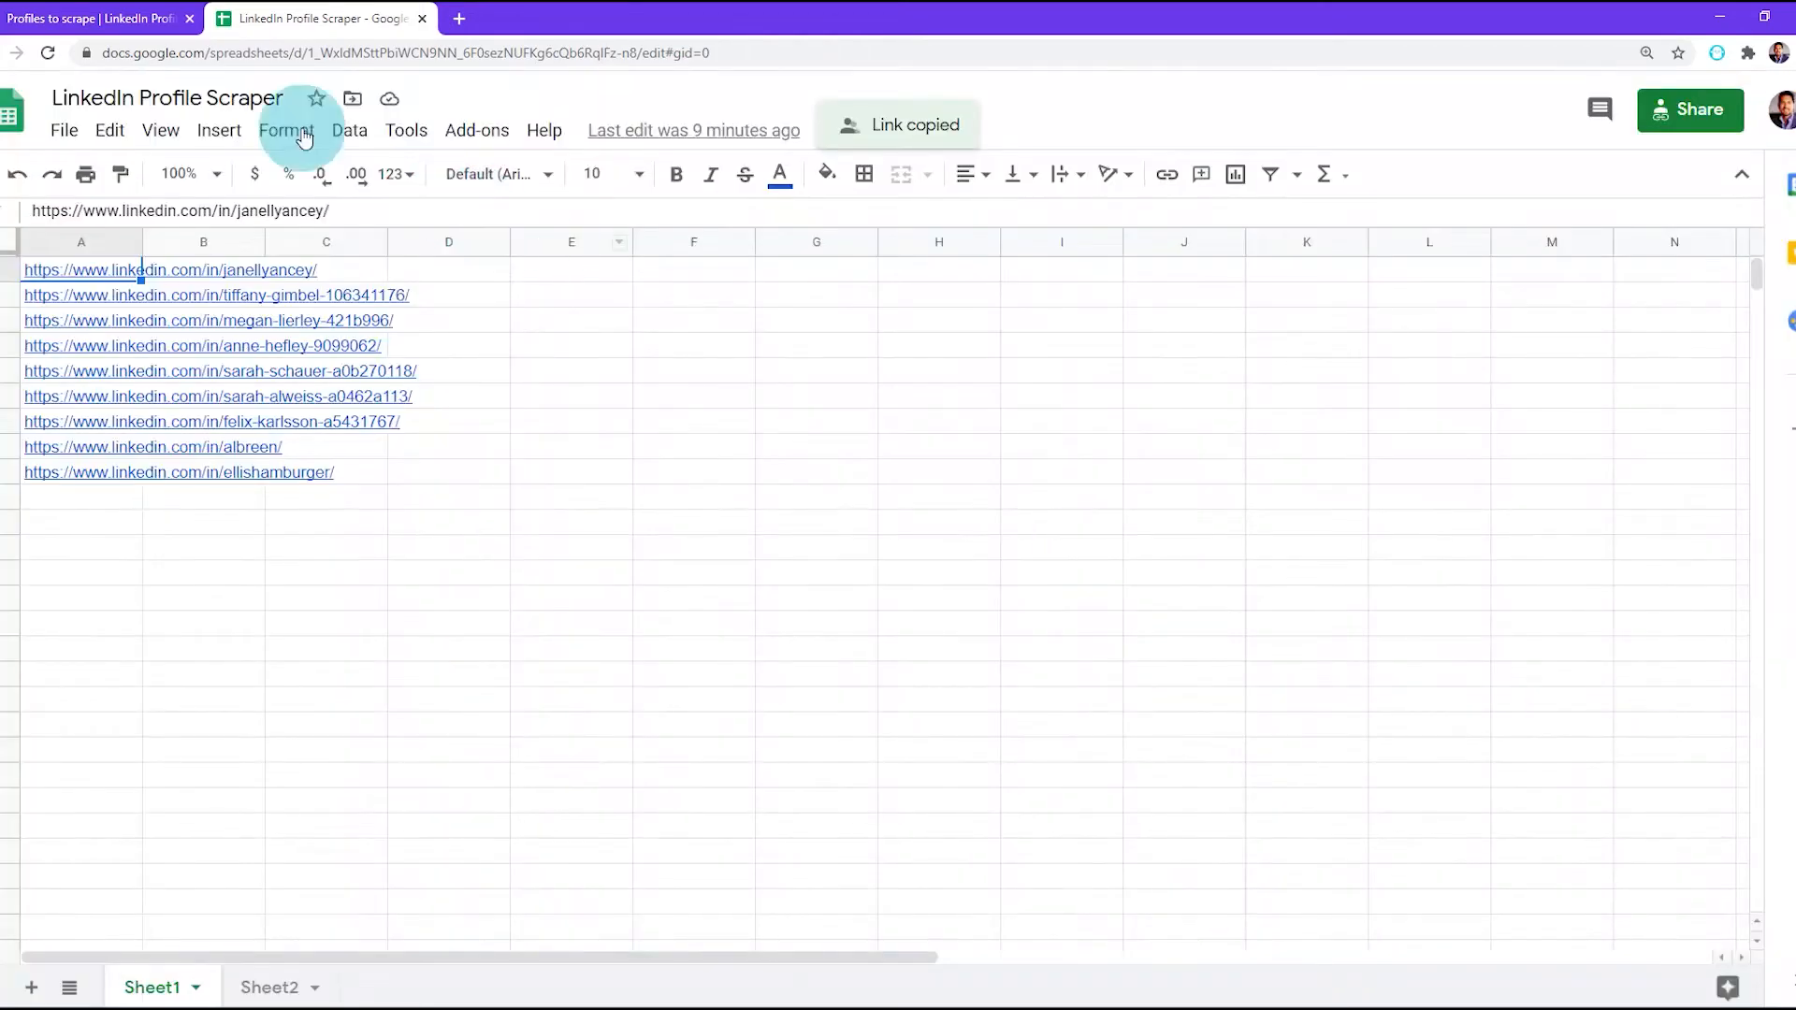
Paste the Google Sheet share link over the result.csv link in the profiles URL field.
{"action": "left_click", "coordinate": [320, 19]}
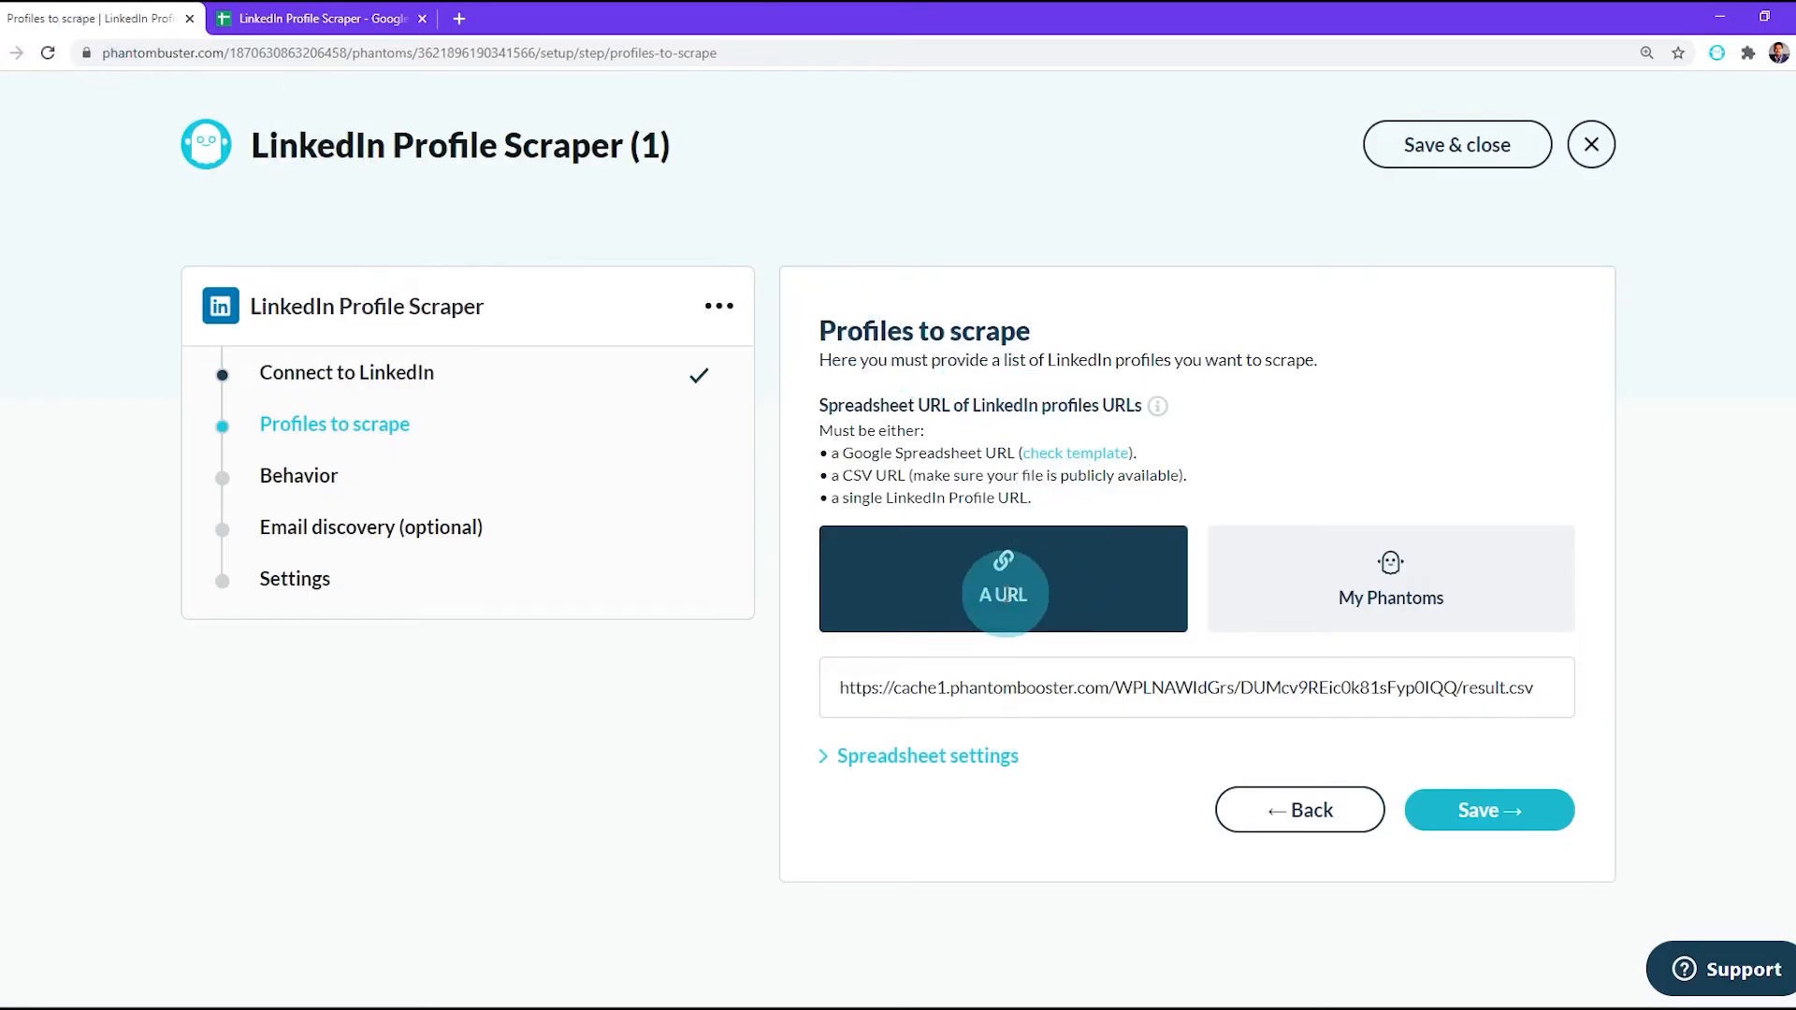
{"action": "triple_click", "coordinate": [1186, 686]}
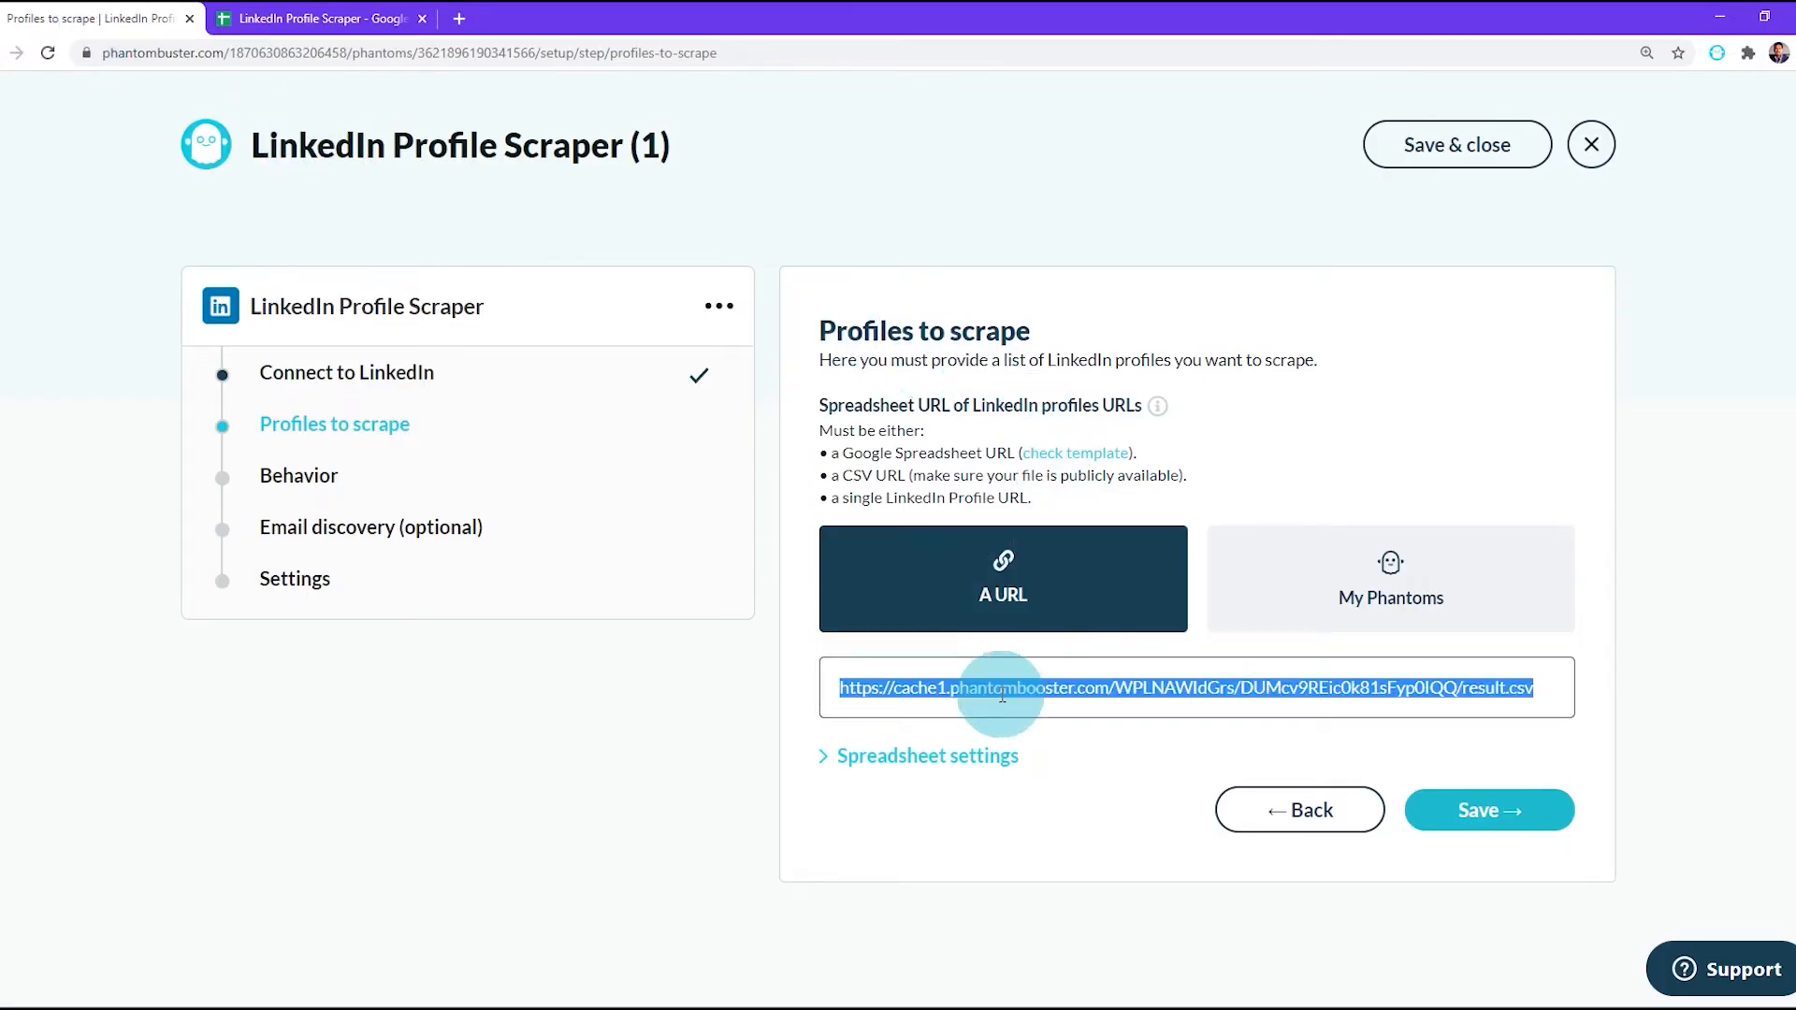
{"action": "right_click", "coordinate": [1003, 686]}
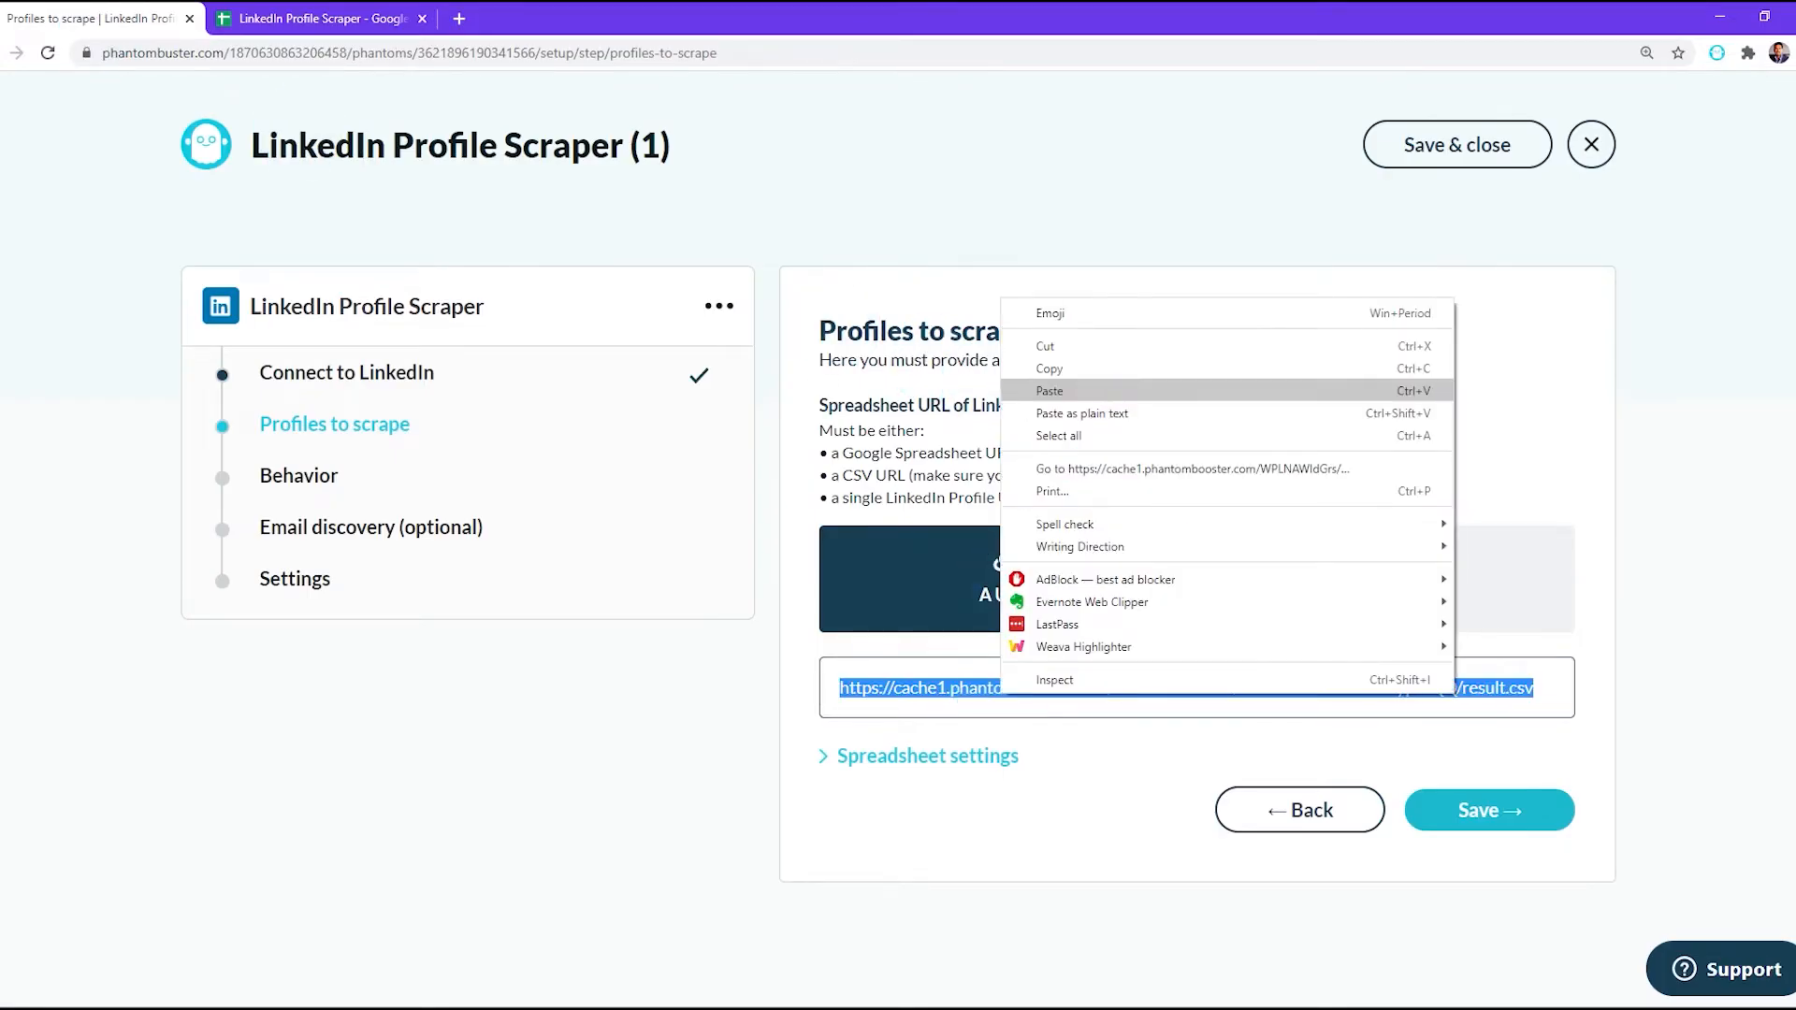
{"action": "left_click", "coordinate": [1049, 391]}
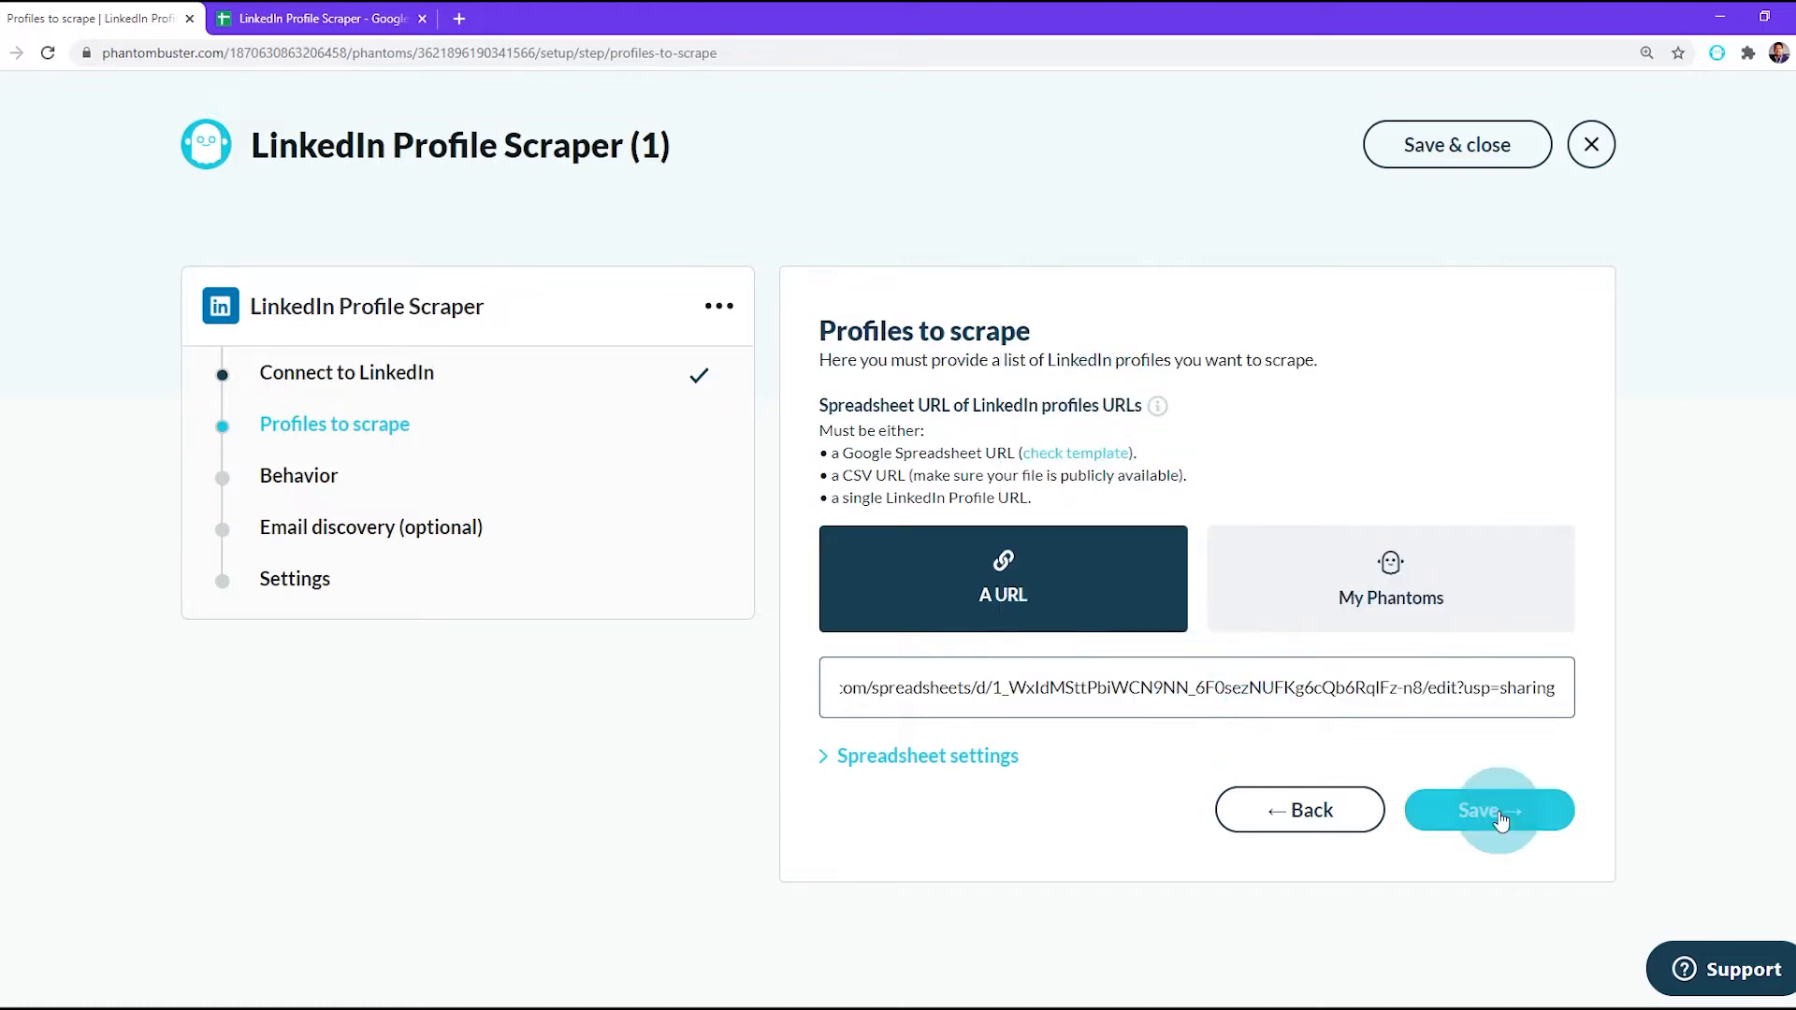
Save the Profiles to scrape step and continue to Behavior.
{"action": "left_click", "coordinate": [1487, 808]}
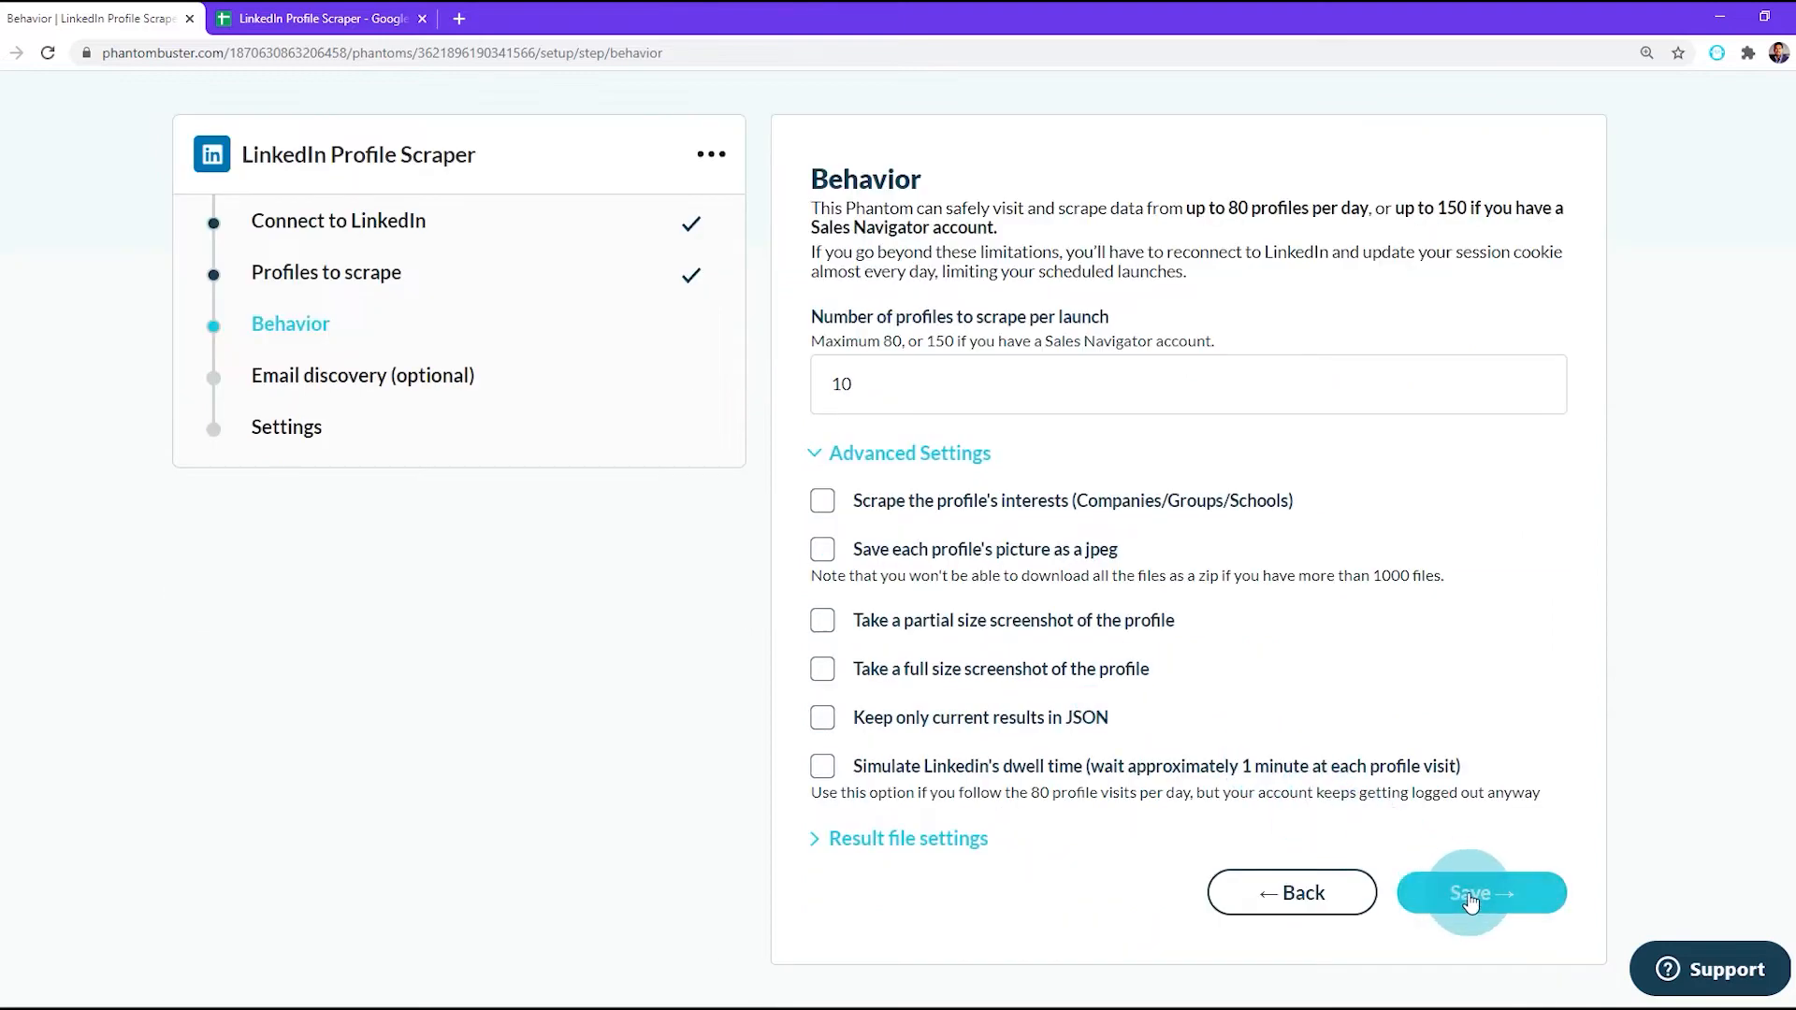
Keep 10 profiles per launch, choose Phantombuster as the email finder, and save.
{"action": "left_click", "coordinate": [1478, 892]}
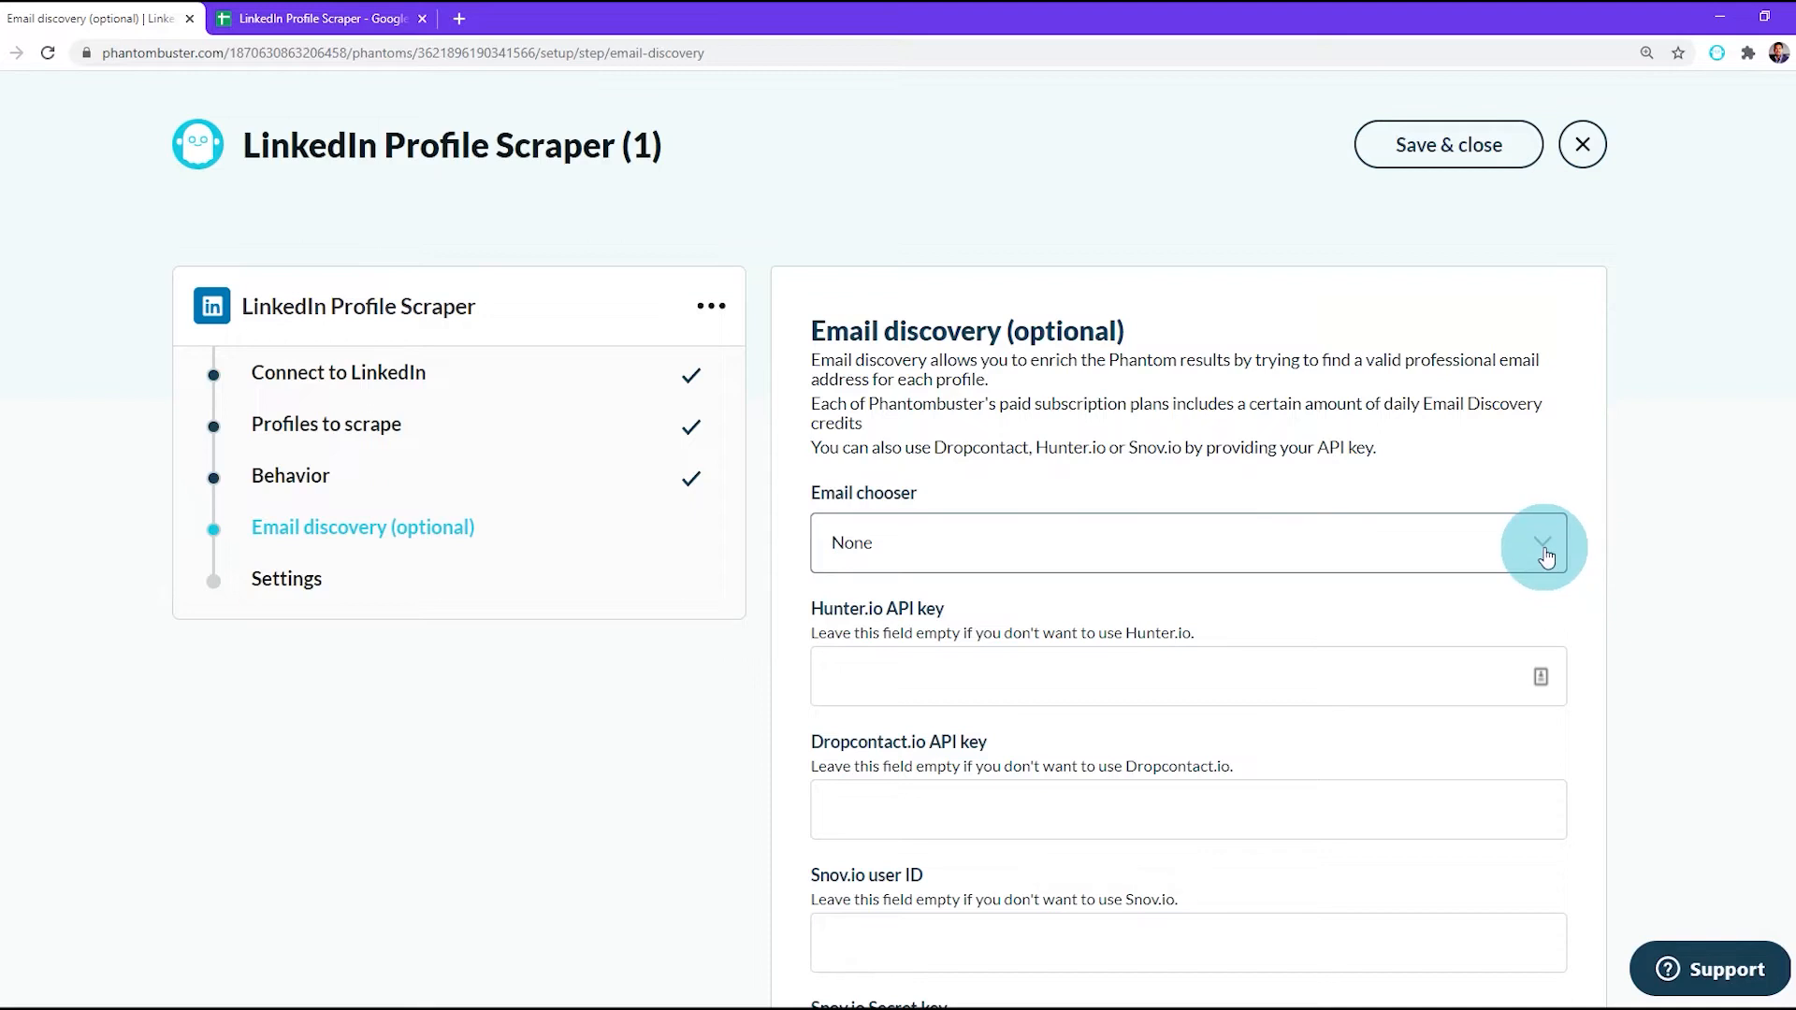
{"action": "left_click", "coordinate": [1540, 543]}
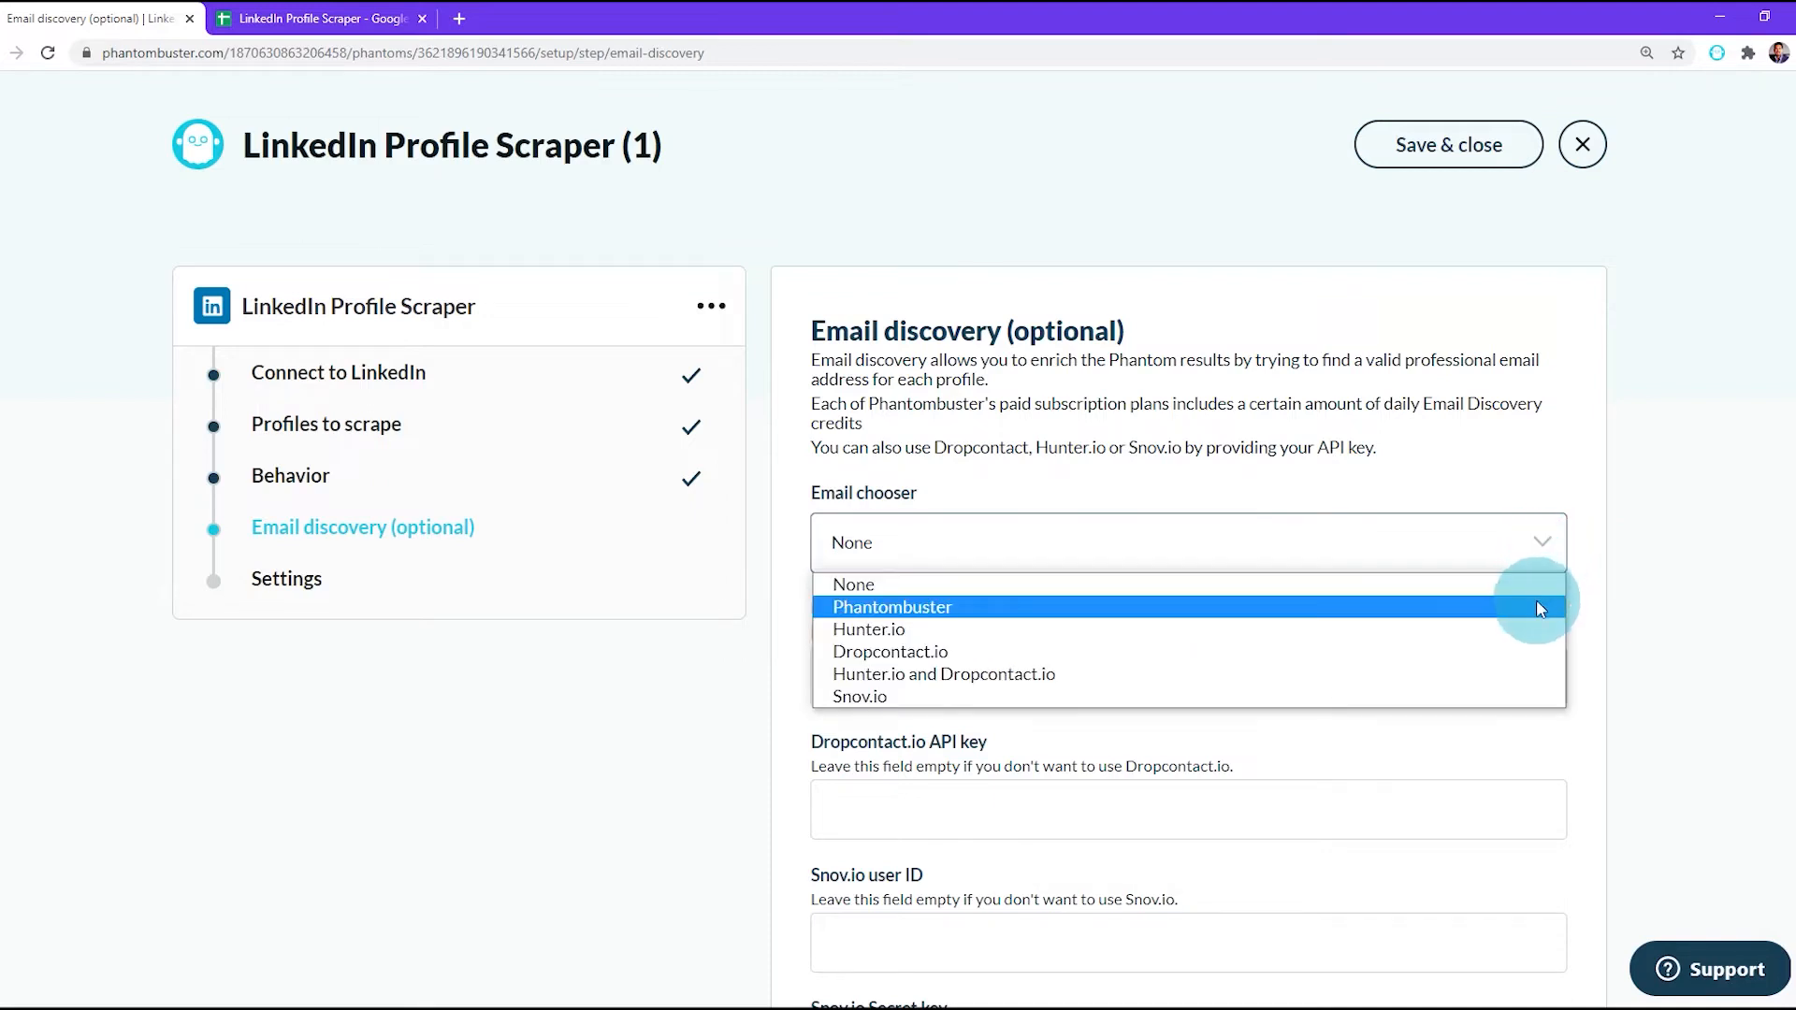
{"action": "mouse_move", "coordinate": [1528, 629]}
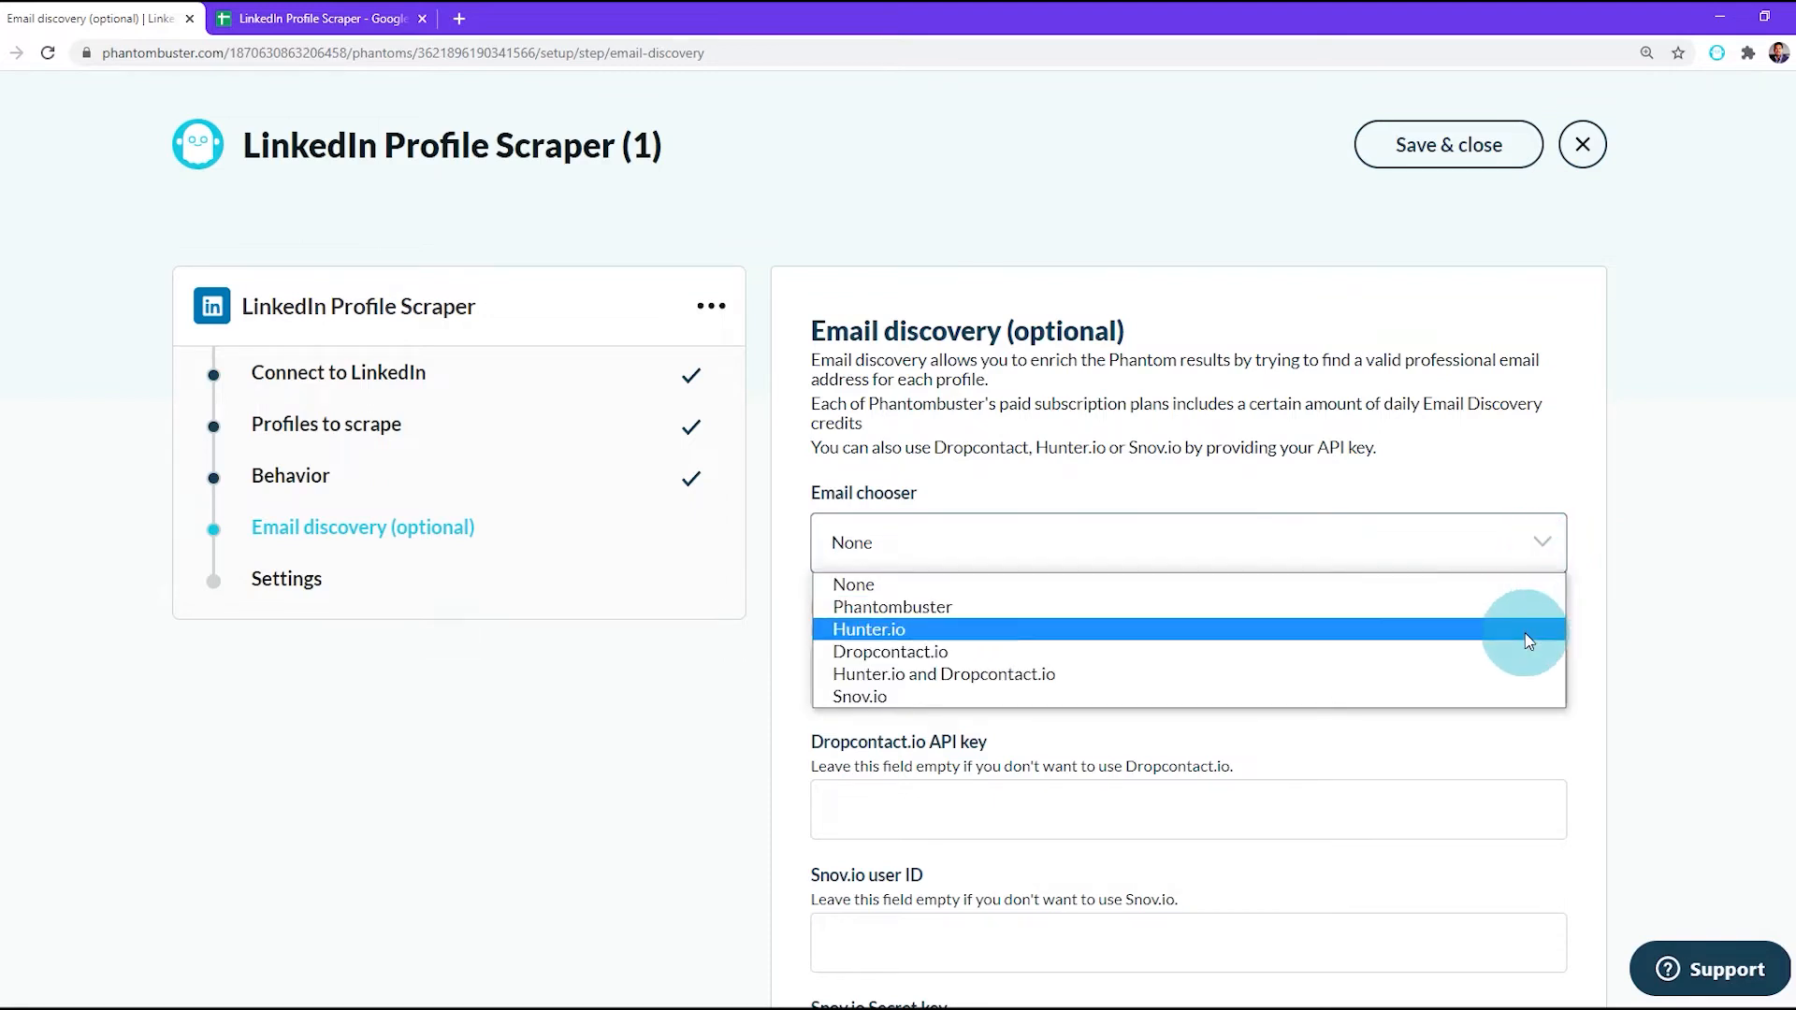
{"action": "mouse_move", "coordinate": [1528, 668]}
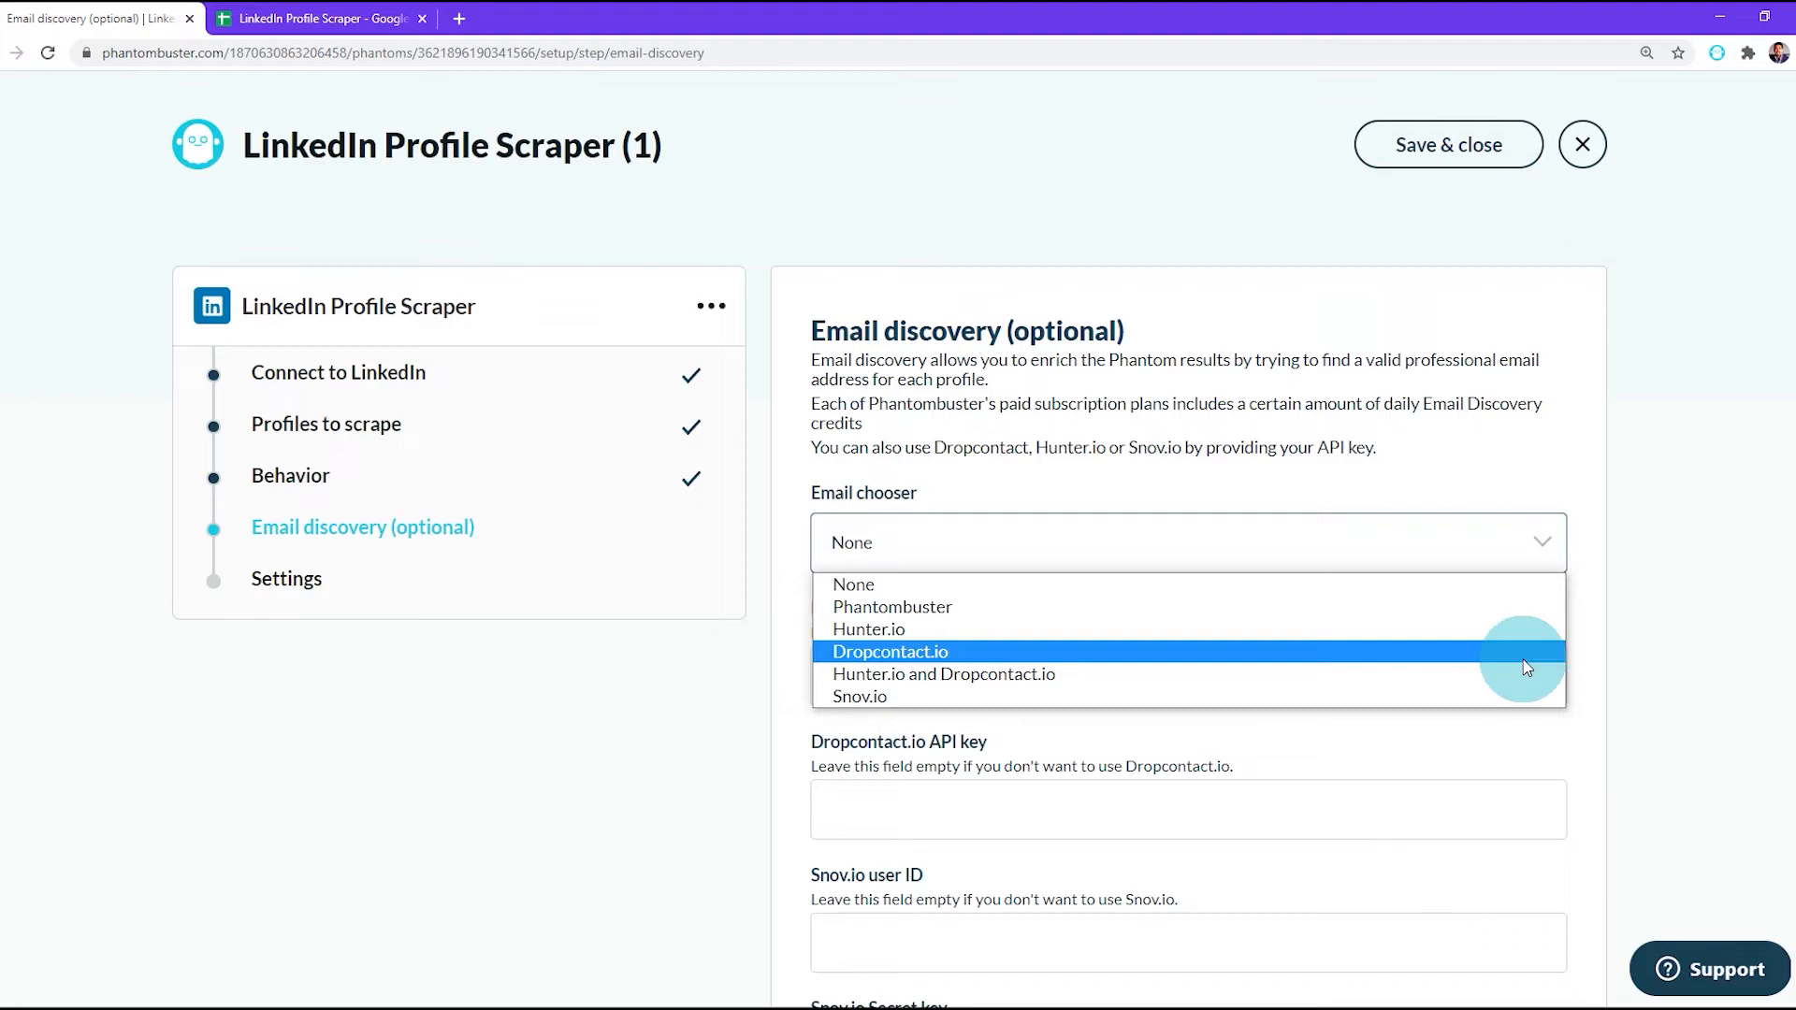
{"action": "mouse_move", "coordinate": [1523, 675]}
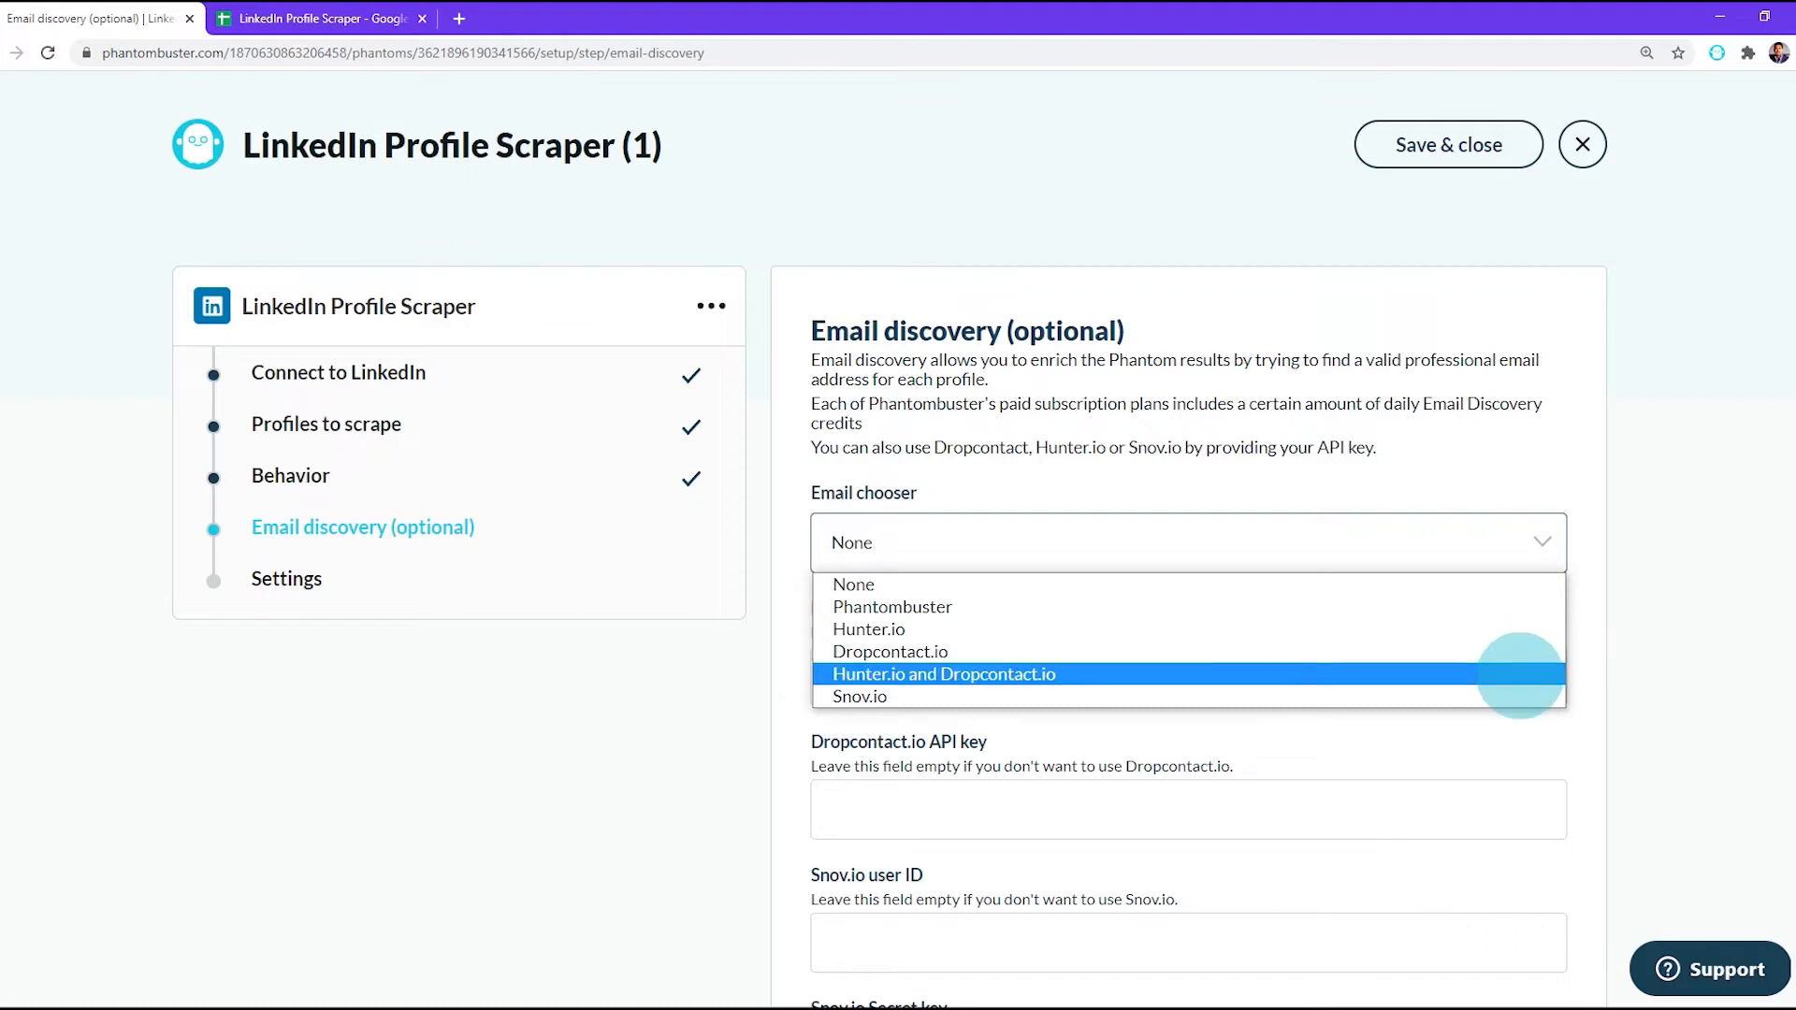
{"action": "mouse_move", "coordinate": [859, 696]}
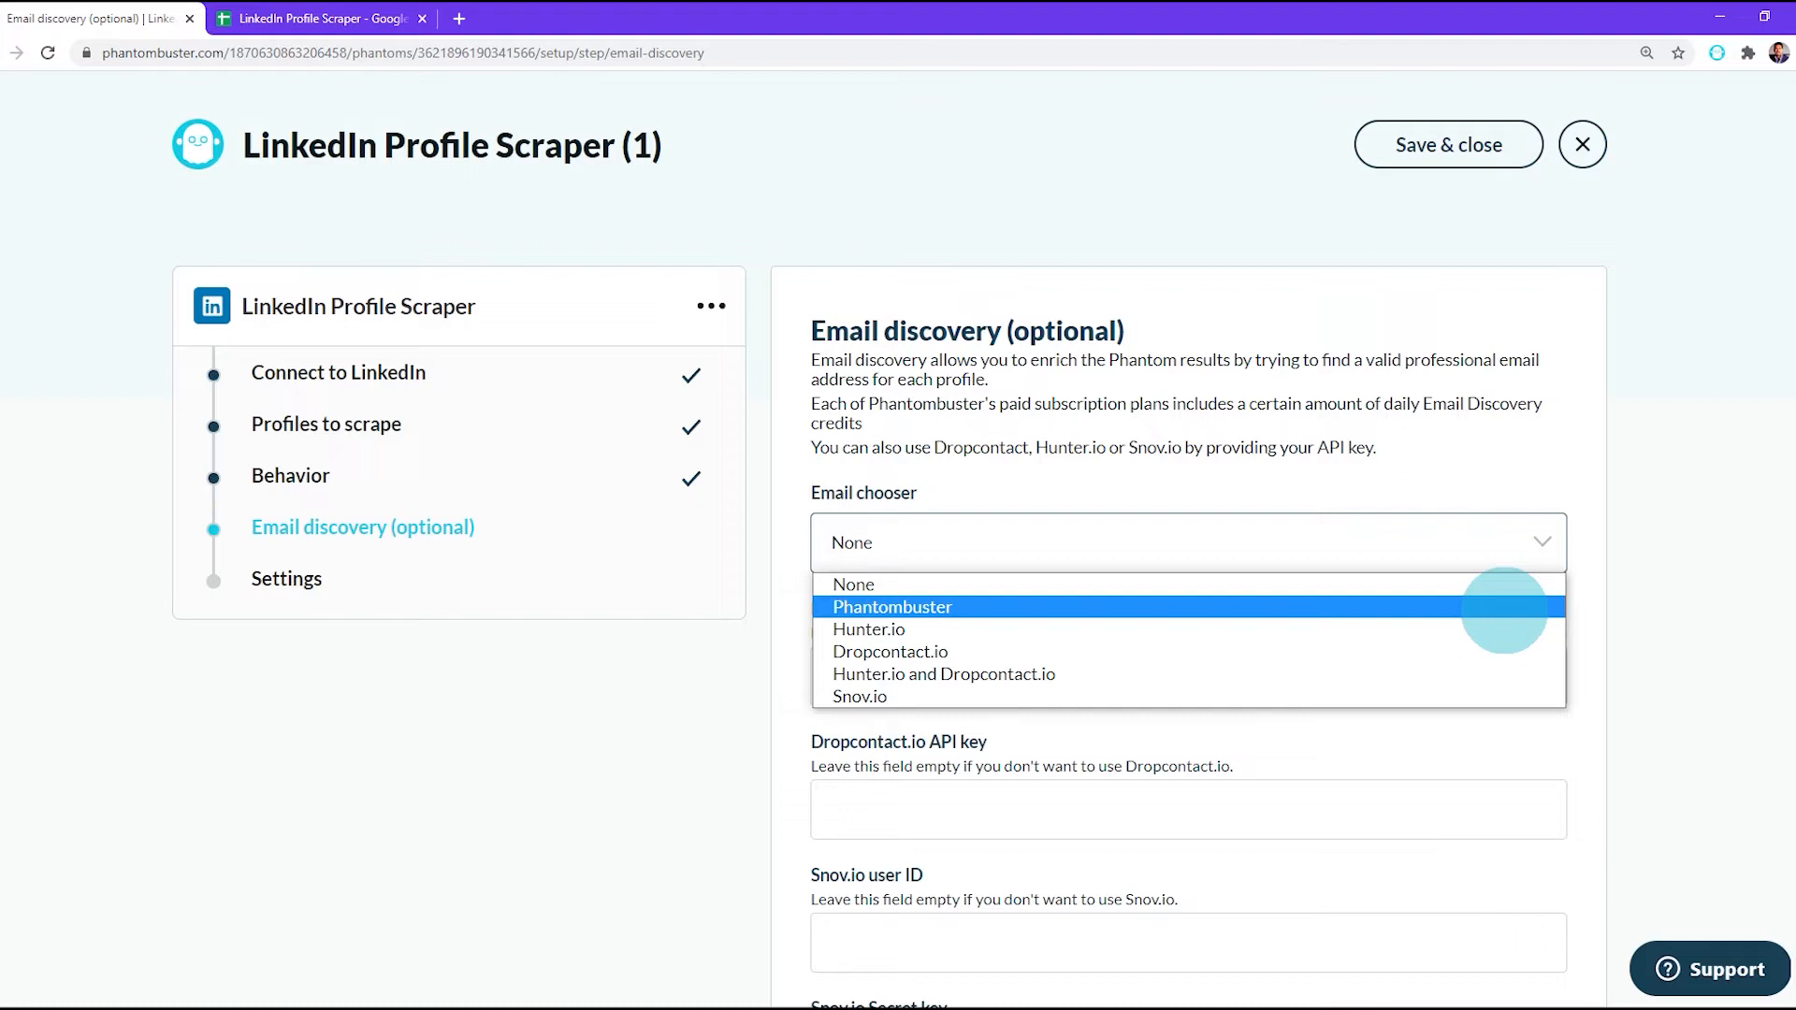
{"action": "left_click", "coordinate": [890, 606]}
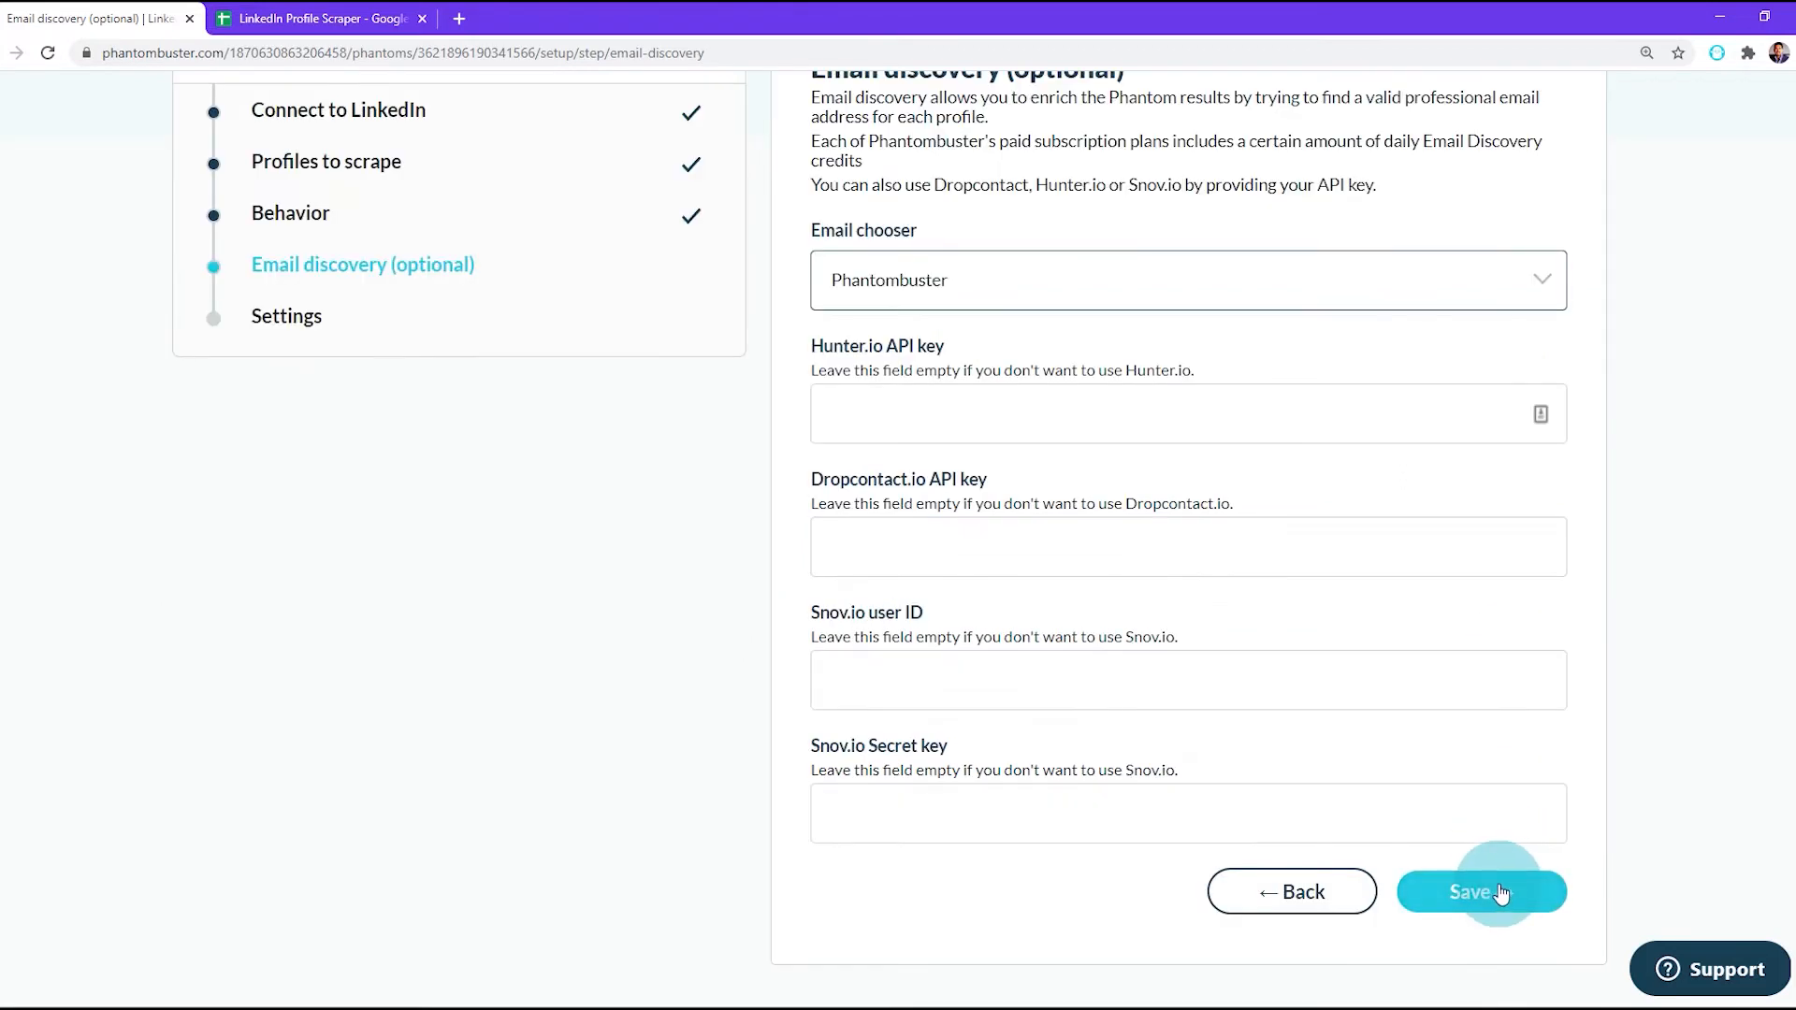
{"action": "left_click", "coordinate": [1480, 893]}
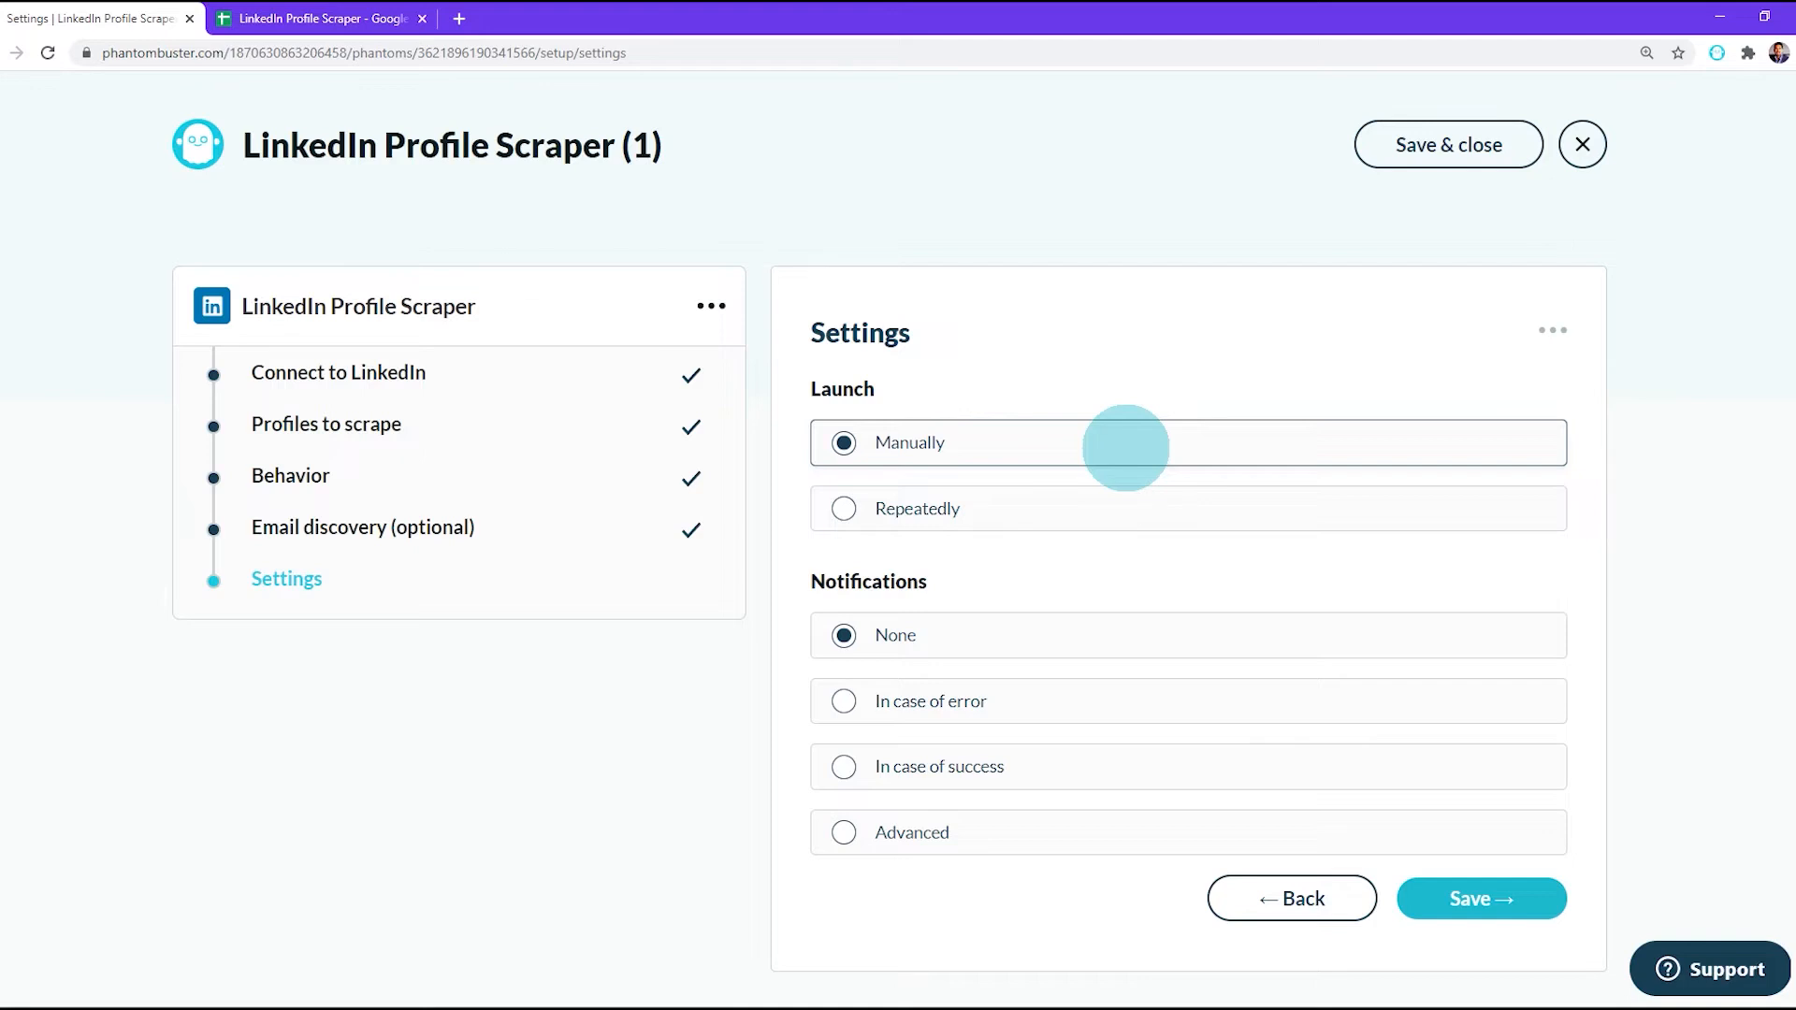
{"action": "mouse_move", "coordinate": [911, 444]}
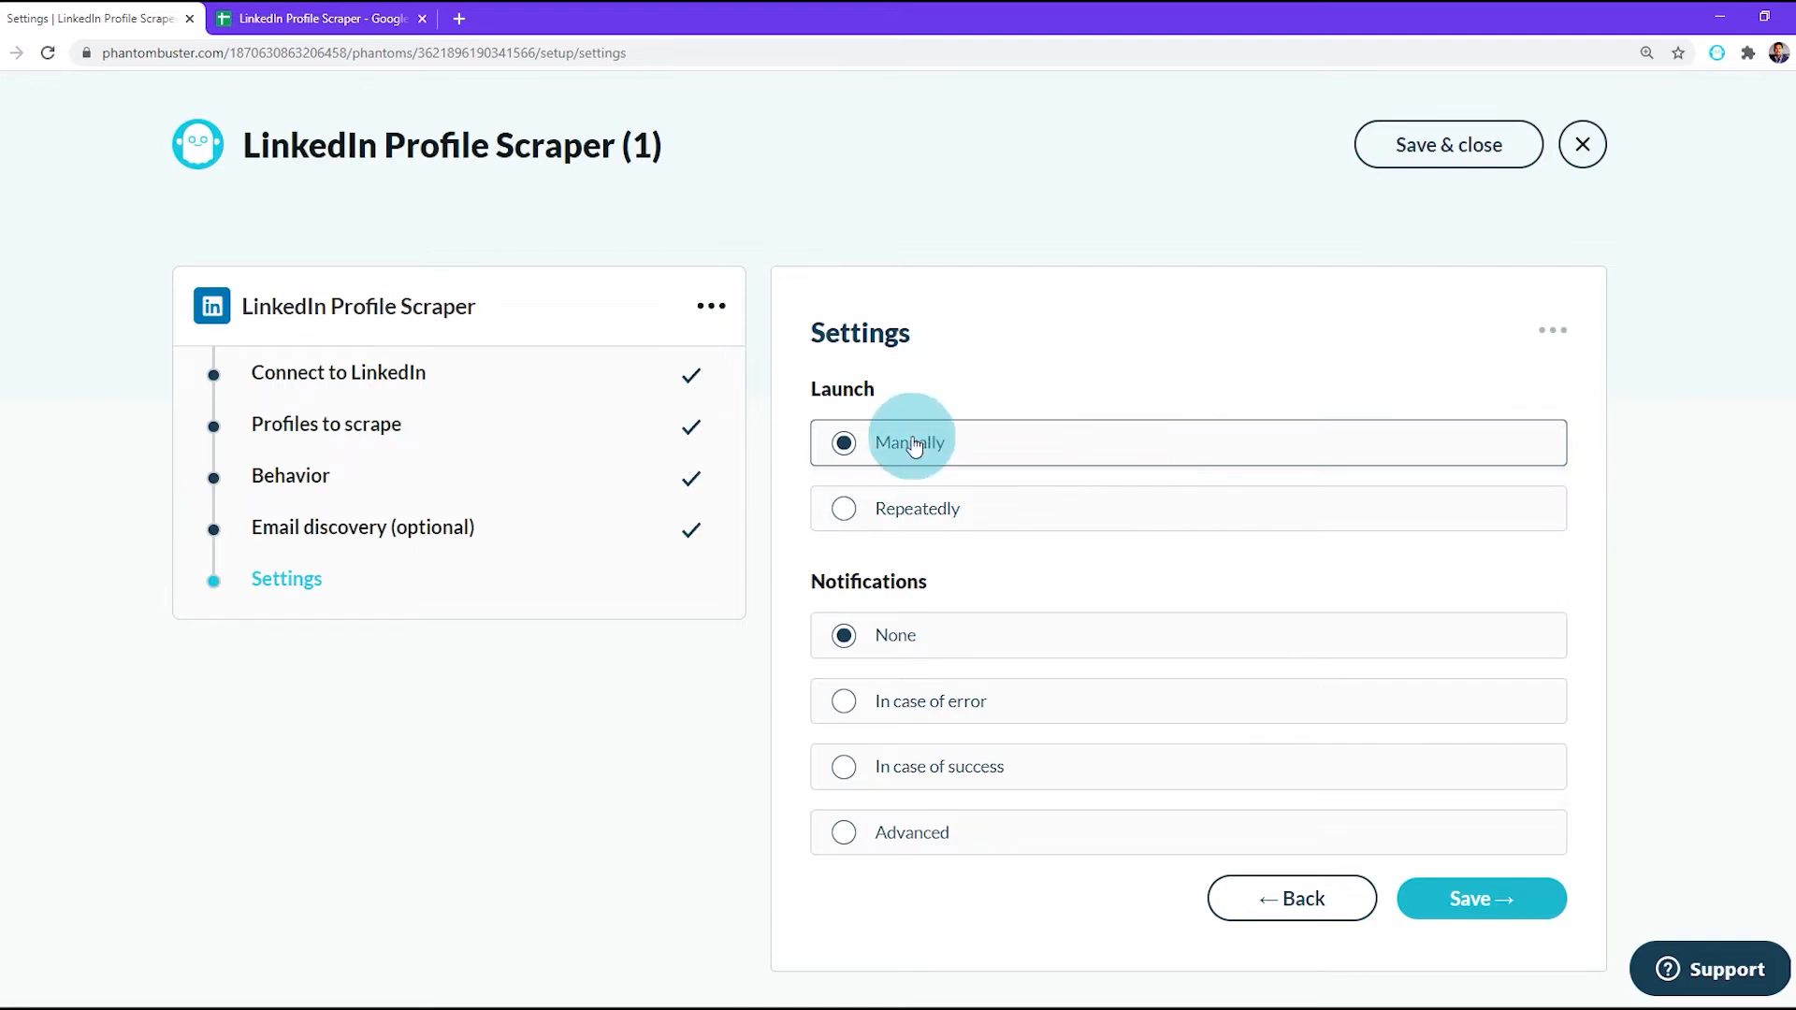
{"action": "mouse_move", "coordinate": [844, 509]}
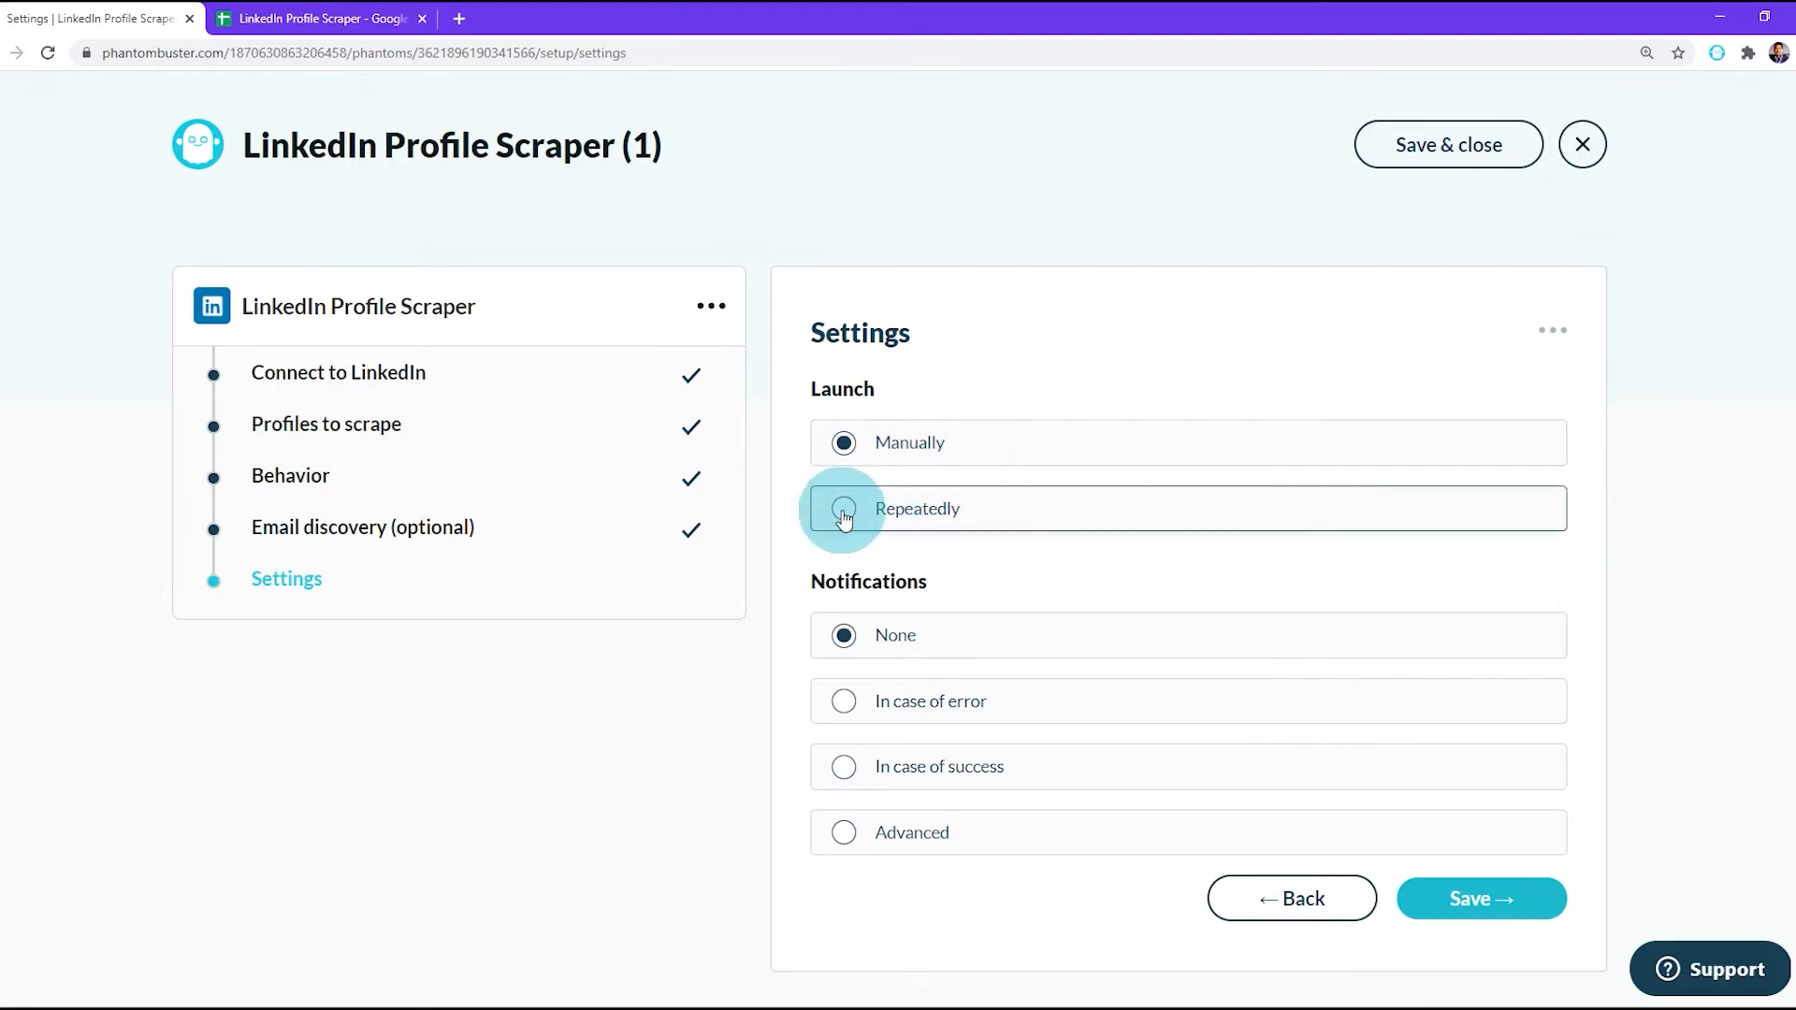
{"action": "left_click", "coordinate": [844, 509]}
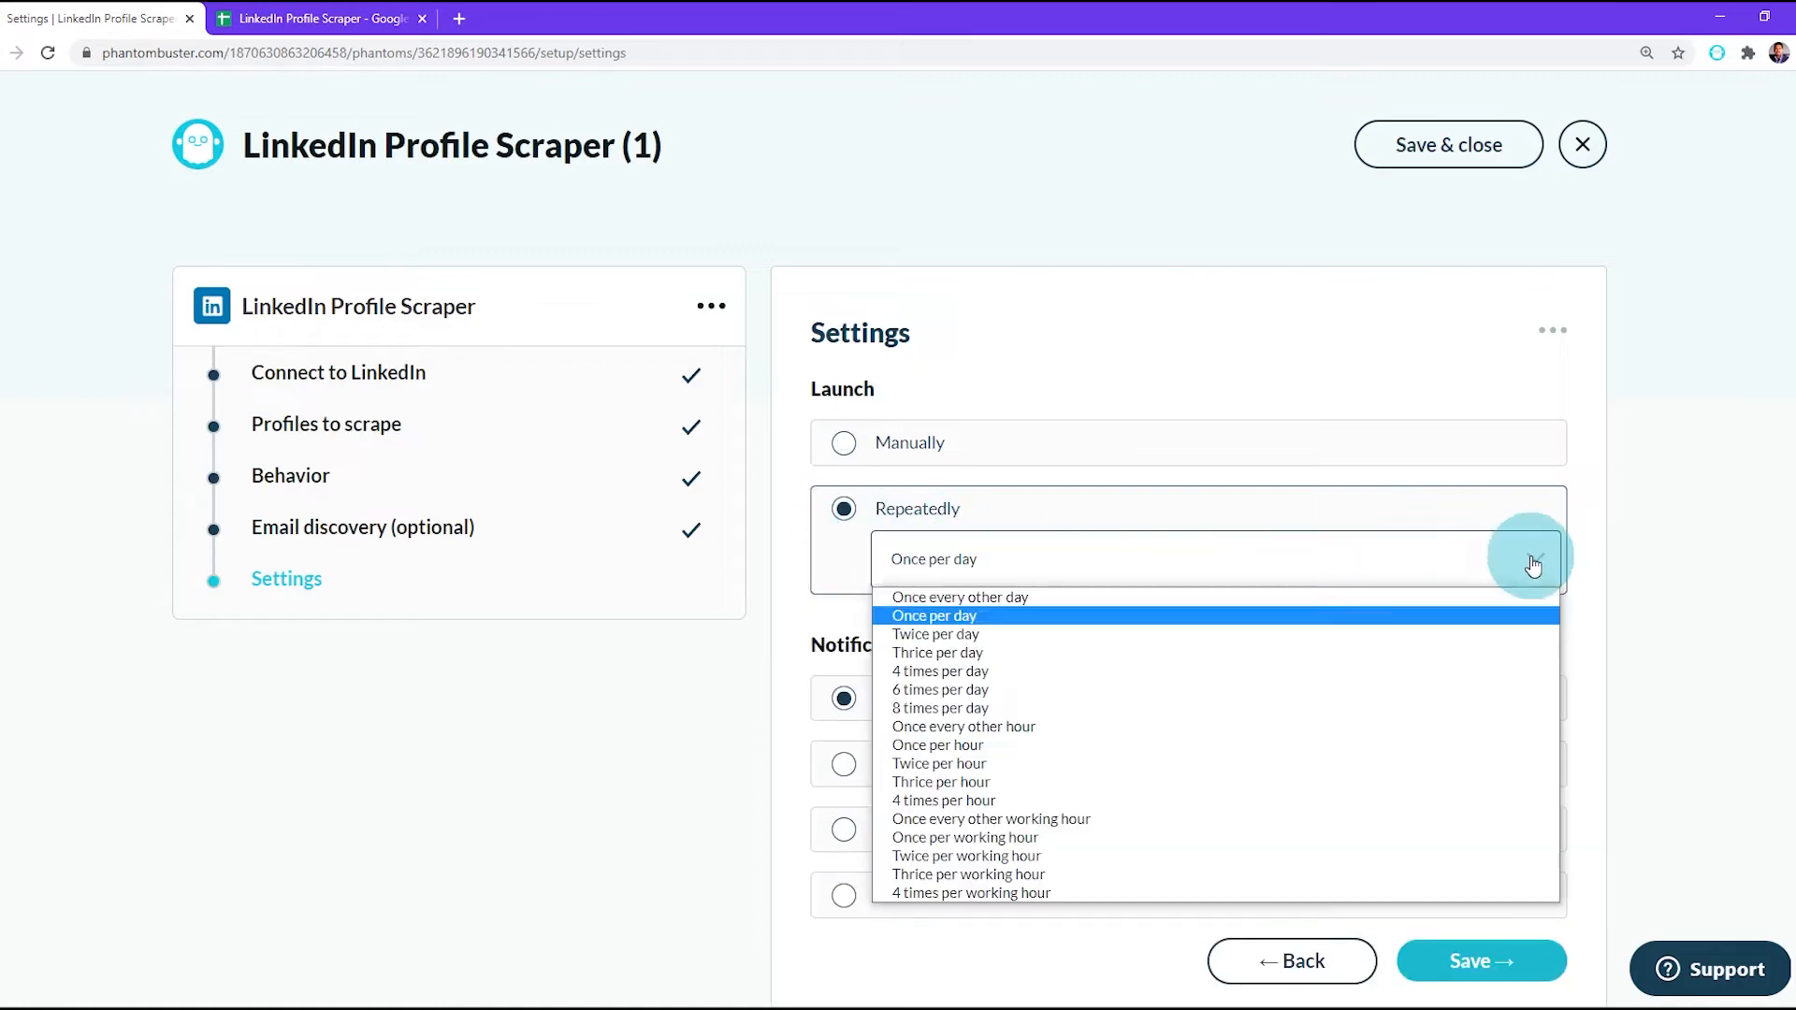
{"action": "left_click", "coordinate": [939, 708]}
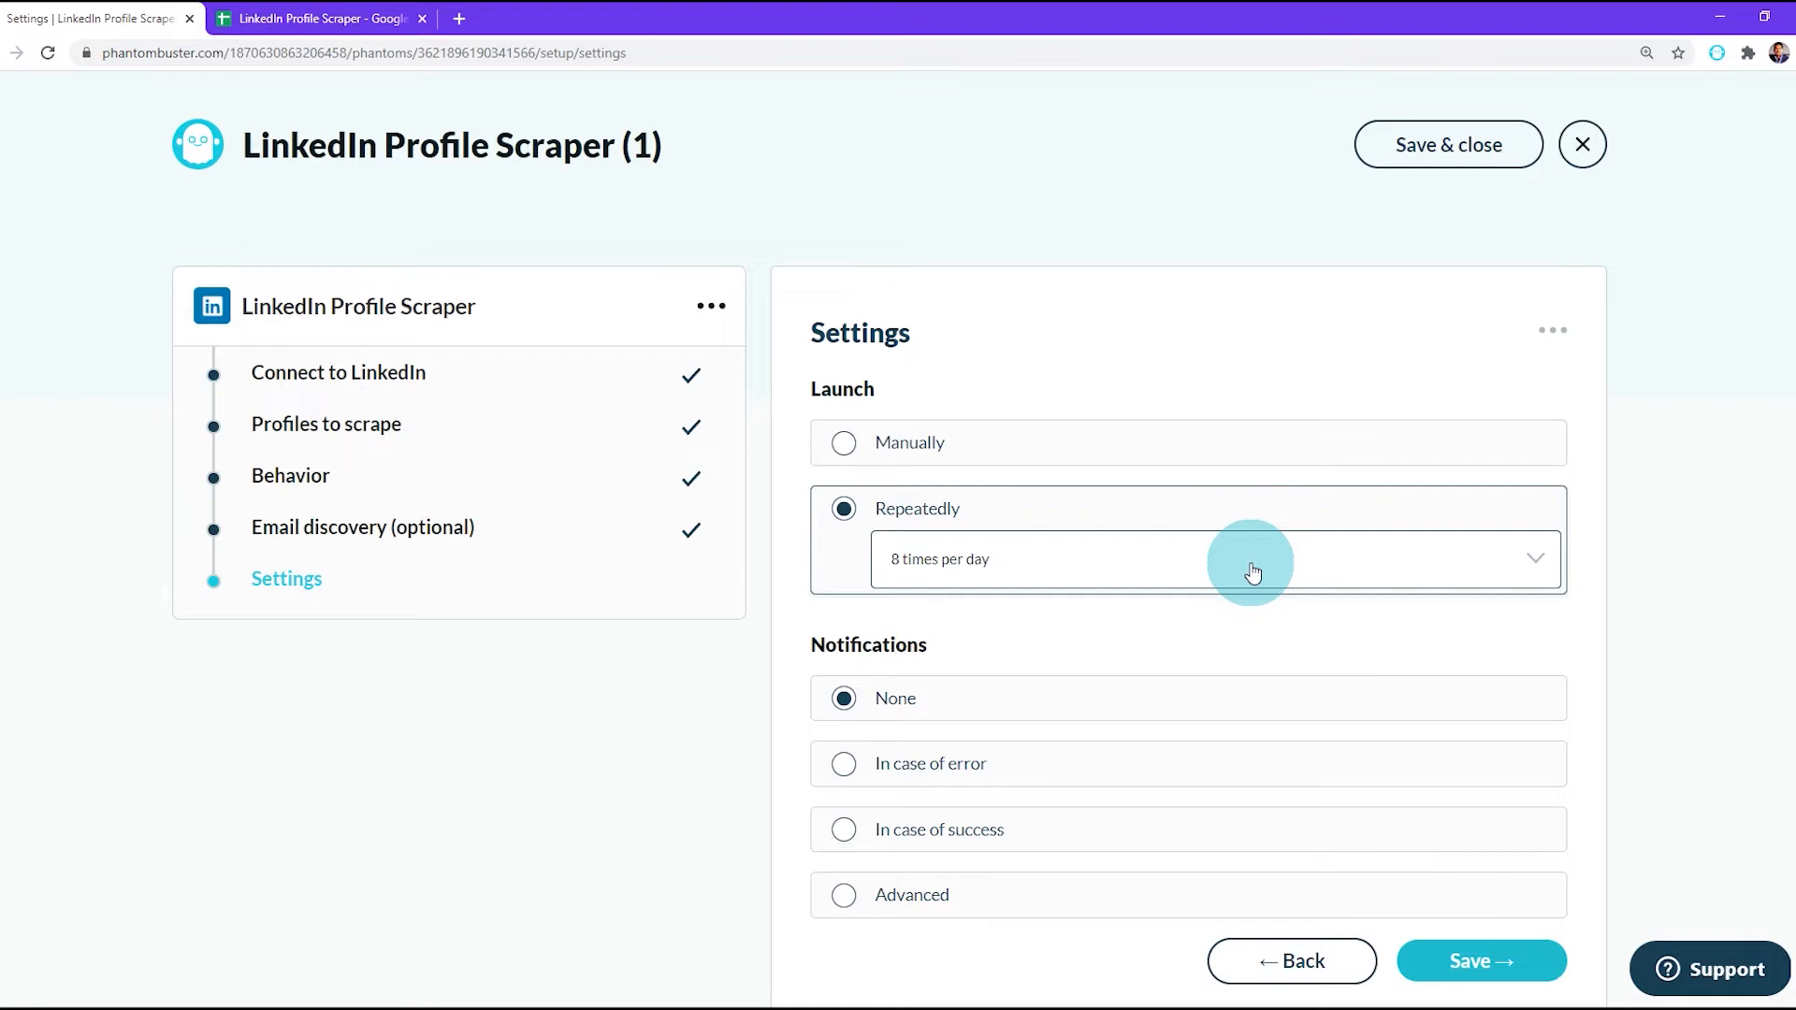
{"action": "mouse_move", "coordinate": [1104, 464]}
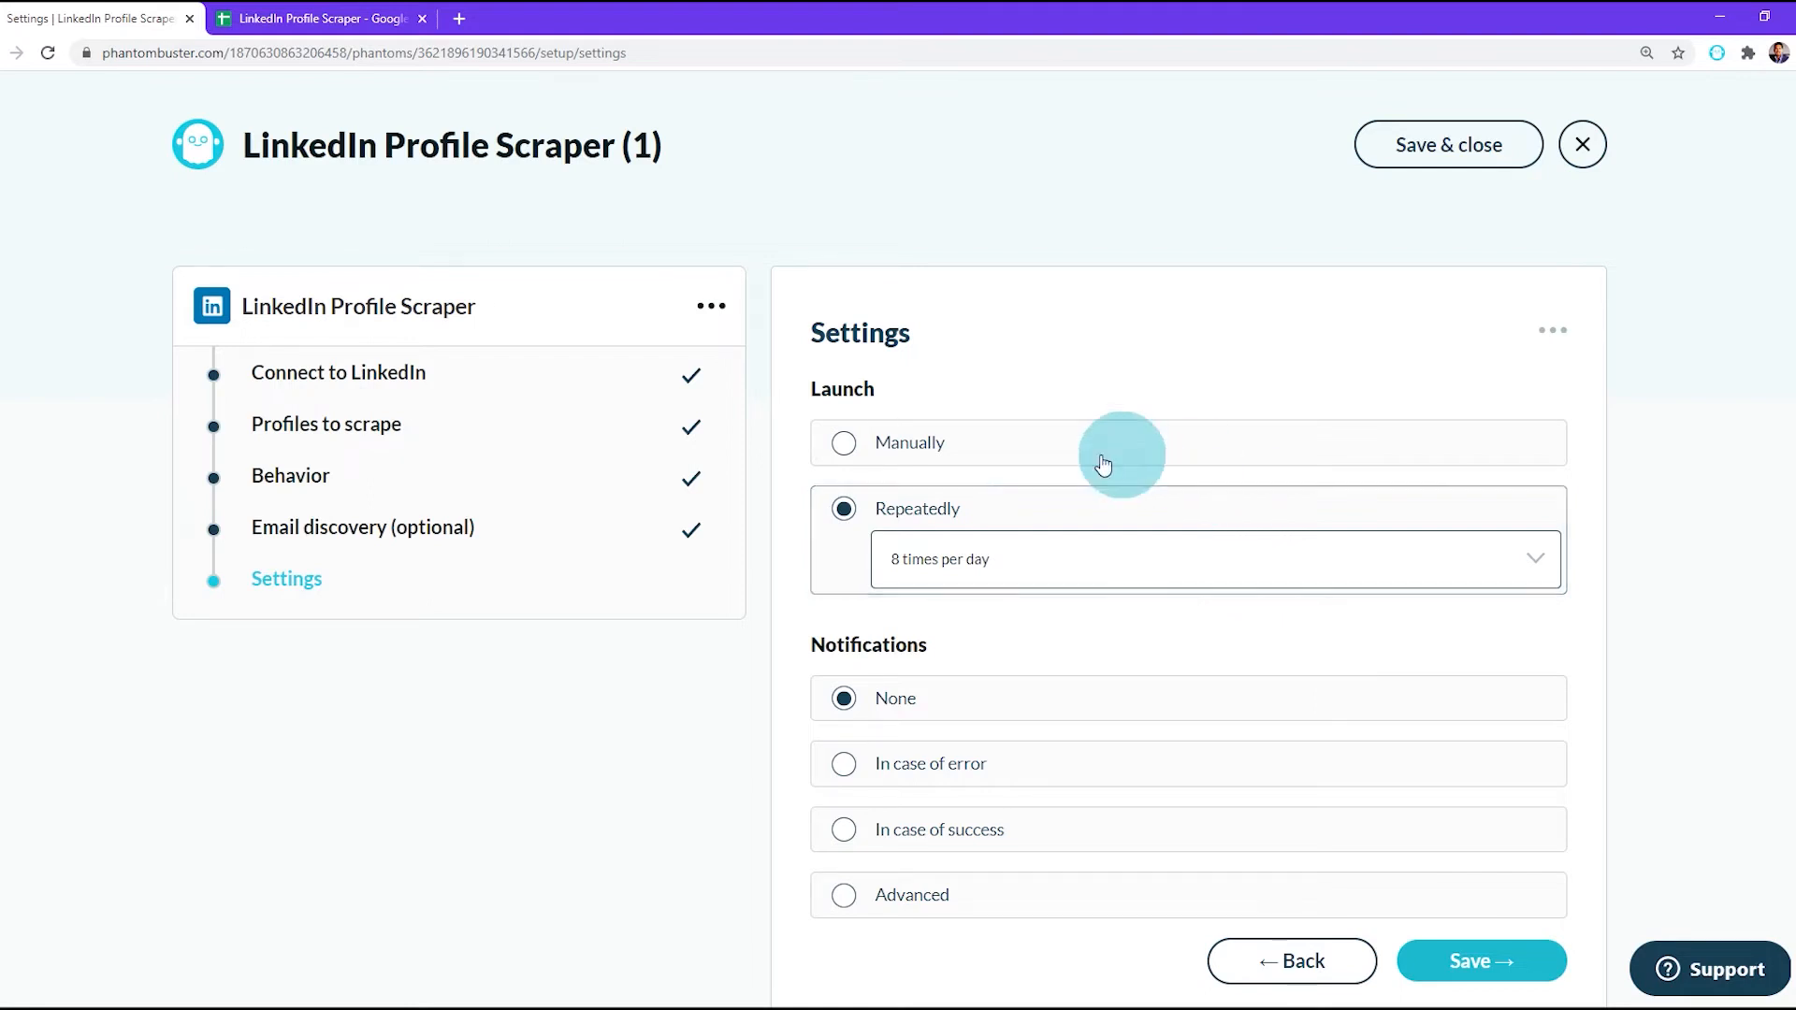
{"action": "left_click", "coordinate": [844, 441]}
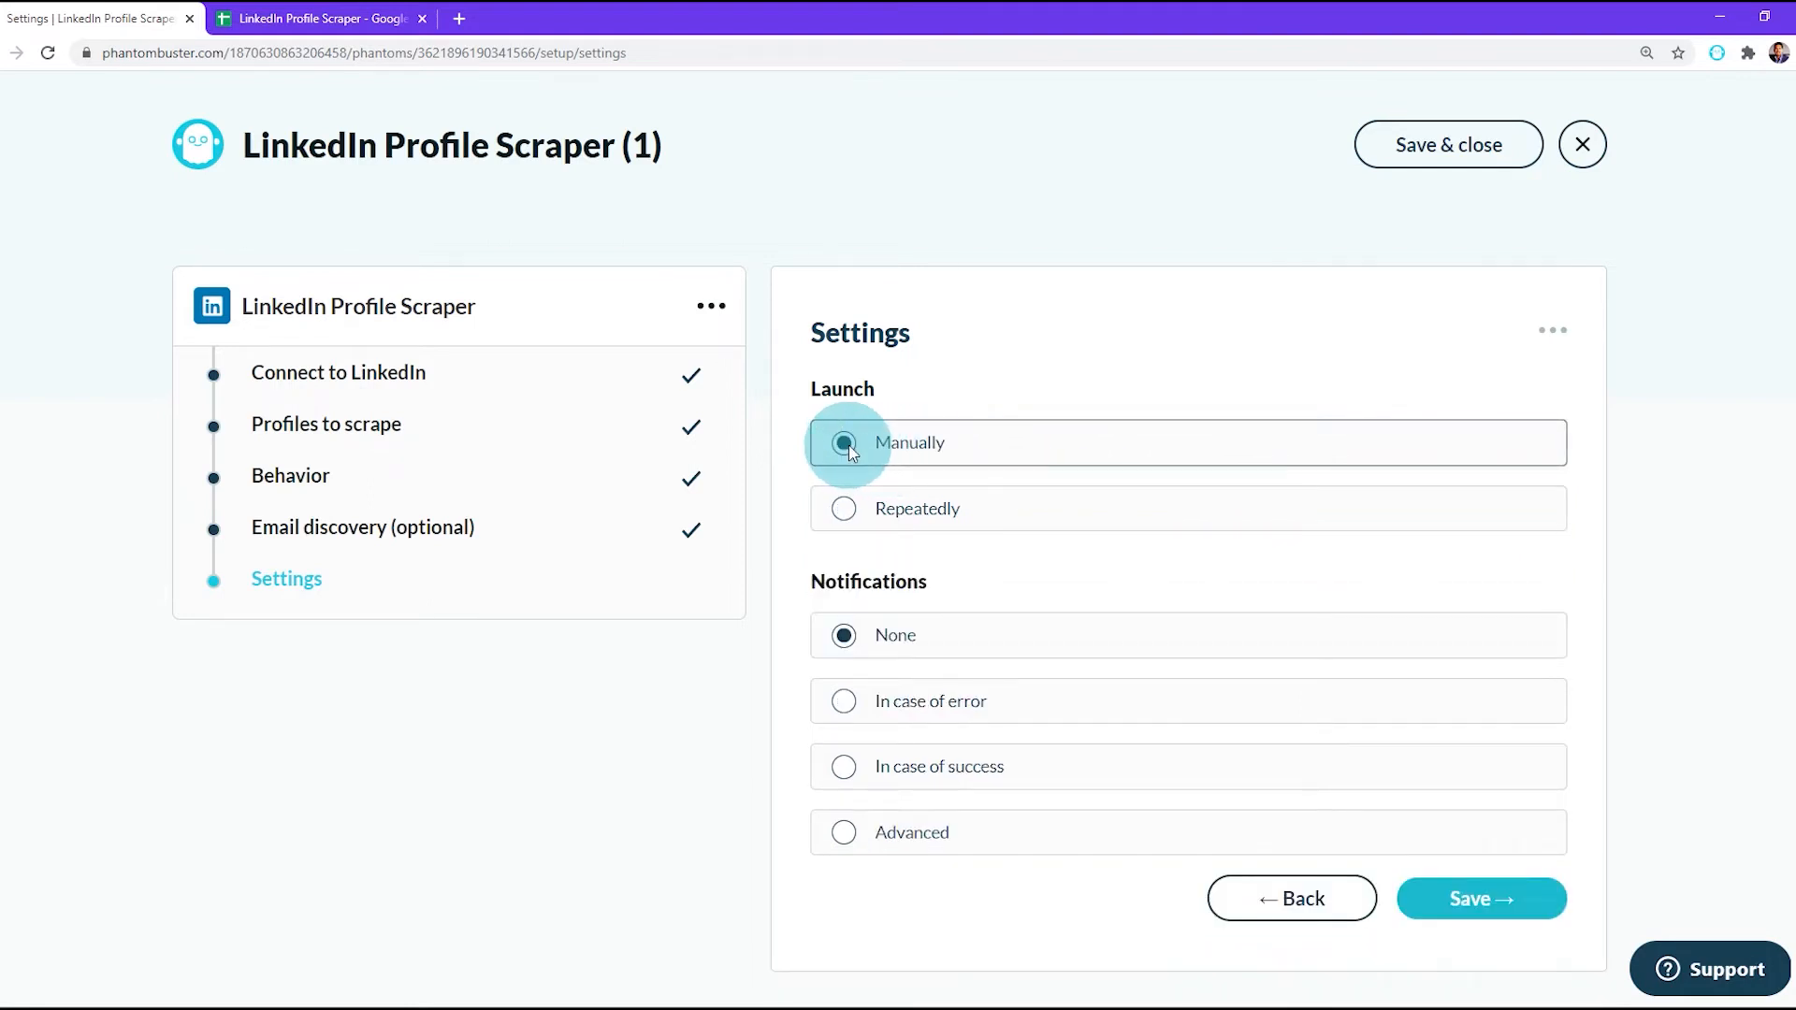
{"action": "left_click", "coordinate": [1478, 898]}
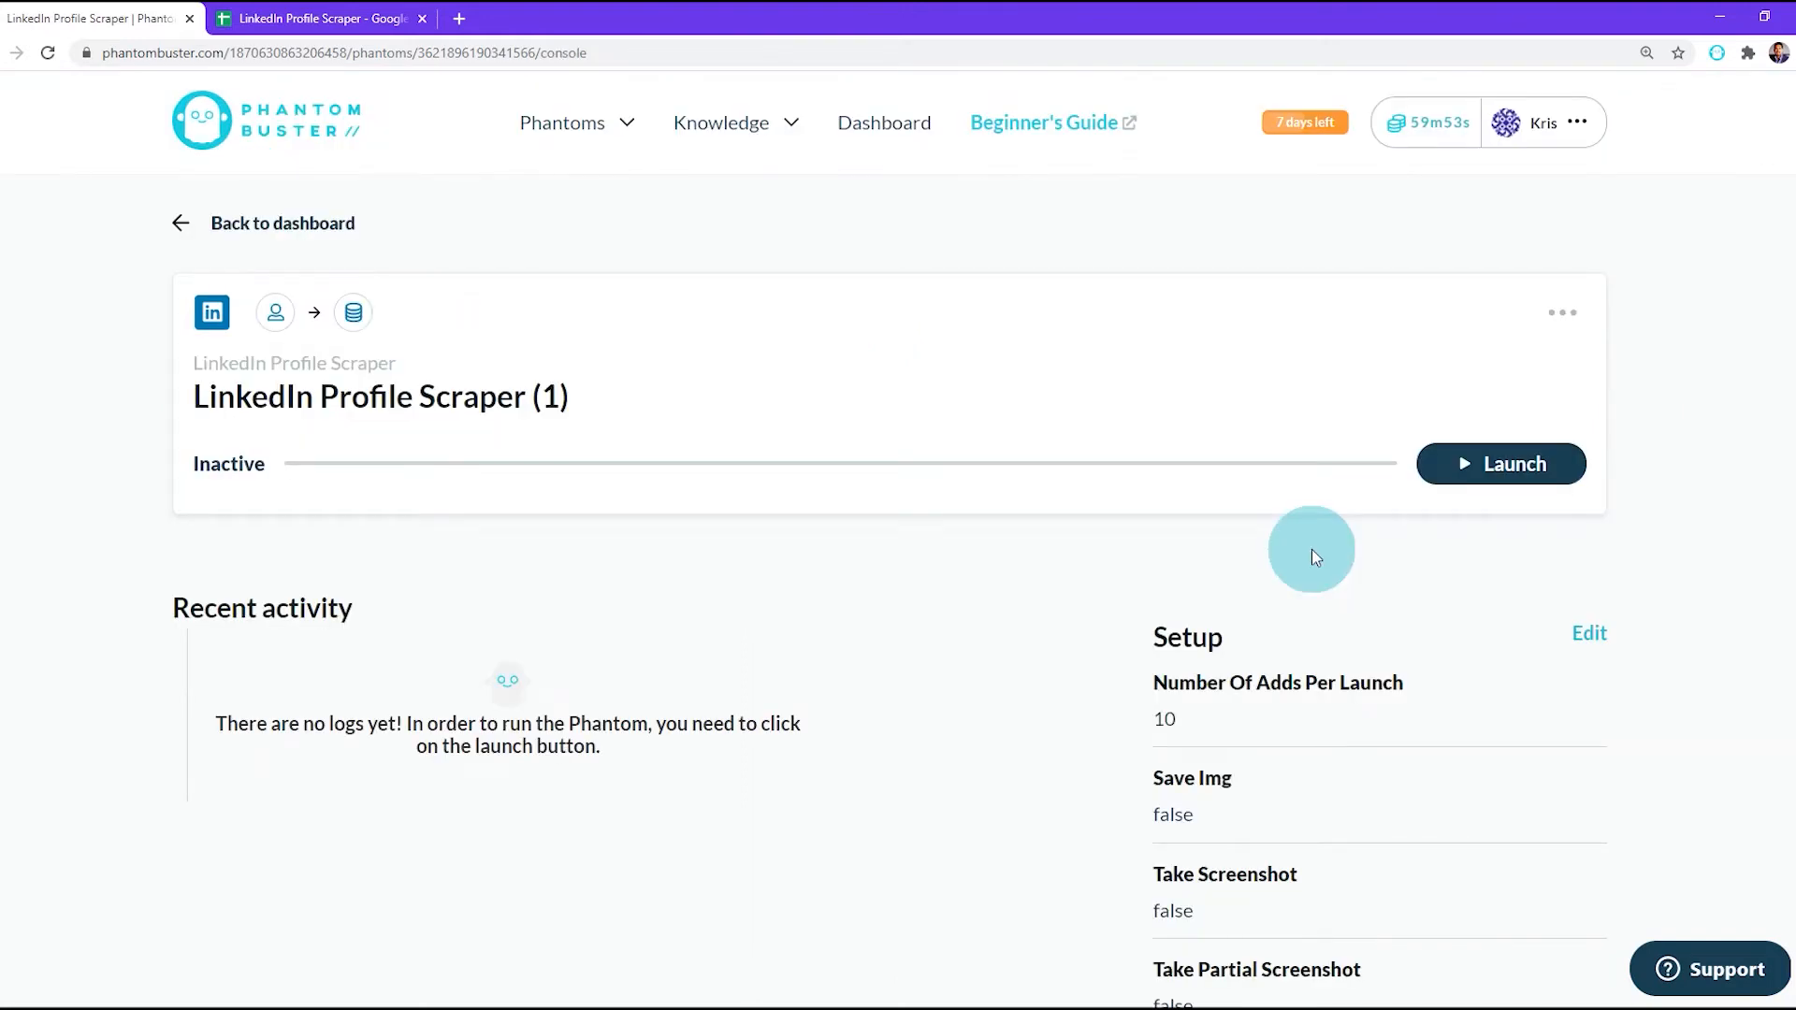
{"action": "mouse_move", "coordinate": [1364, 534]}
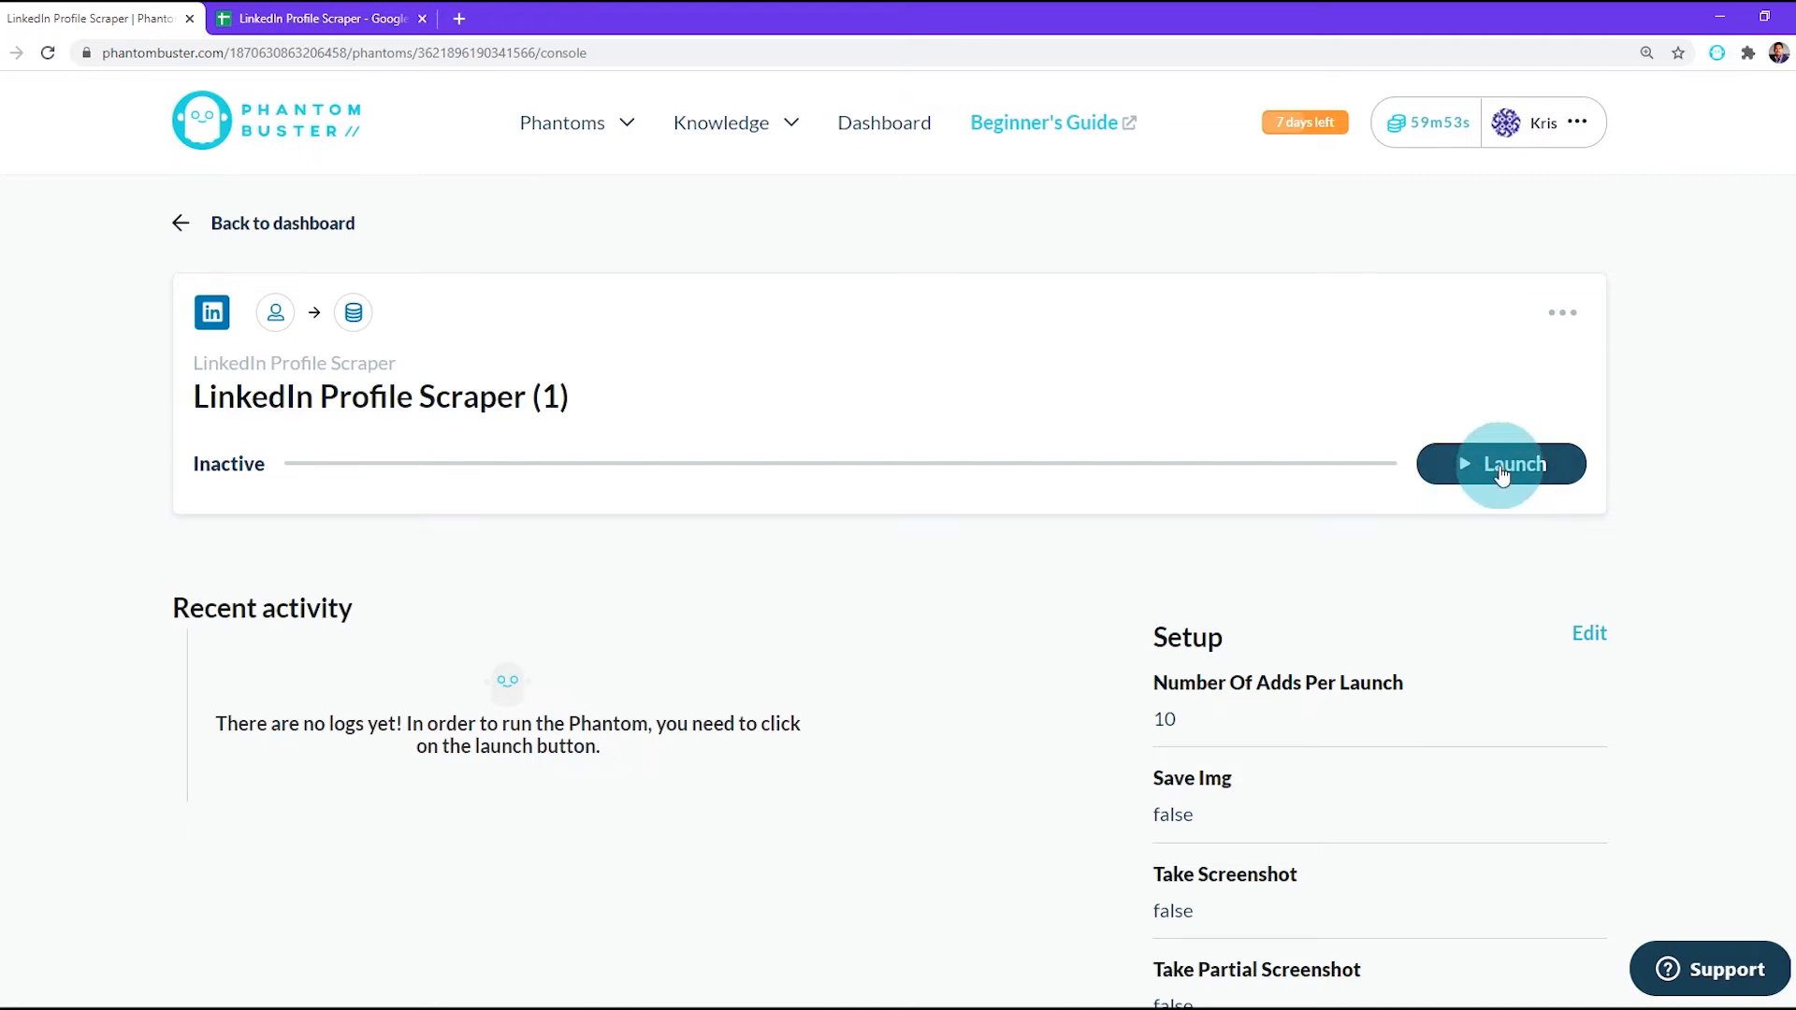
Launch the LinkedIn Profile Scraper and let it run to Success.
{"action": "left_click", "coordinate": [1501, 464]}
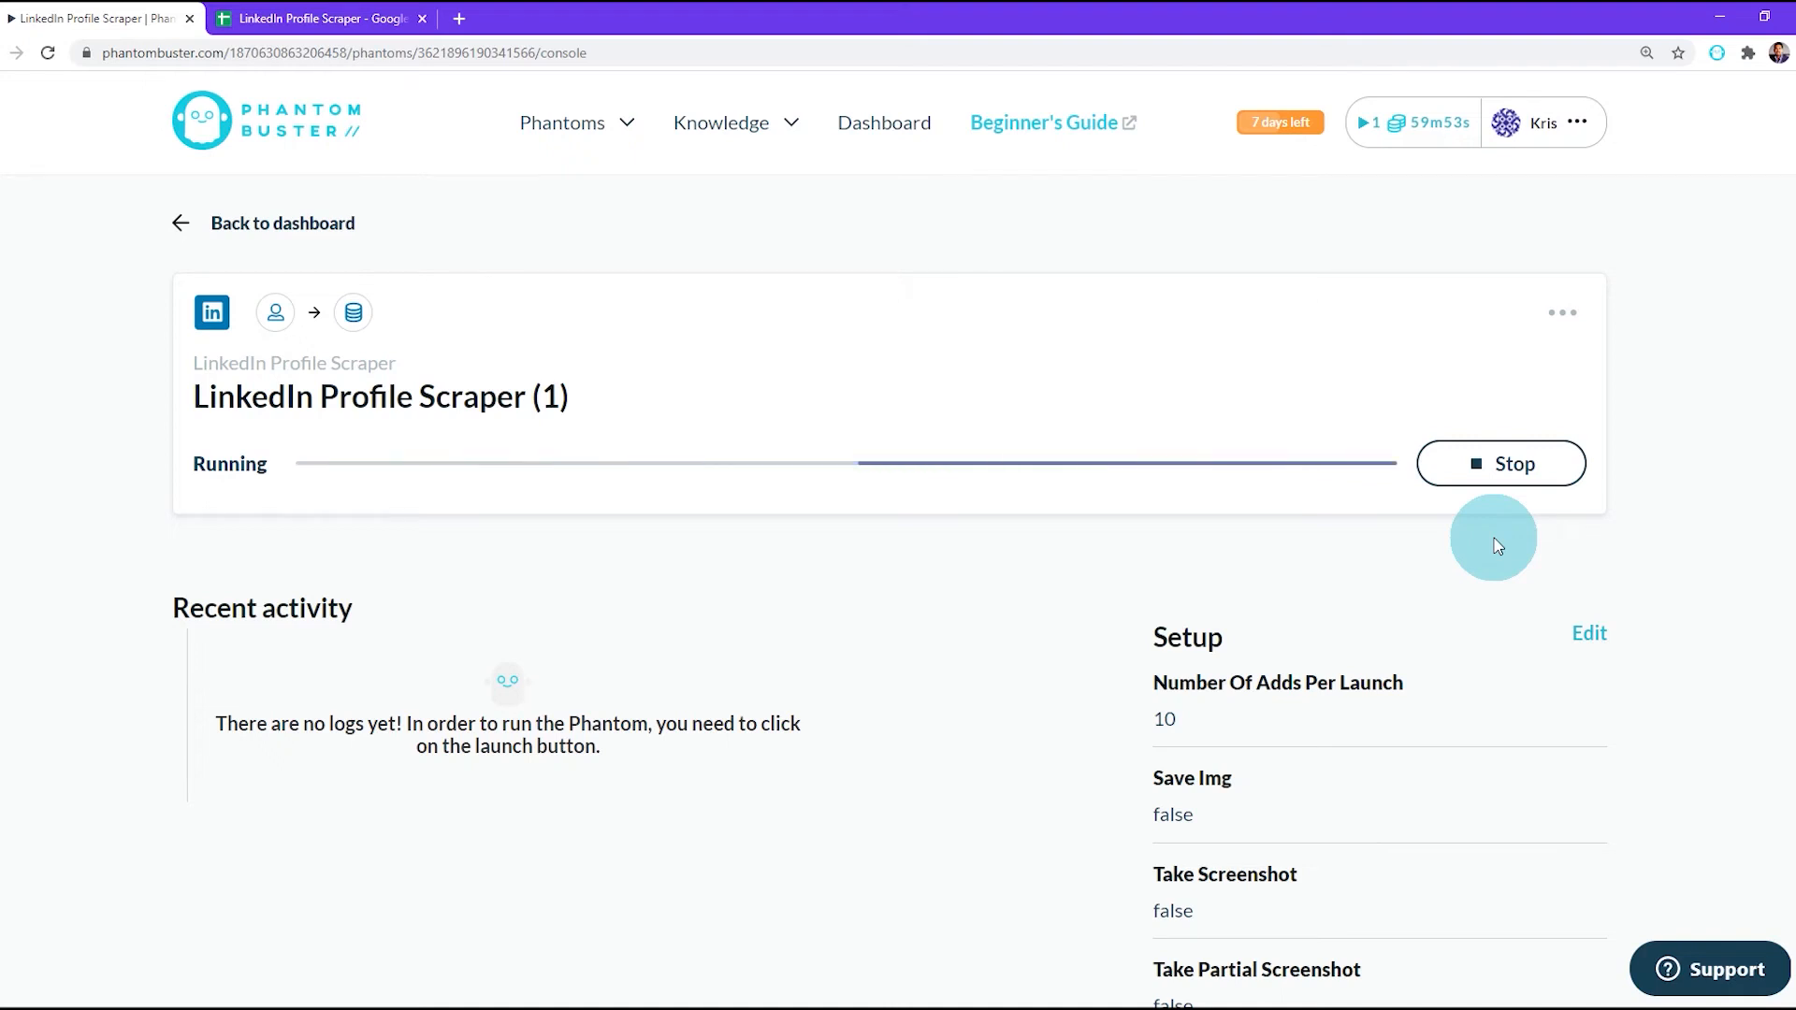
{"action": "left_click", "coordinate": [1500, 464]}
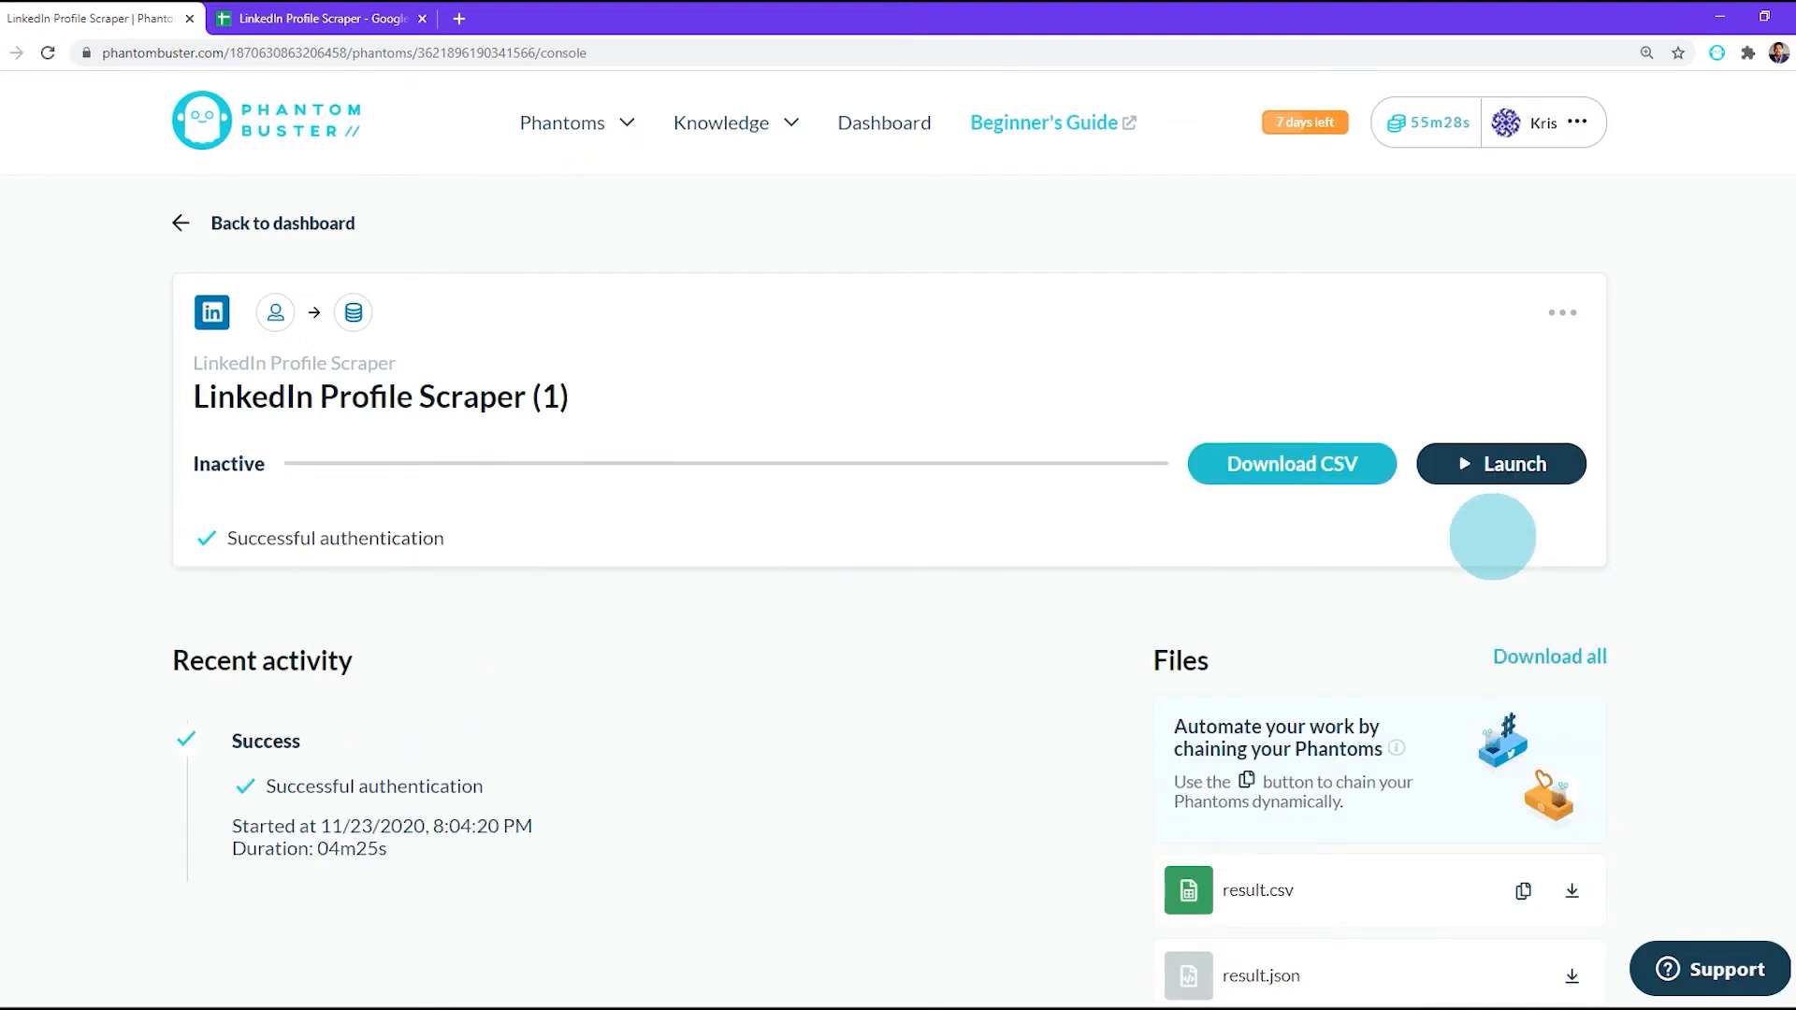
Download result.csv from the Files list and save it to the computer.
{"action": "scroll", "scroll_direction": "down", "scroll_amount": 3}
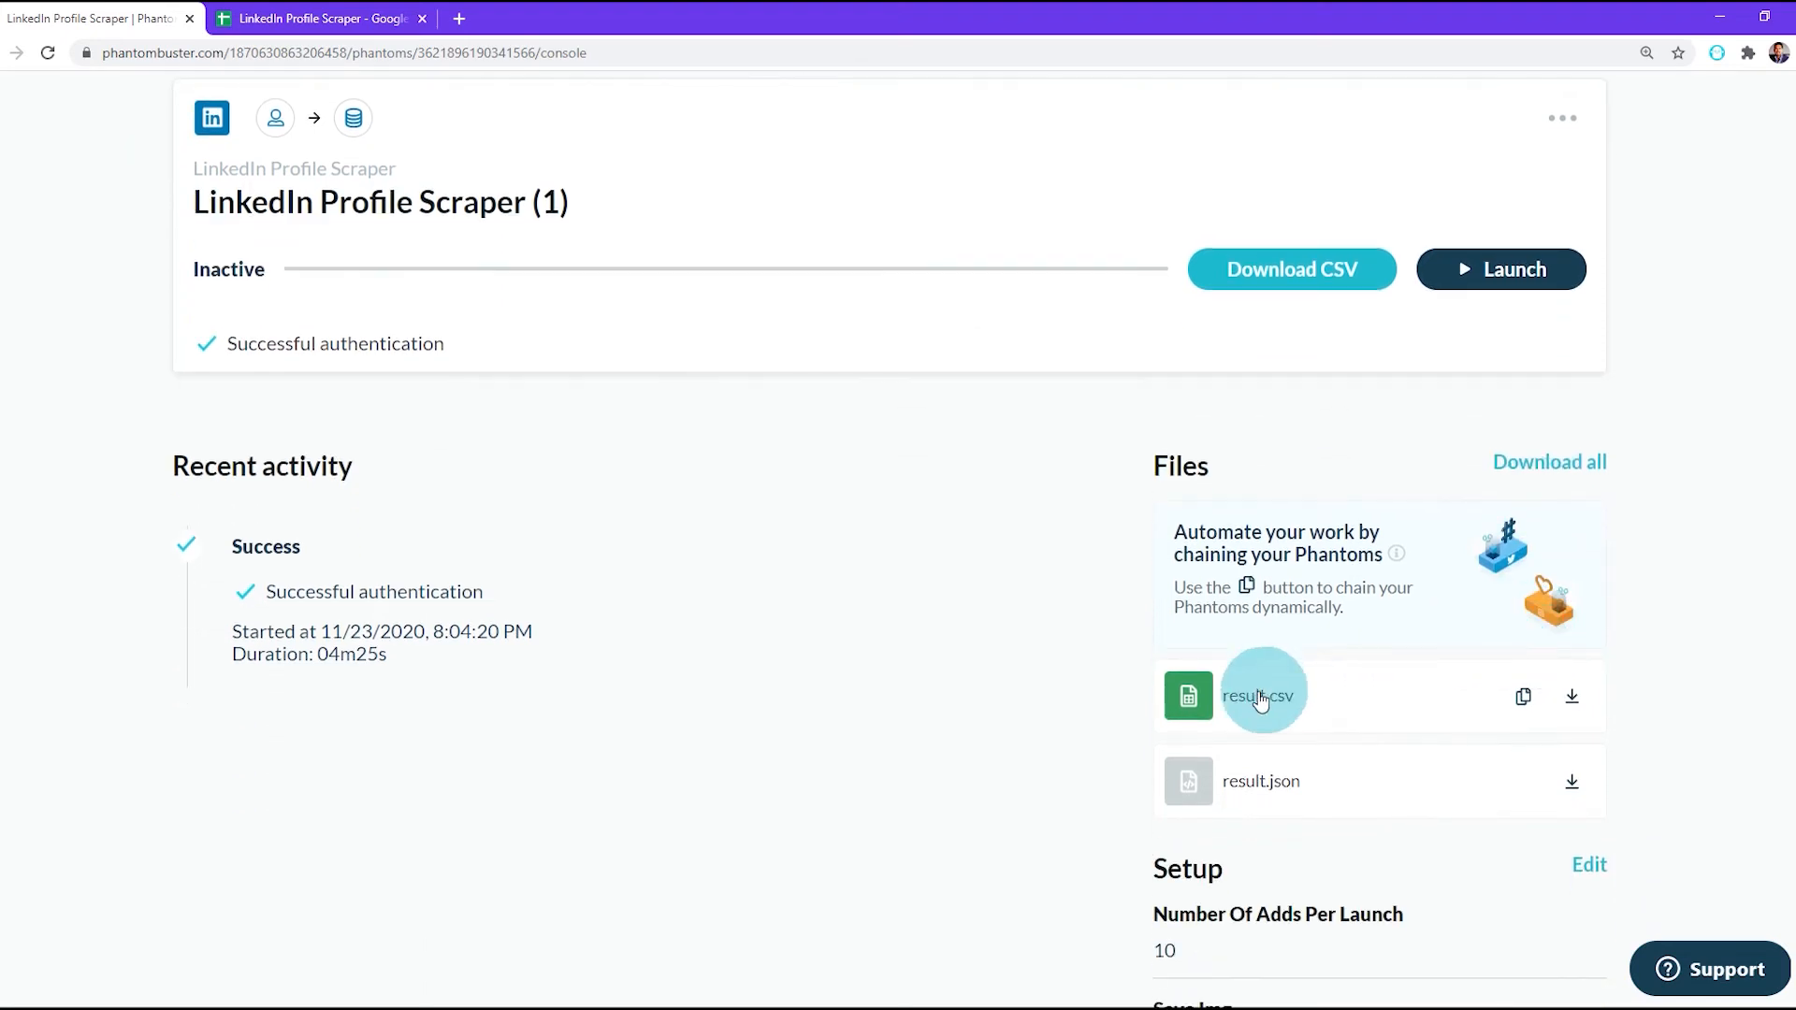
{"action": "mouse_move", "coordinate": [1572, 696]}
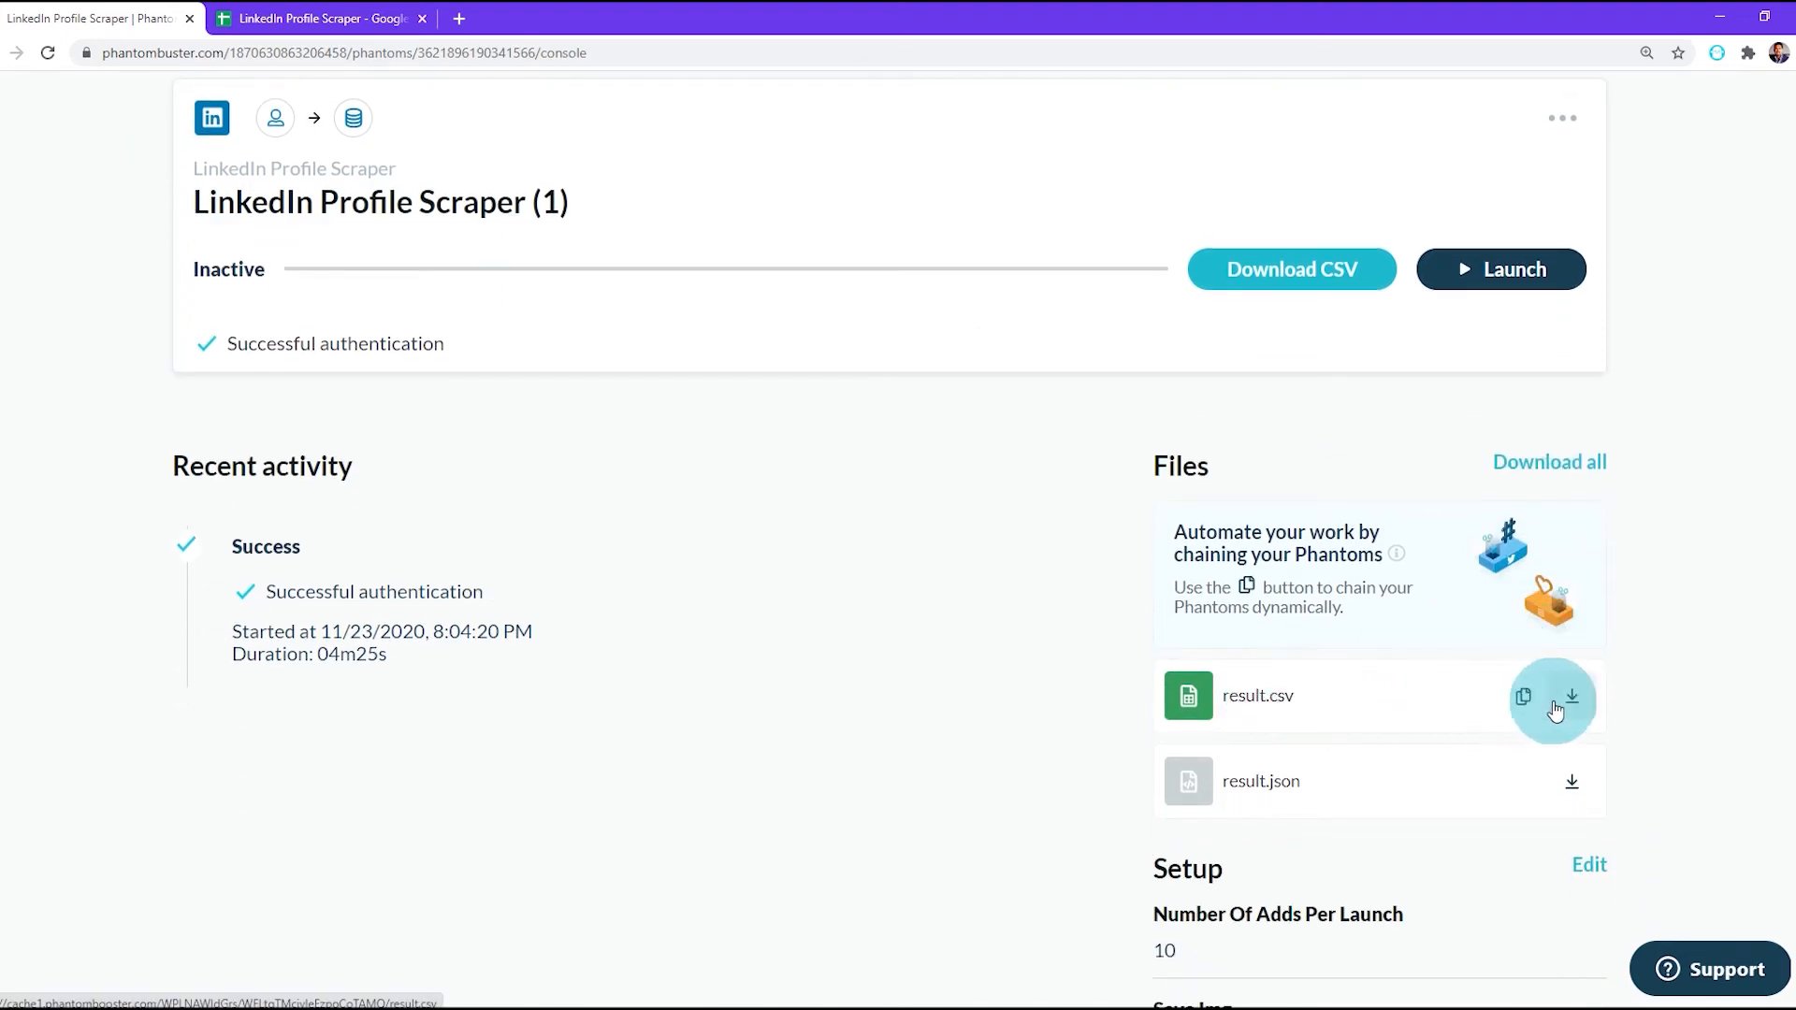
{"action": "mouse_move", "coordinate": [1572, 696]}
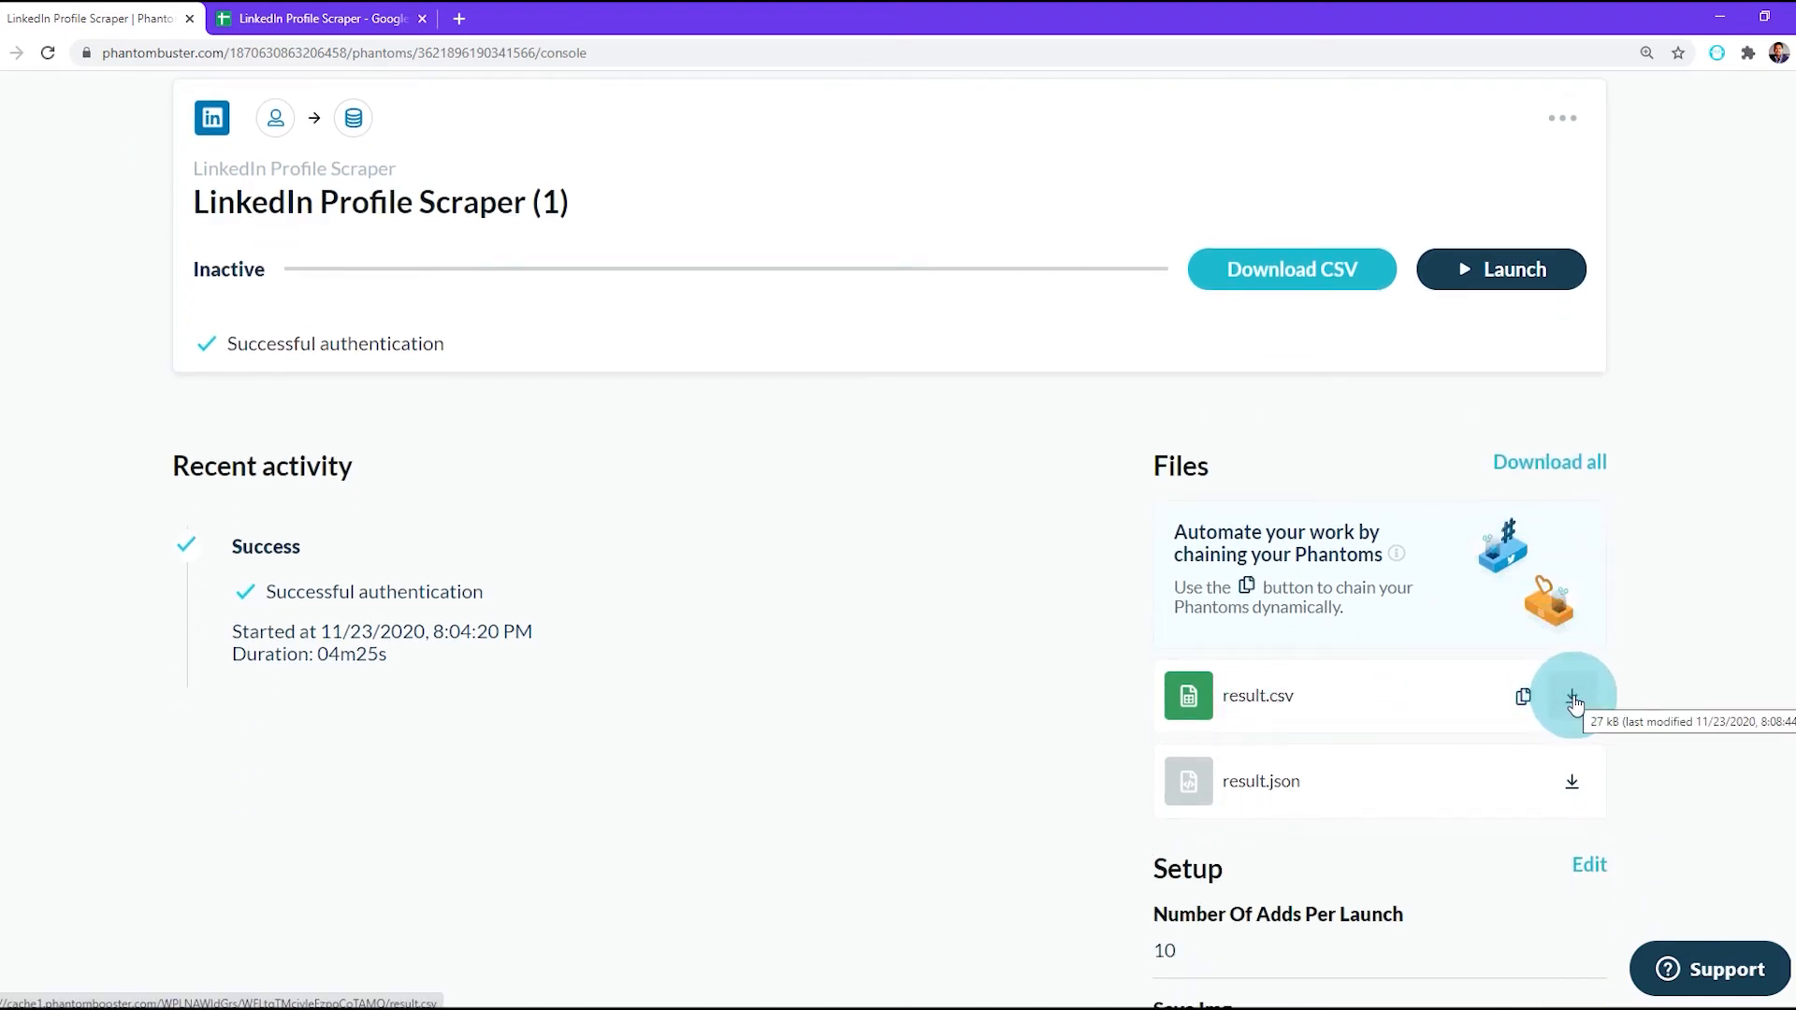
{"action": "left_click", "coordinate": [1574, 696]}
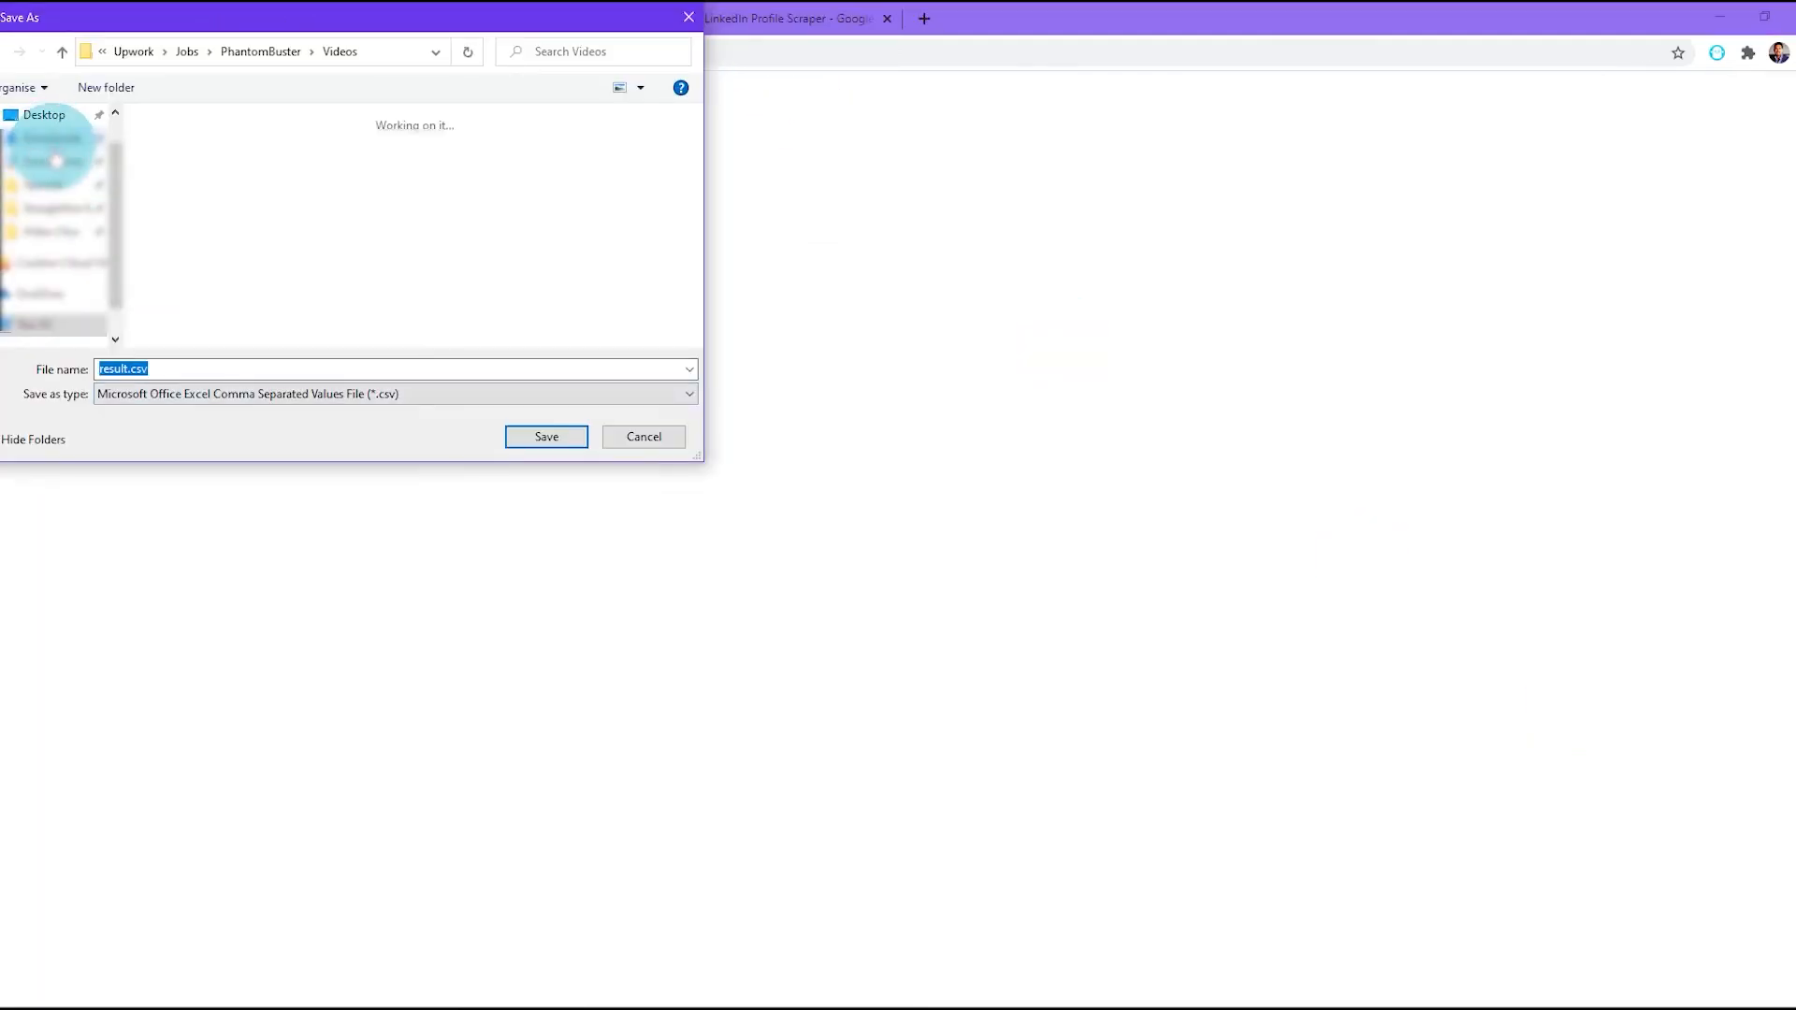
{"action": "left_click", "coordinate": [547, 436]}
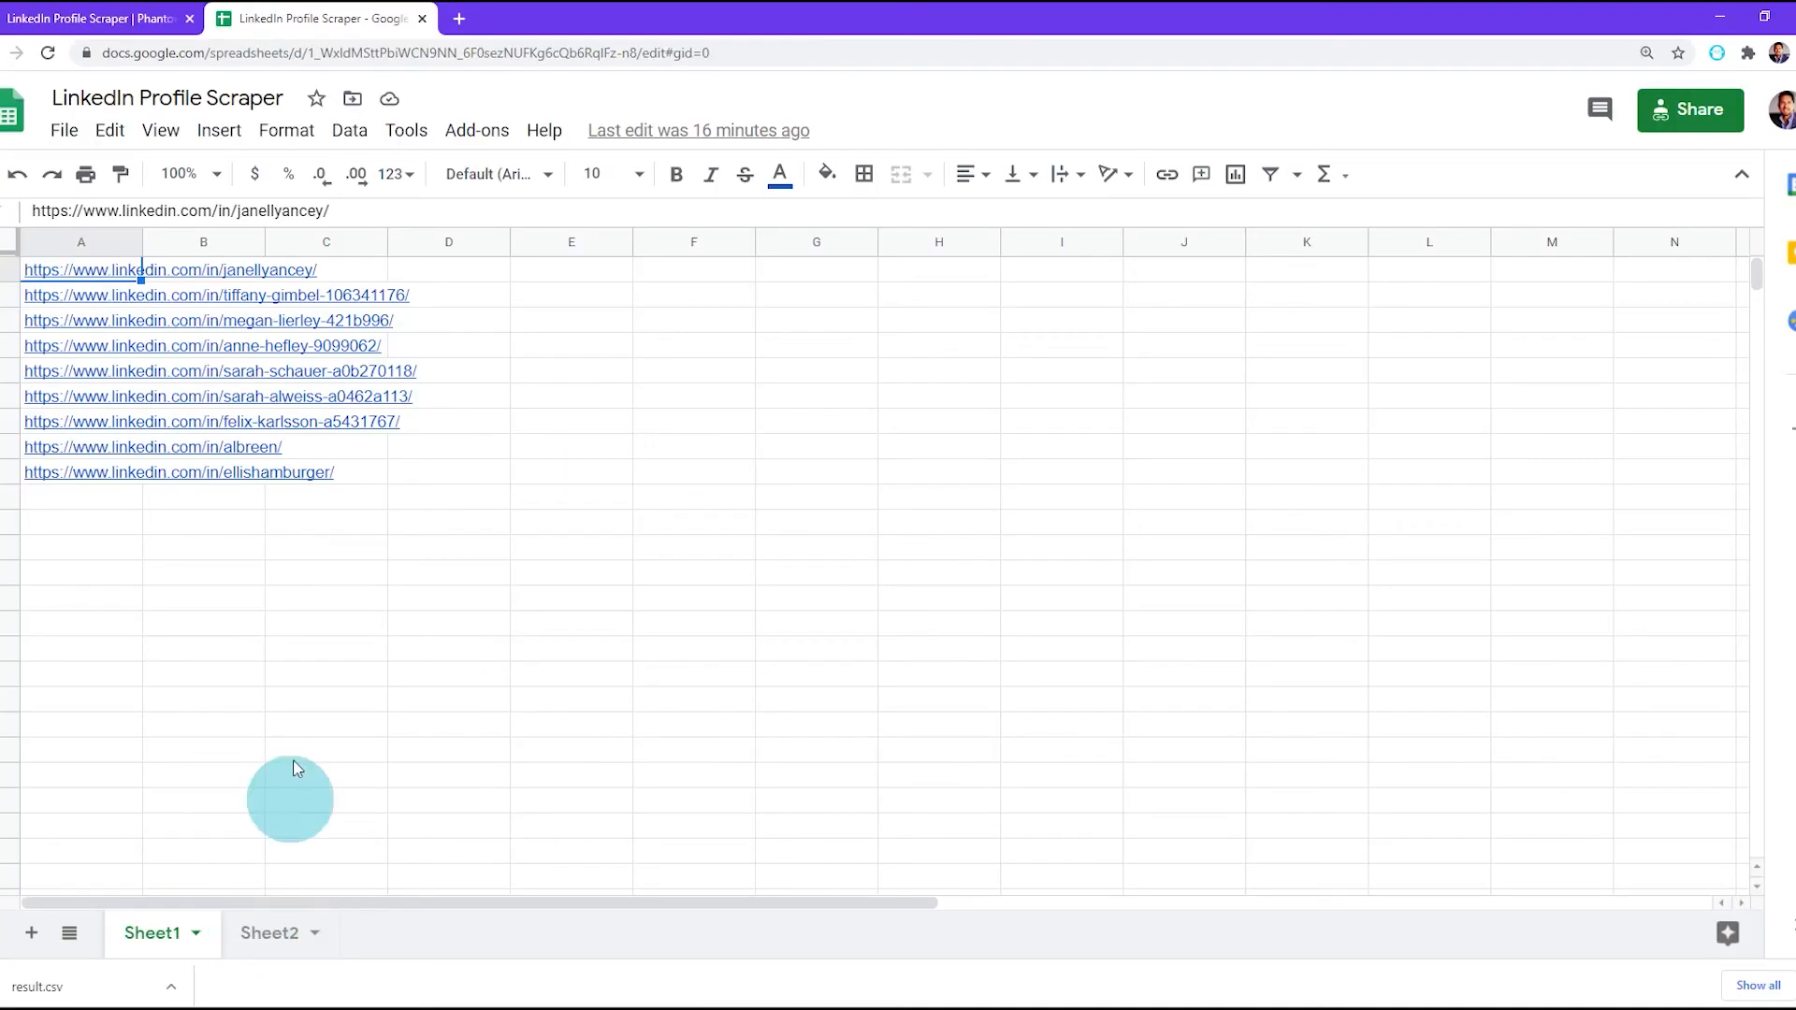
{"action": "mouse_move", "coordinate": [167, 98]}
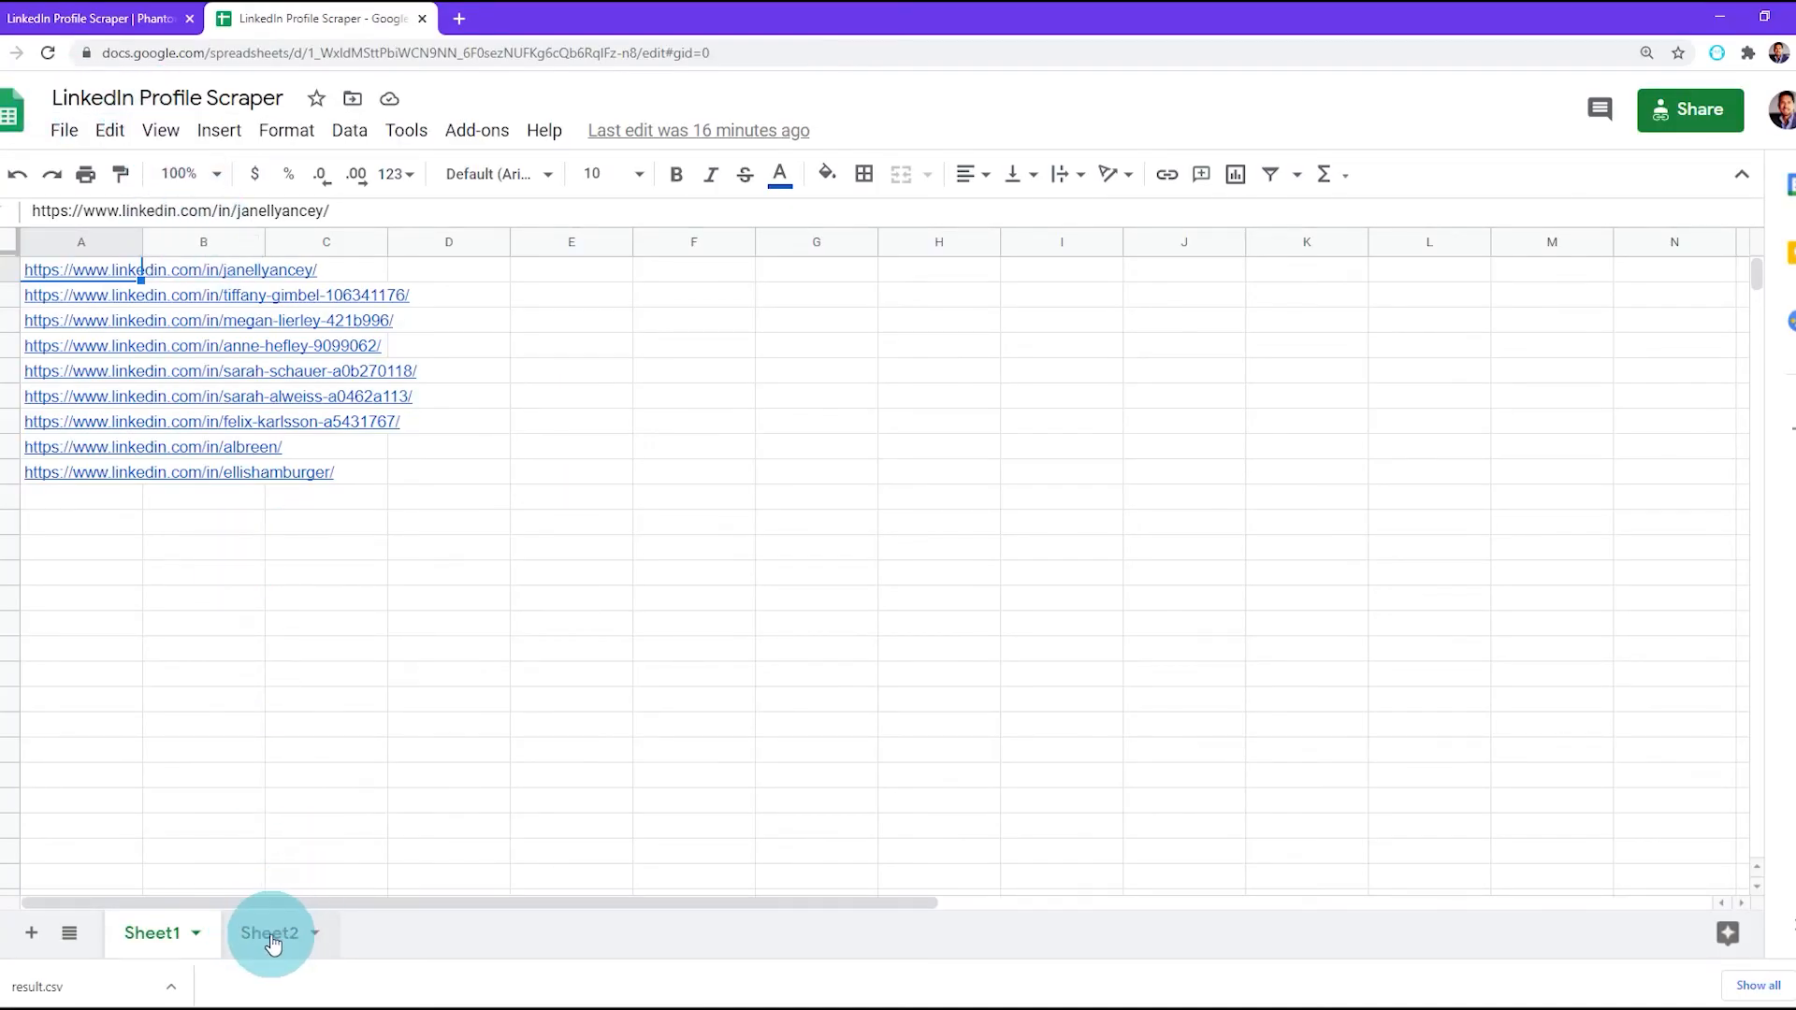
On Sheet2, start a file import and upload the downloaded result.csv.
{"action": "left_click", "coordinate": [269, 931]}
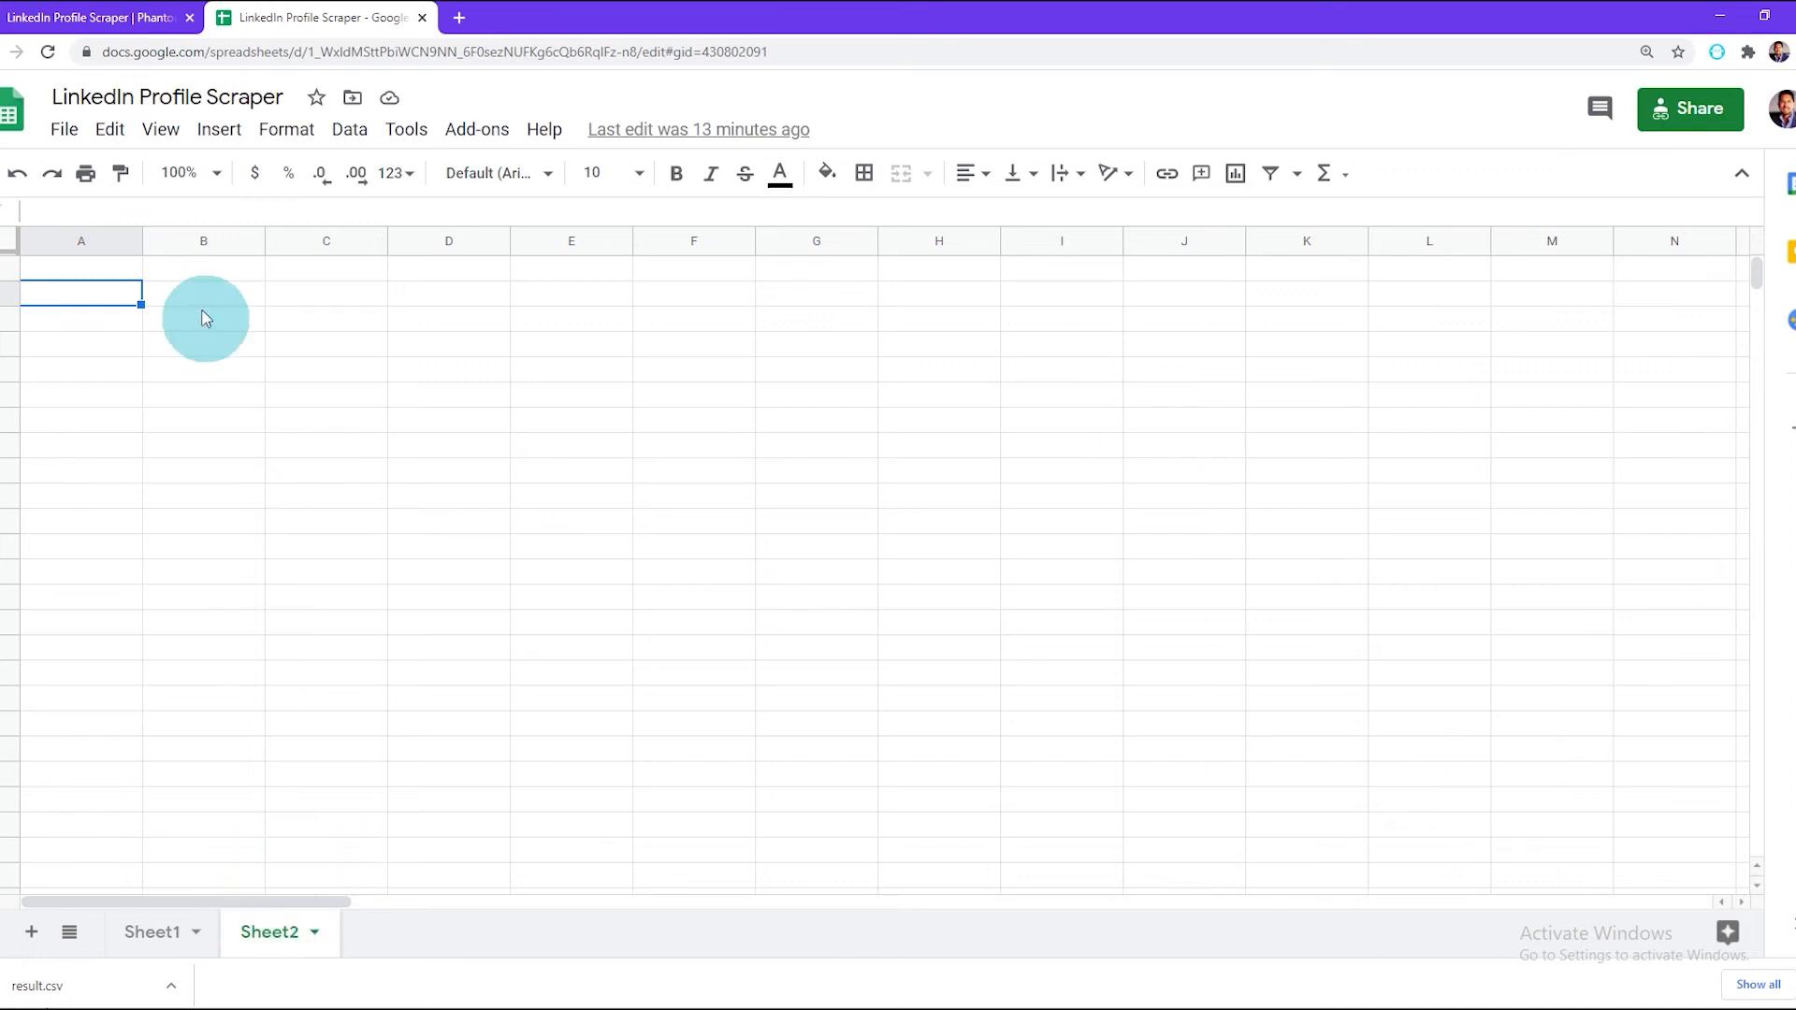
{"action": "left_click", "coordinate": [64, 130]}
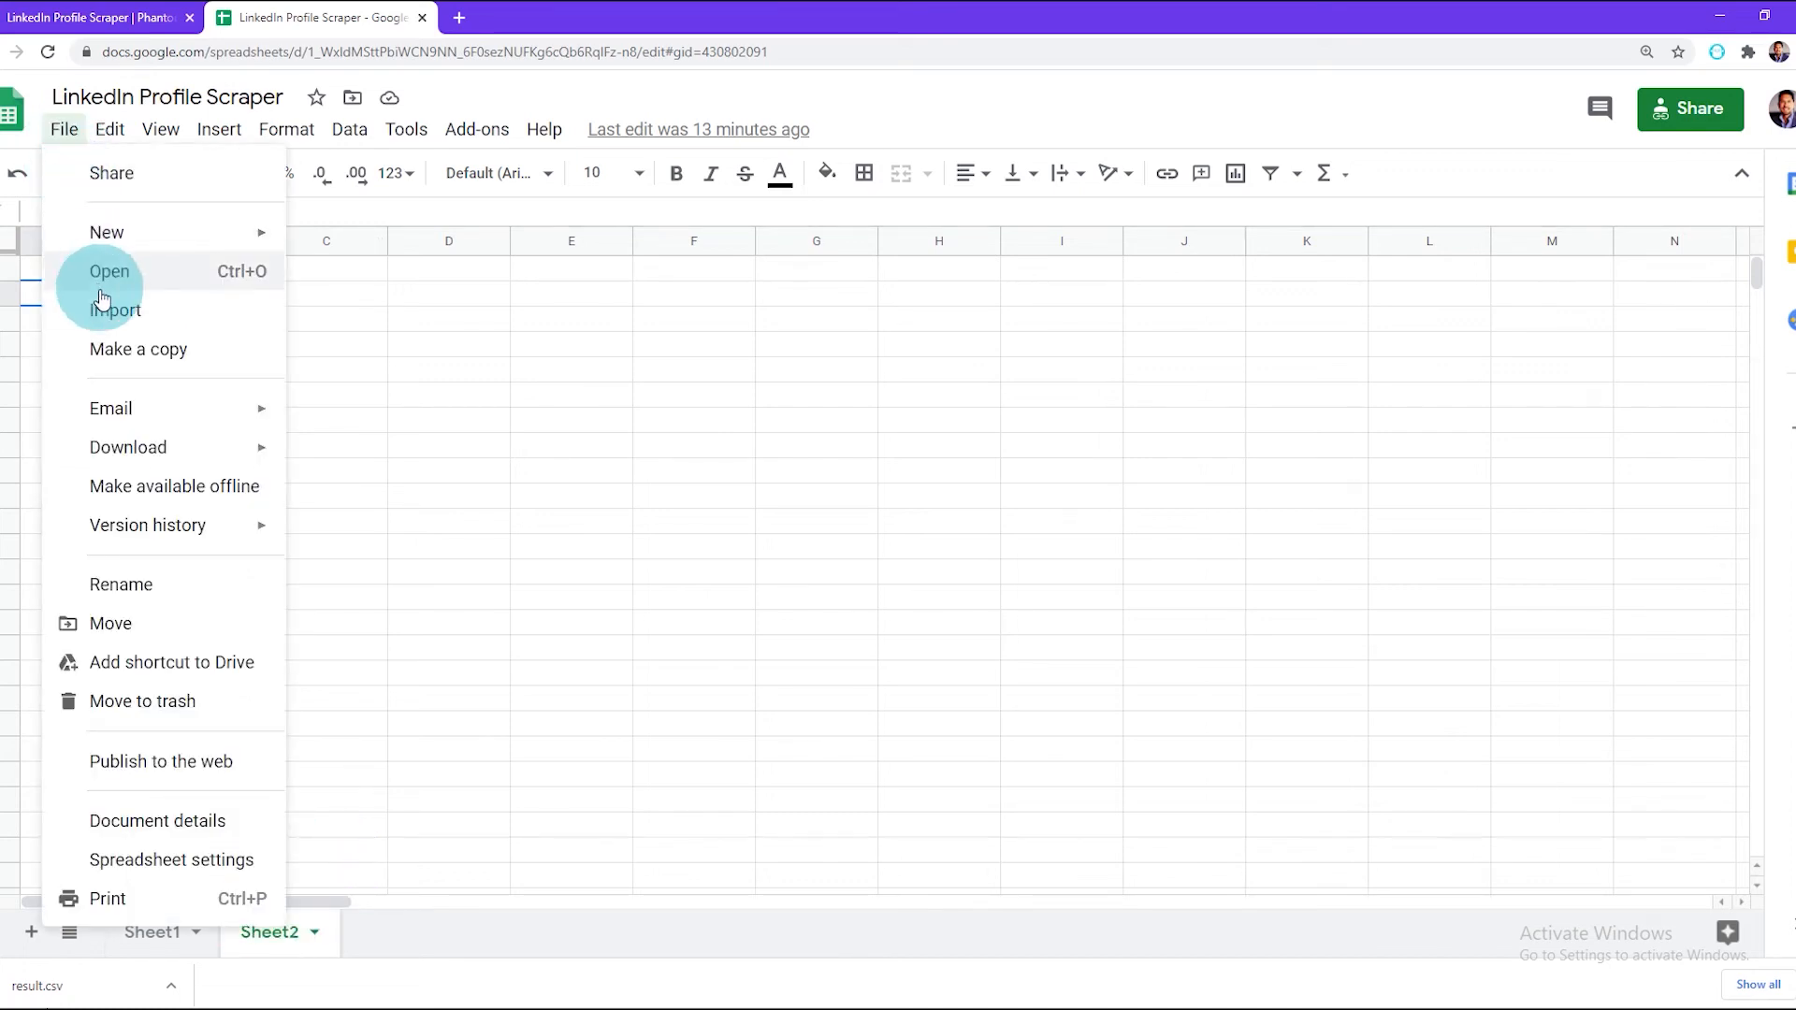
{"action": "left_click", "coordinate": [114, 310]}
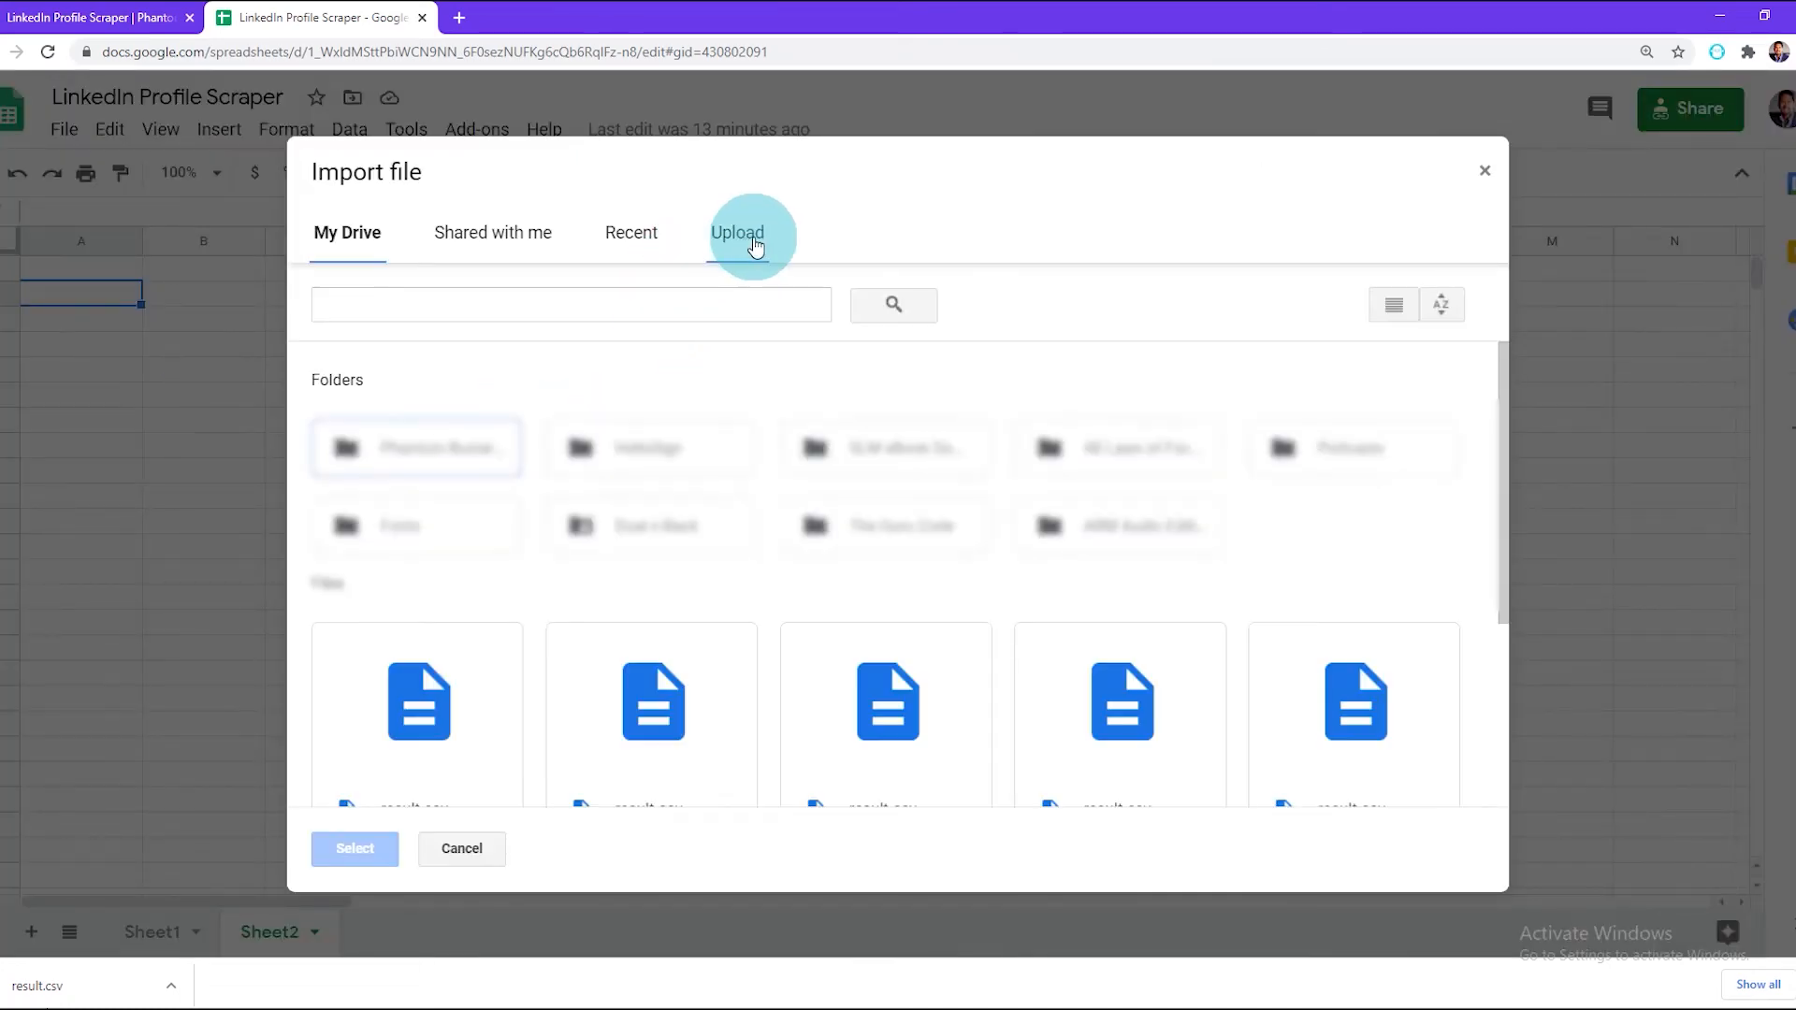
{"action": "left_click", "coordinate": [736, 232]}
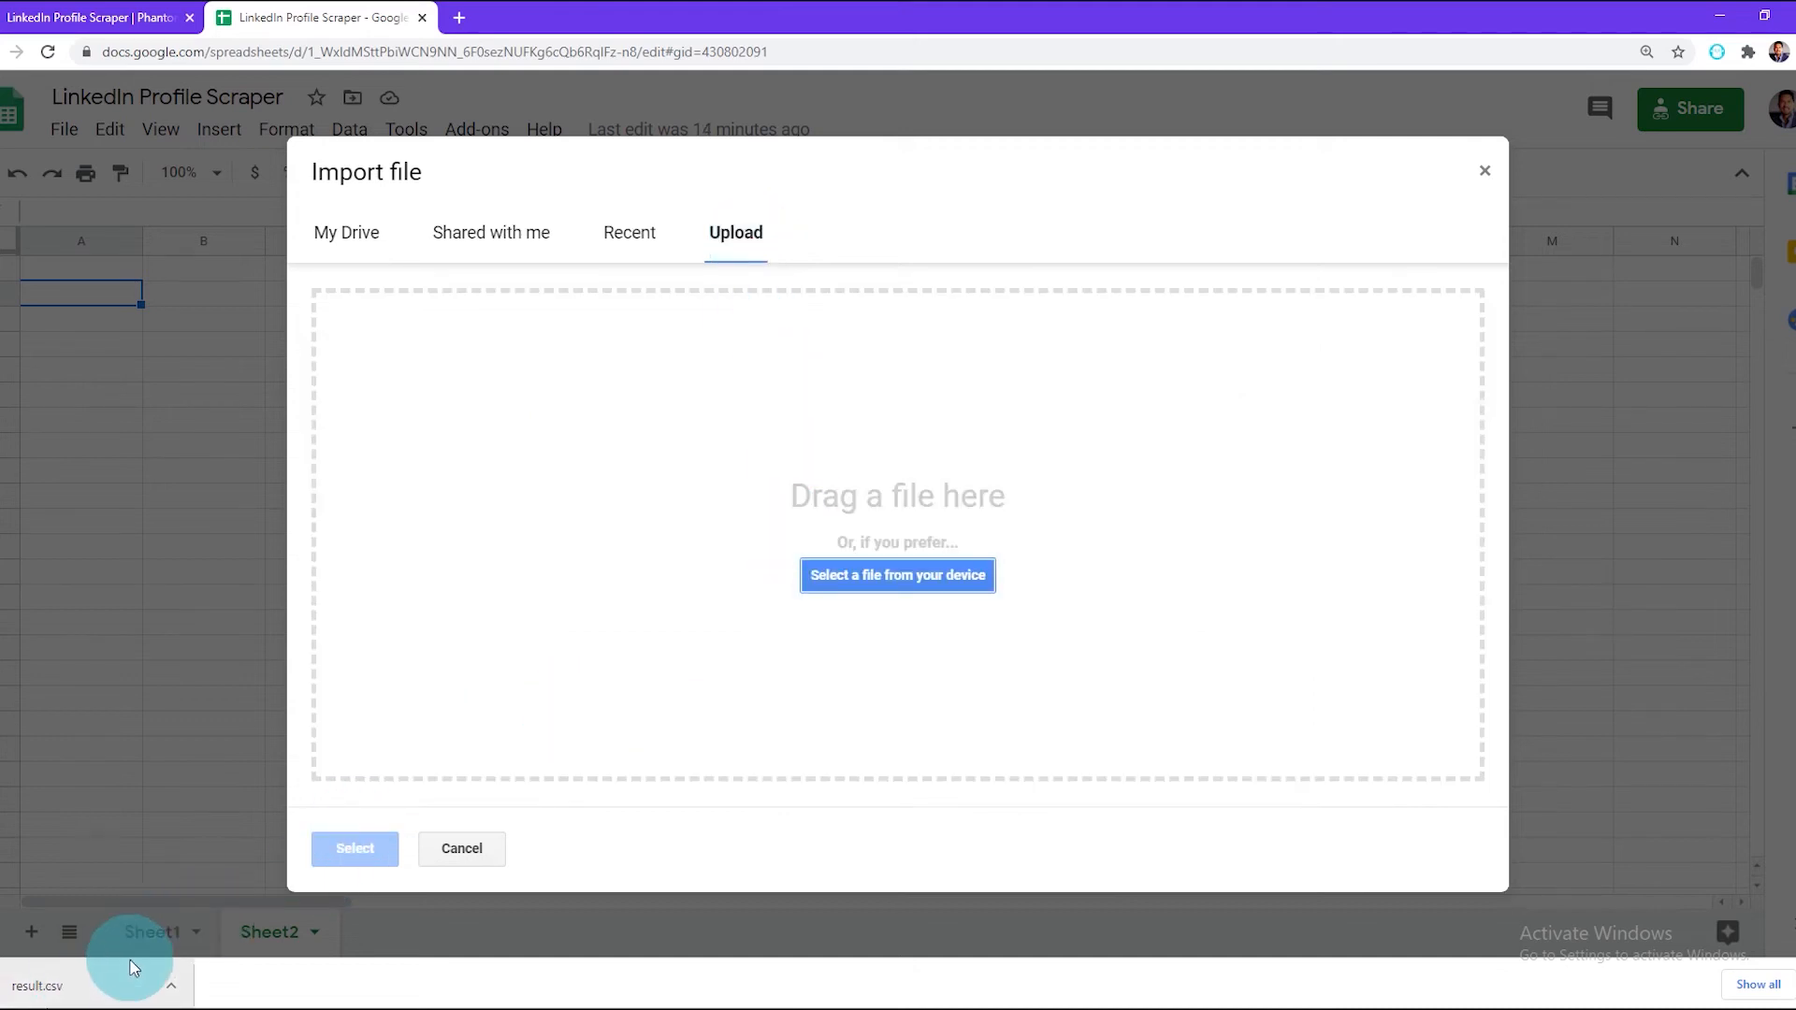
{"action": "left_click", "coordinate": [896, 574]}
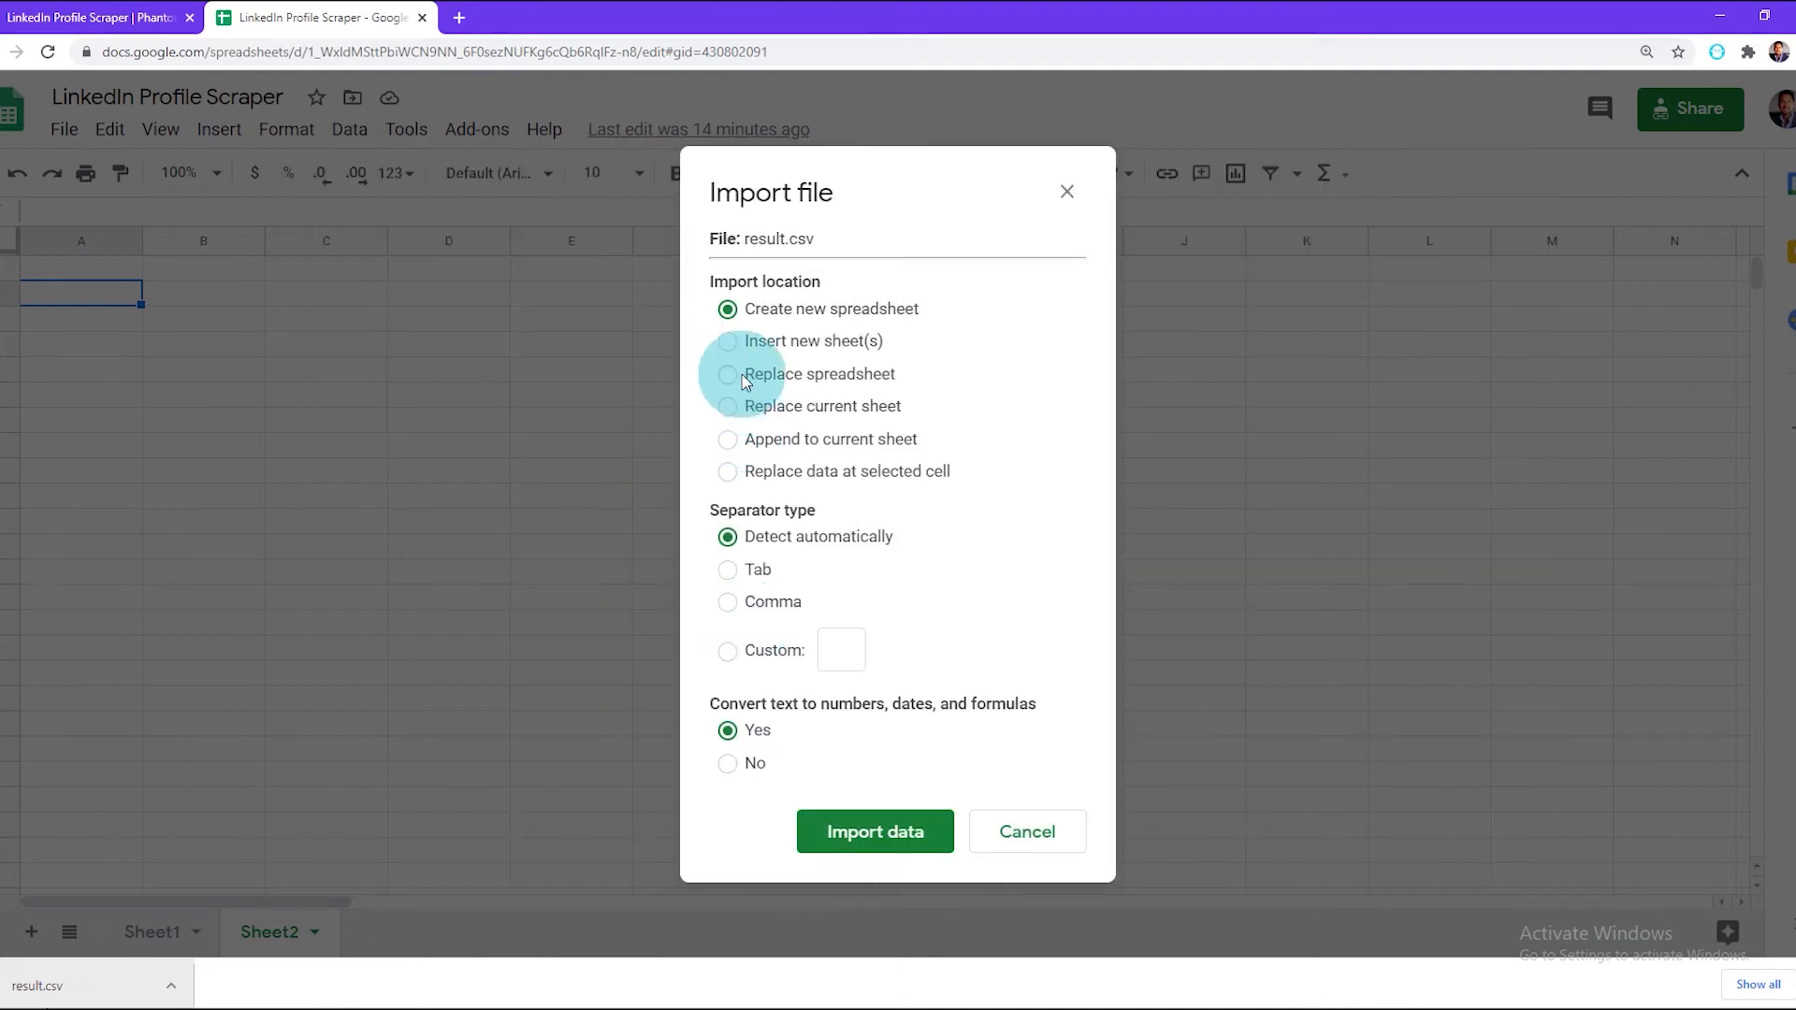
Import result.csv with 'Replace current sheet' so Sheet2 fills with the scraped profiles.
{"action": "left_click", "coordinate": [728, 406]}
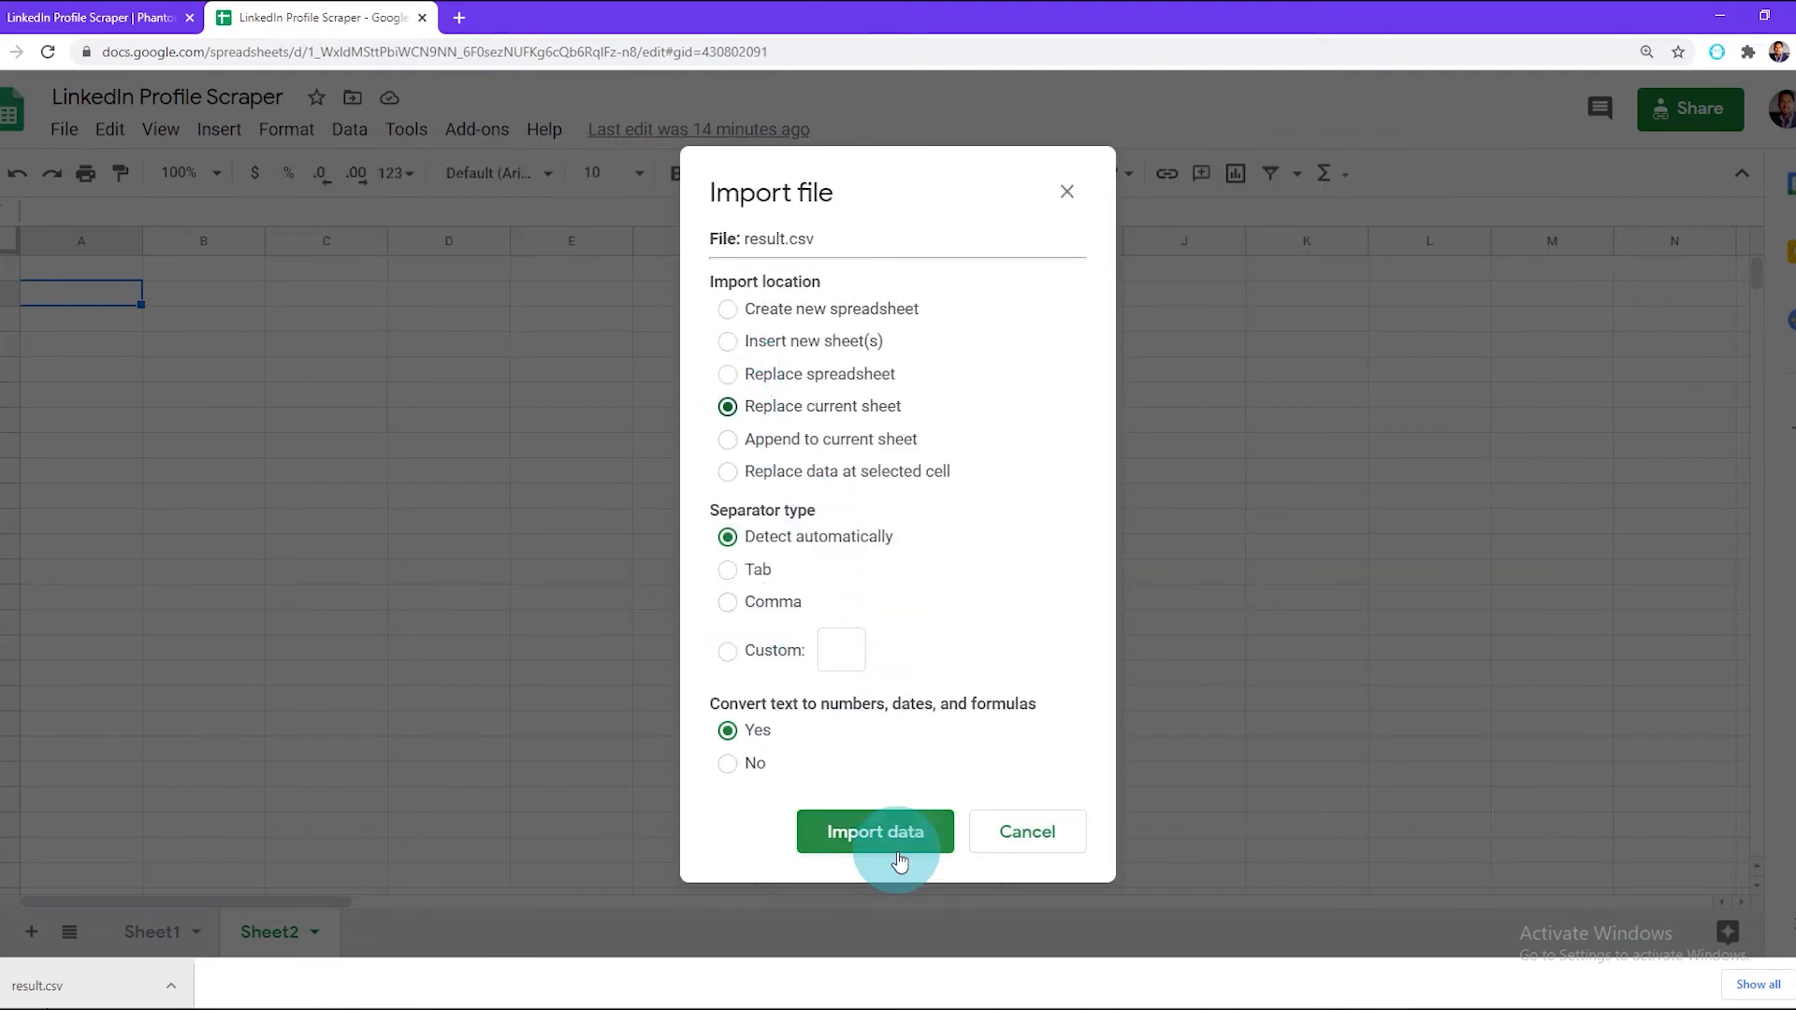
{"action": "left_click", "coordinate": [874, 831]}
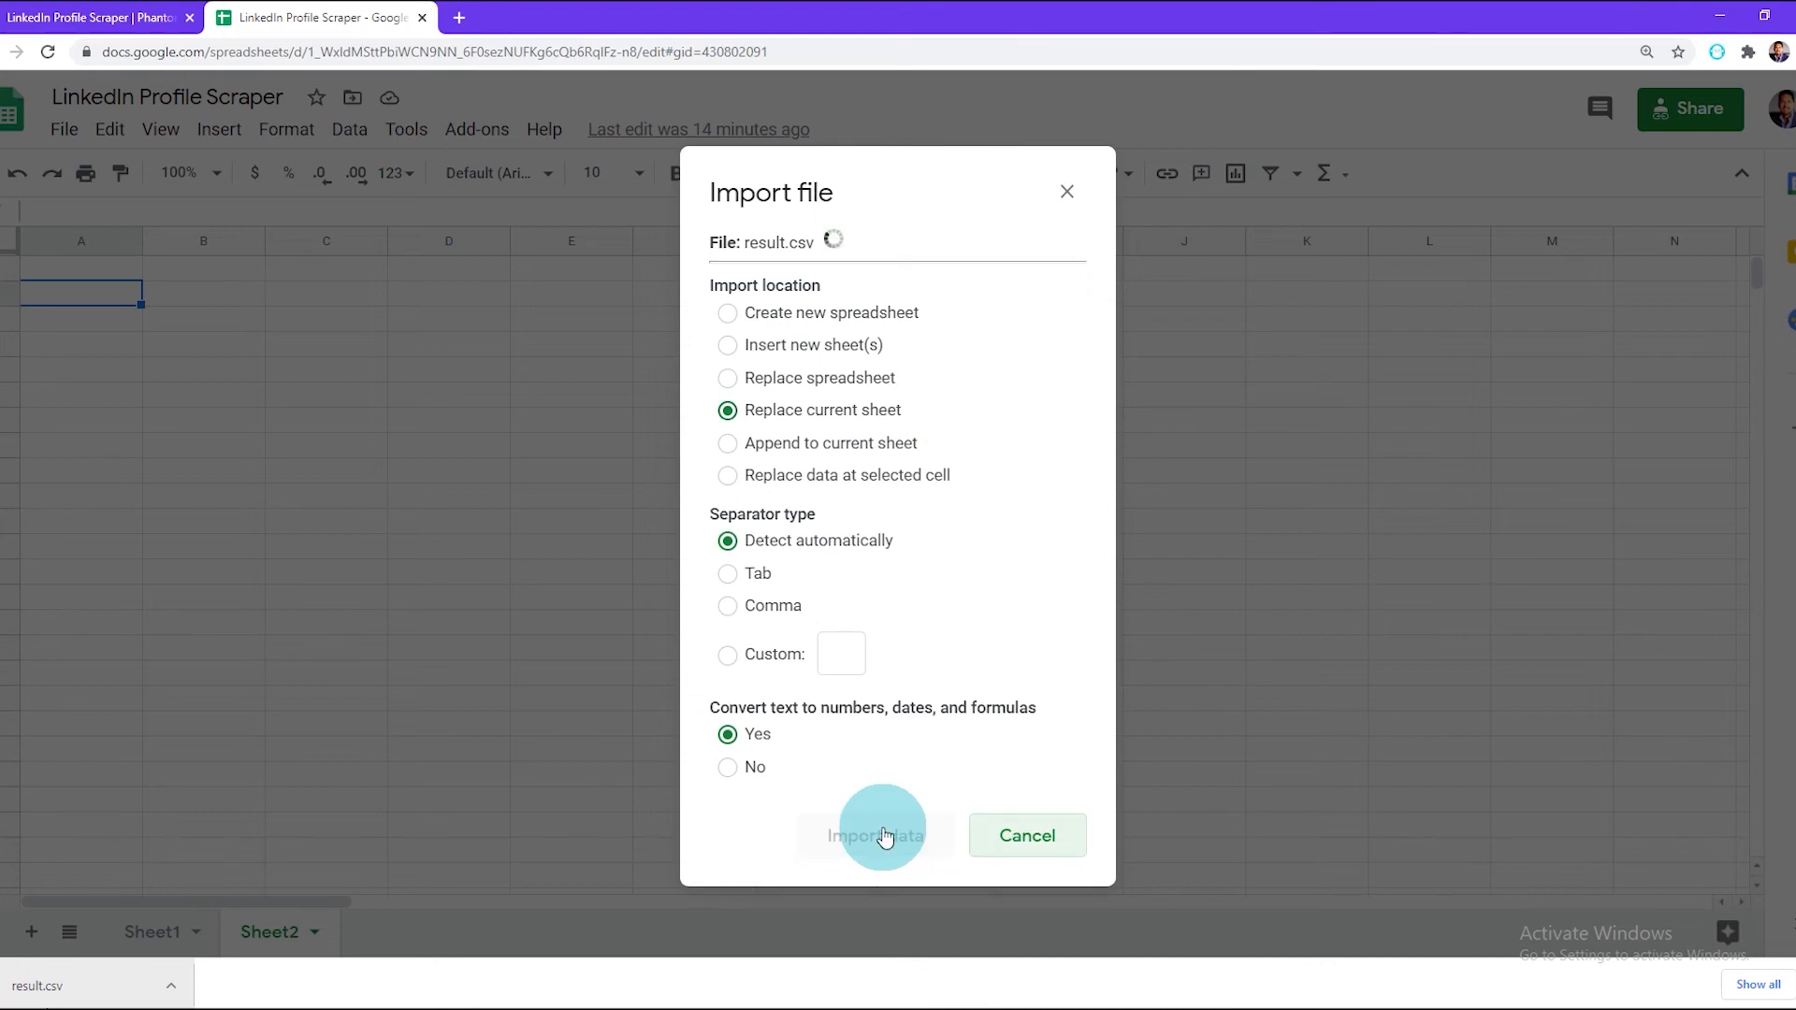
{"action": "left_click", "coordinate": [875, 834]}
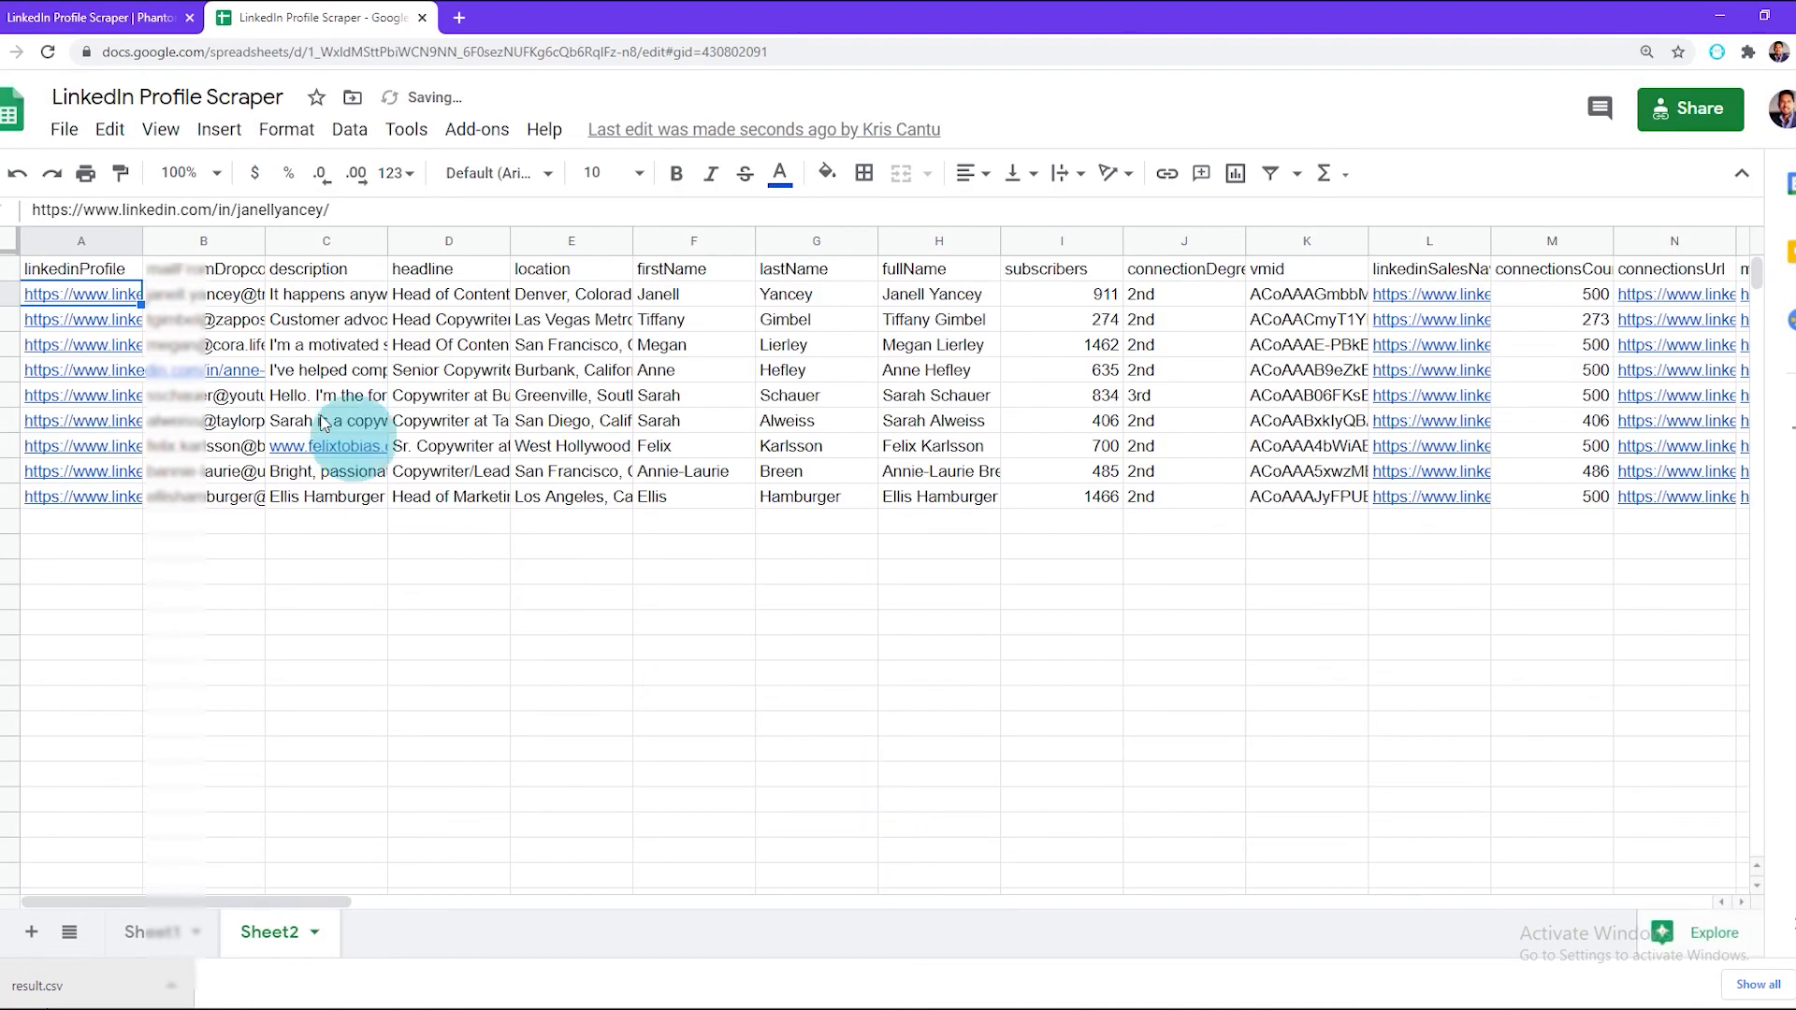
{"action": "mouse_move", "coordinate": [359, 706]}
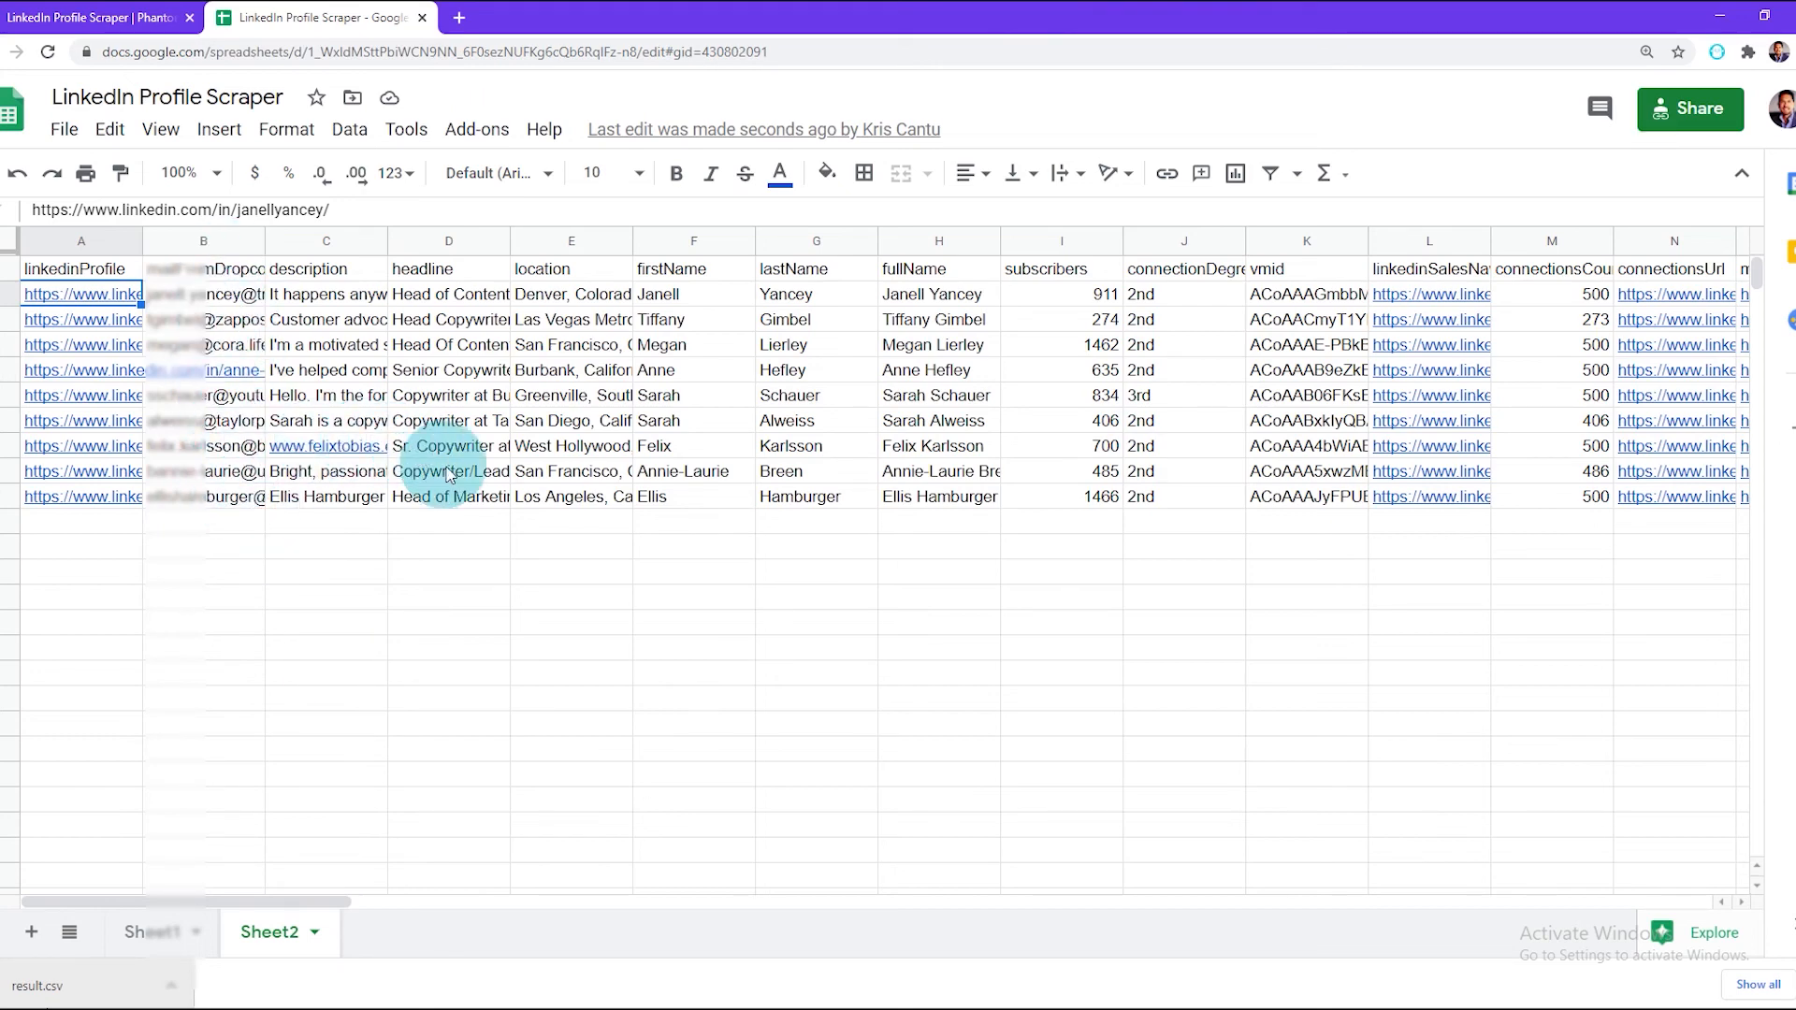
{"action": "mouse_move", "coordinate": [628, 601]}
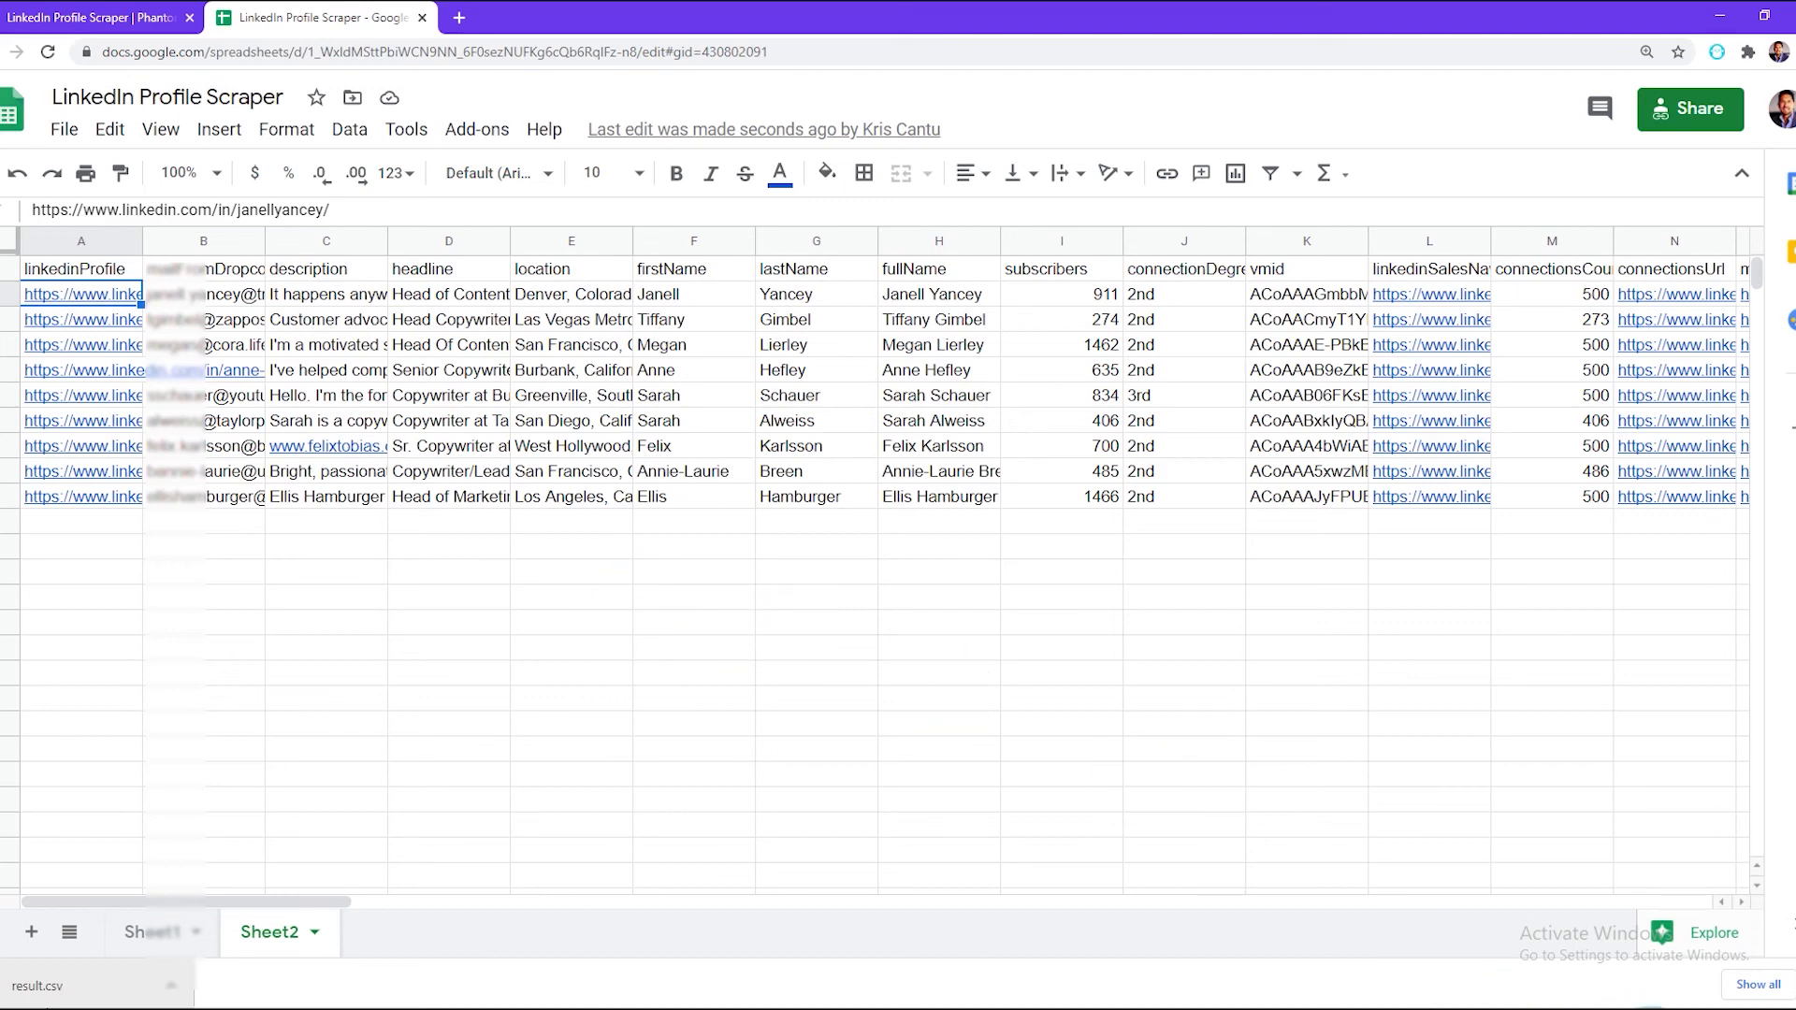
Return to the PhantomBuster LinkedIn Profile Scraper page.
{"action": "left_click", "coordinate": [97, 17]}
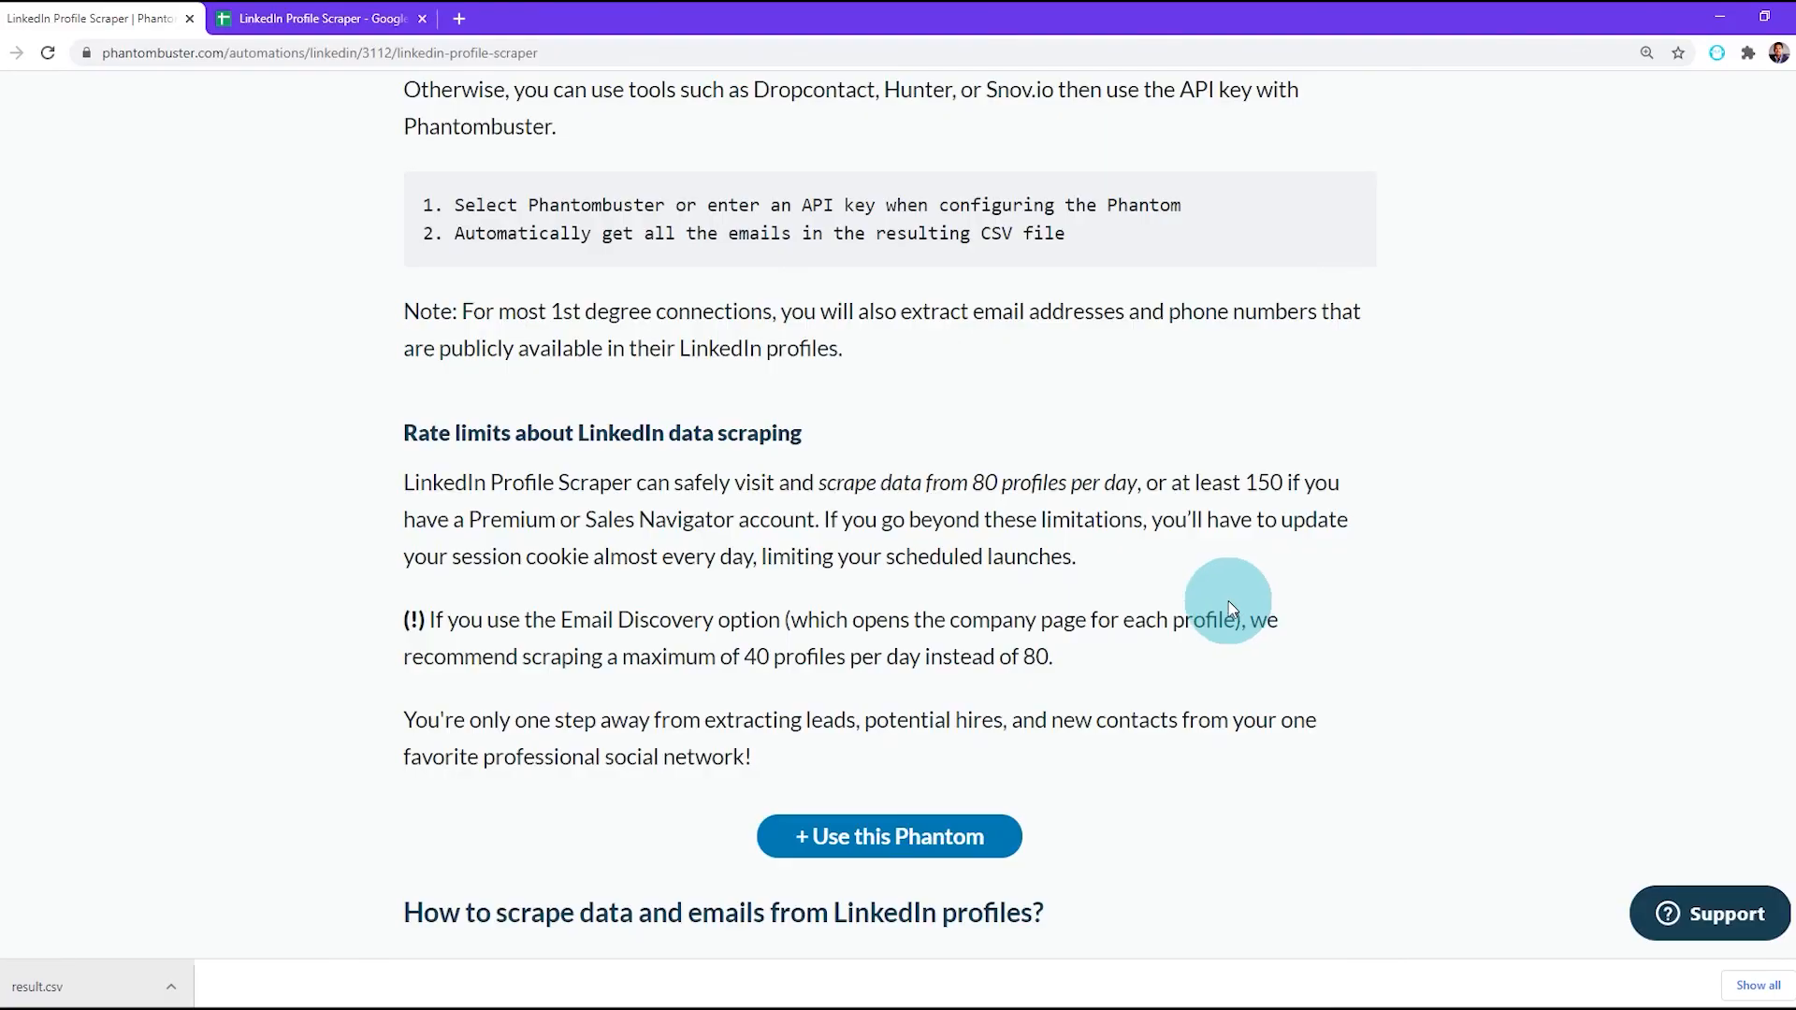
{"action": "mouse_move", "coordinate": [404, 483]}
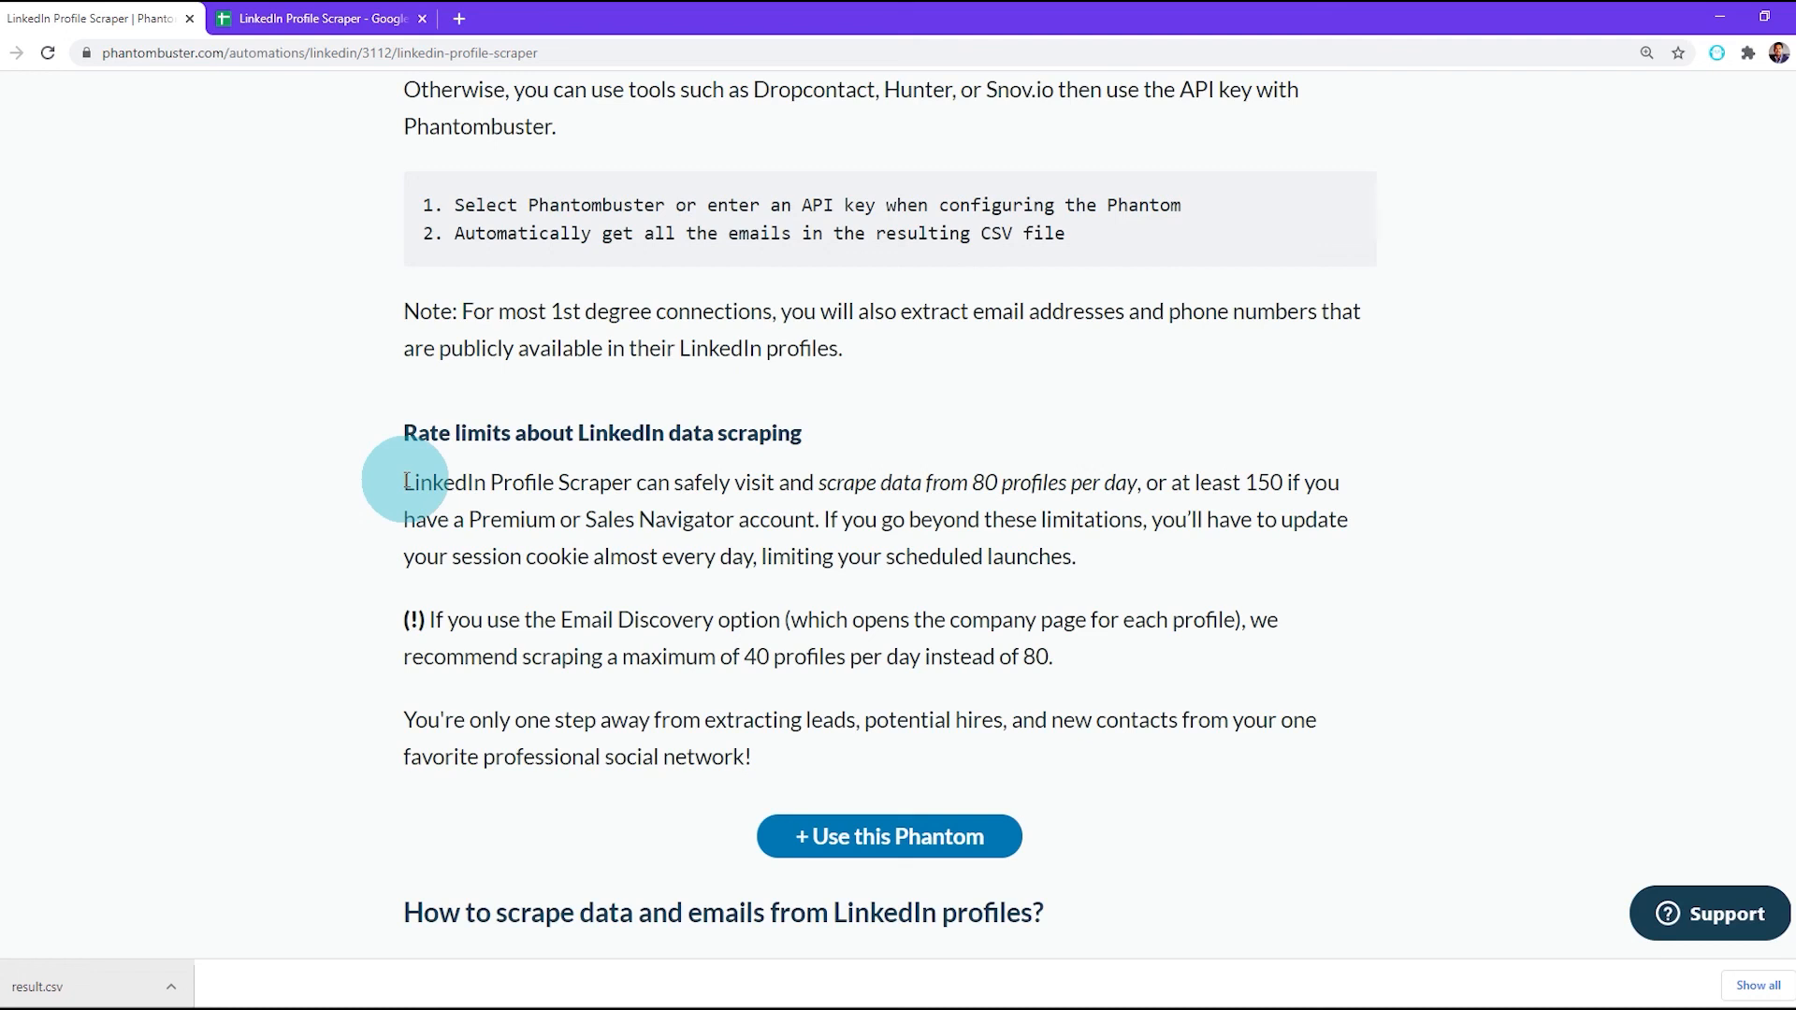
Return to the PhantomBuster home page via the logo from the scraper's rate-limit notes.
{"action": "left_click", "coordinate": [264, 120]}
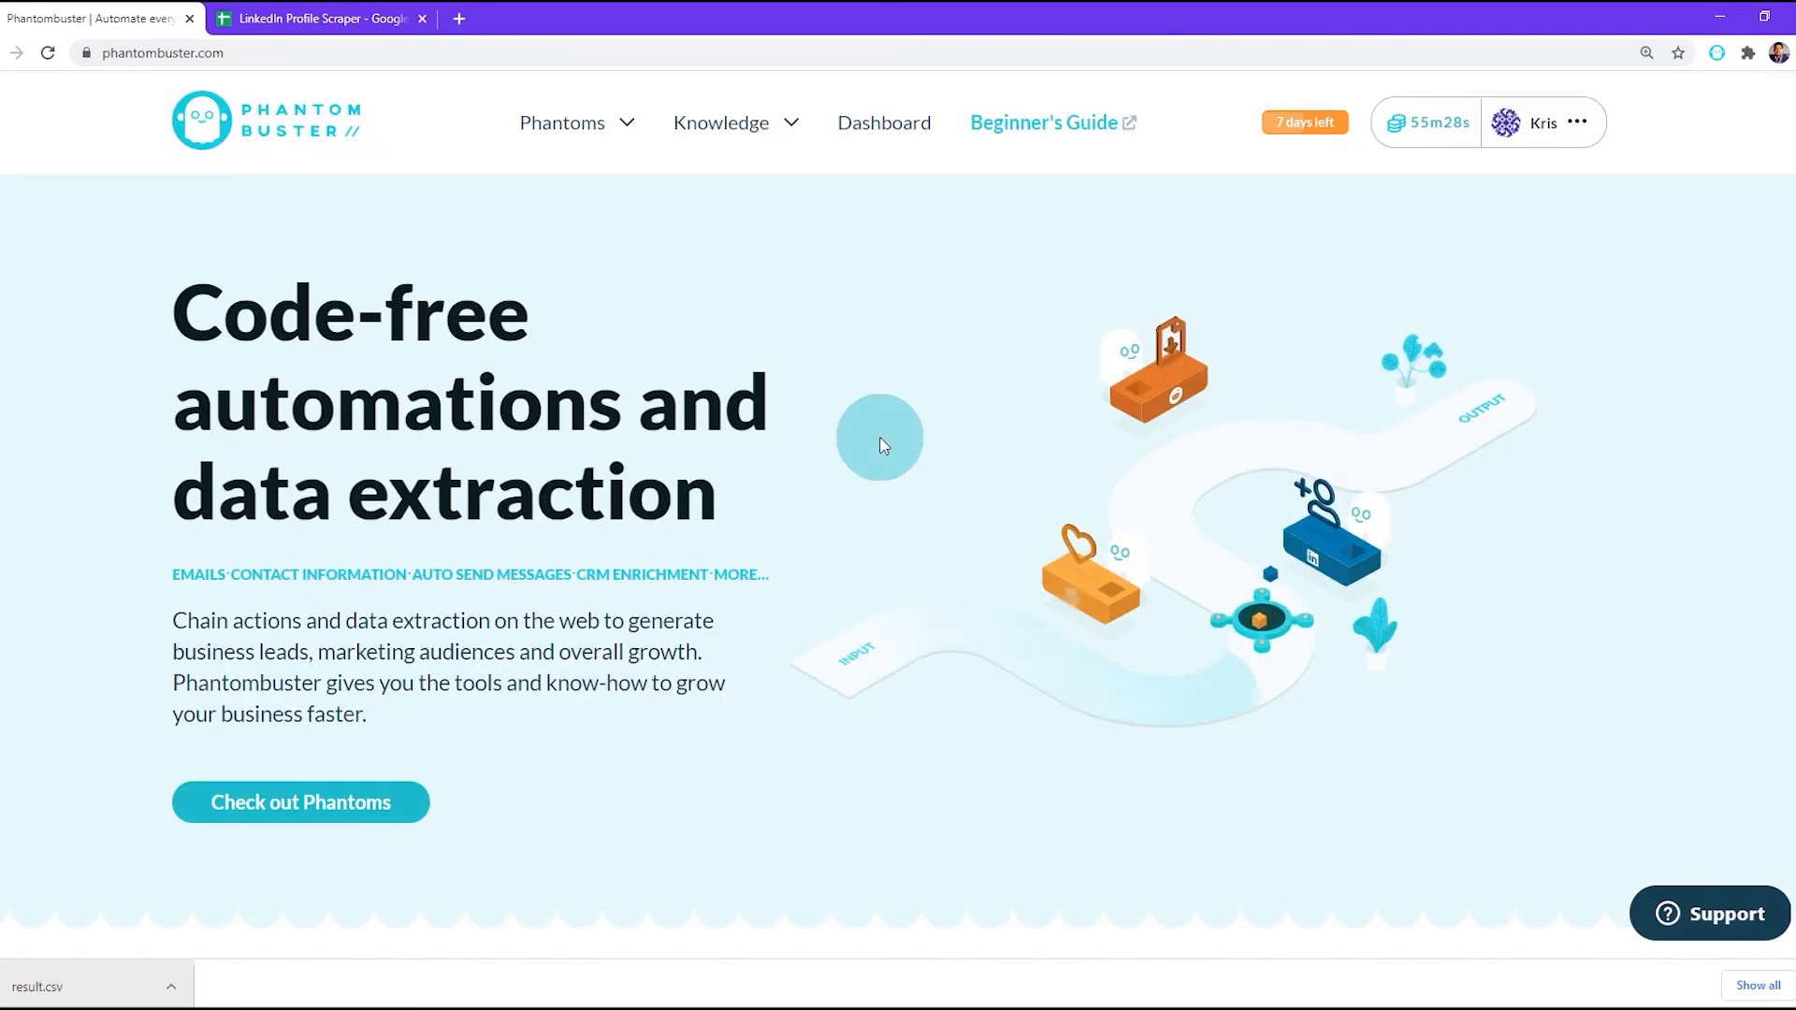